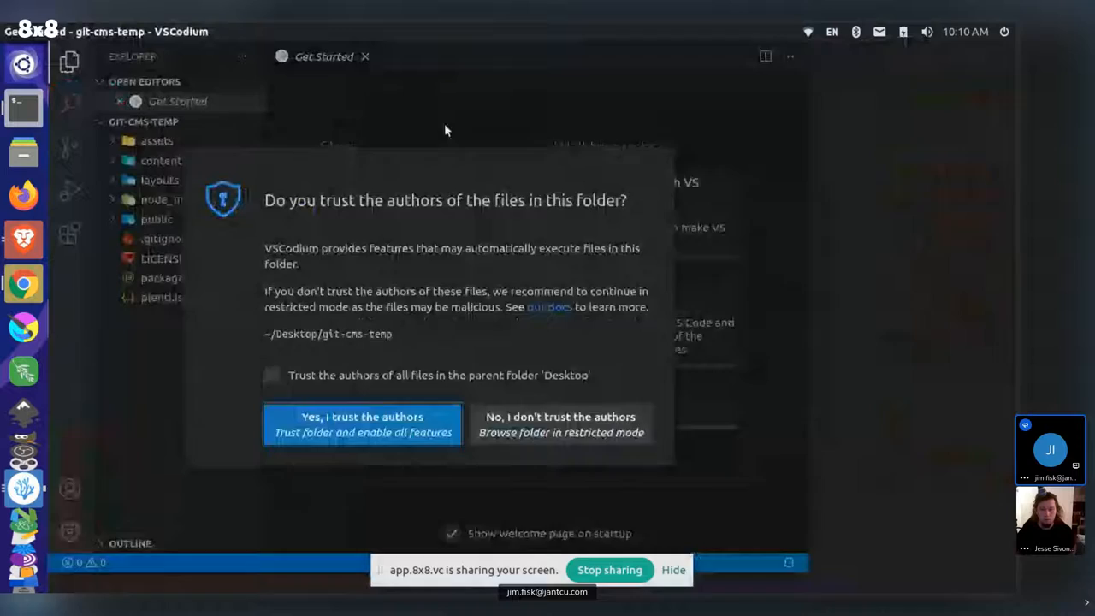
- Trust the git-cms-temp folder and run plenti serve in the integrated terminal
{"action": "left_click", "coordinate": [362, 424]}
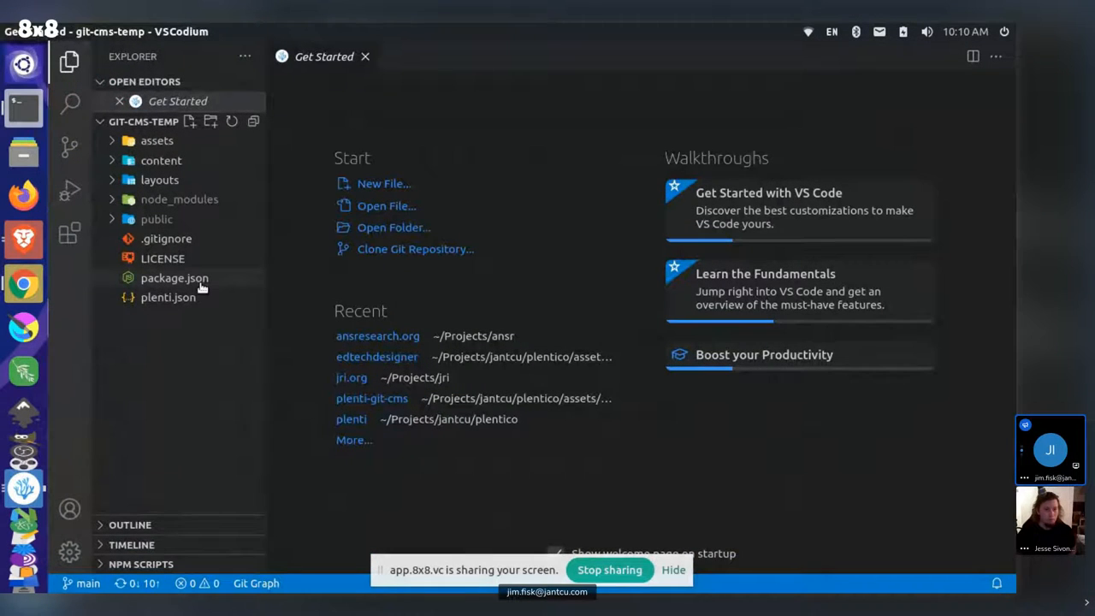
{"action": "key", "text": "ctrl+`"}
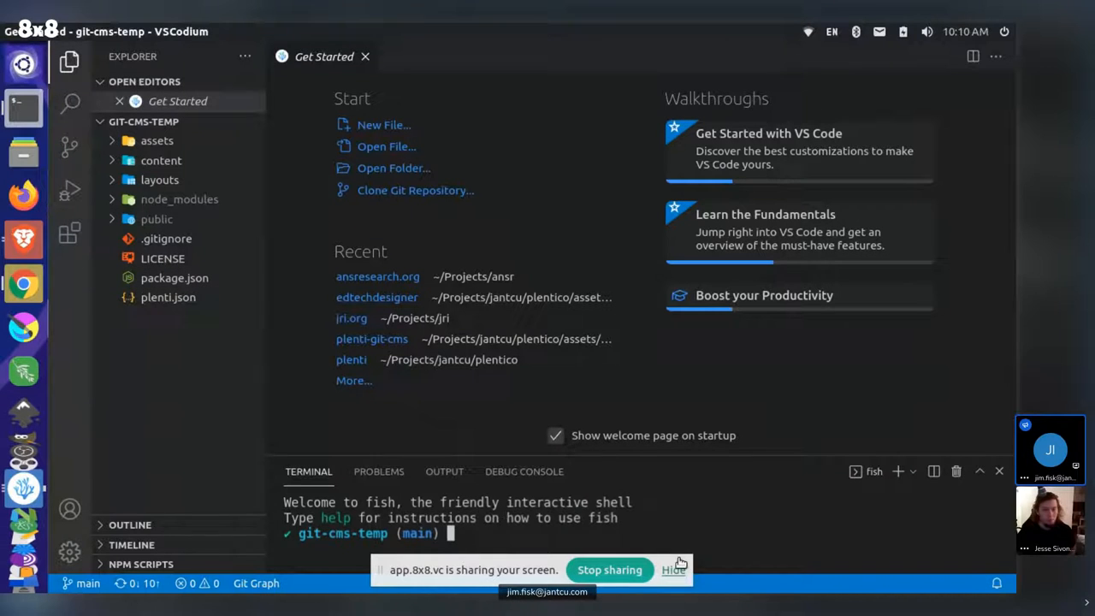
{"action": "type", "text": "plenti serve"}
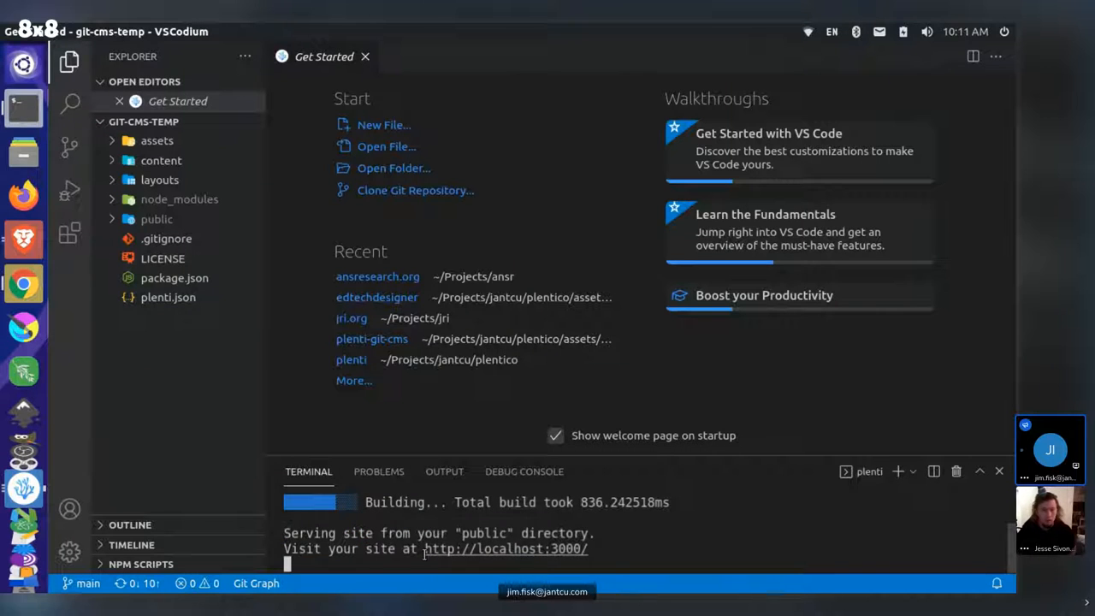
{"action": "mouse_move", "coordinate": [476, 556]}
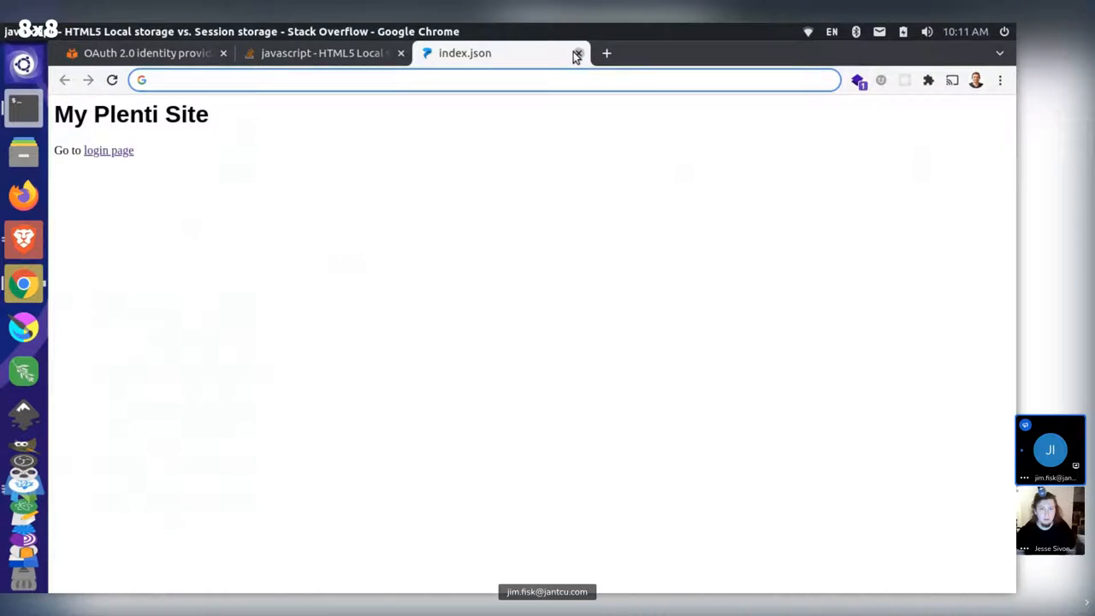
- Load localhost:3000 with DevTools open and follow the link to the login page
{"action": "left_click", "coordinate": [576, 53]}
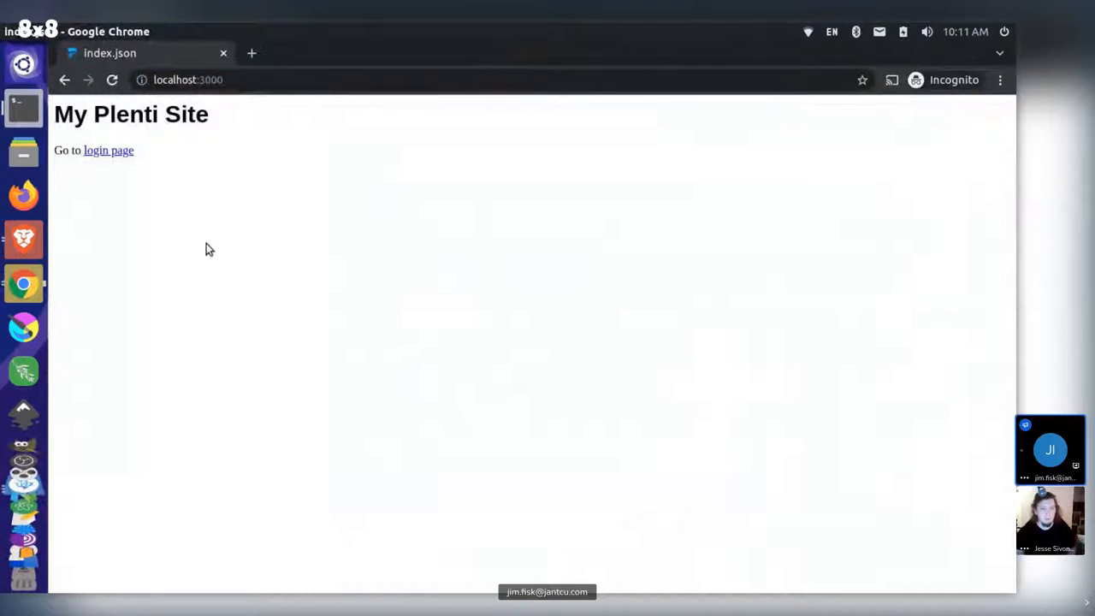
{"action": "key", "text": "F12"}
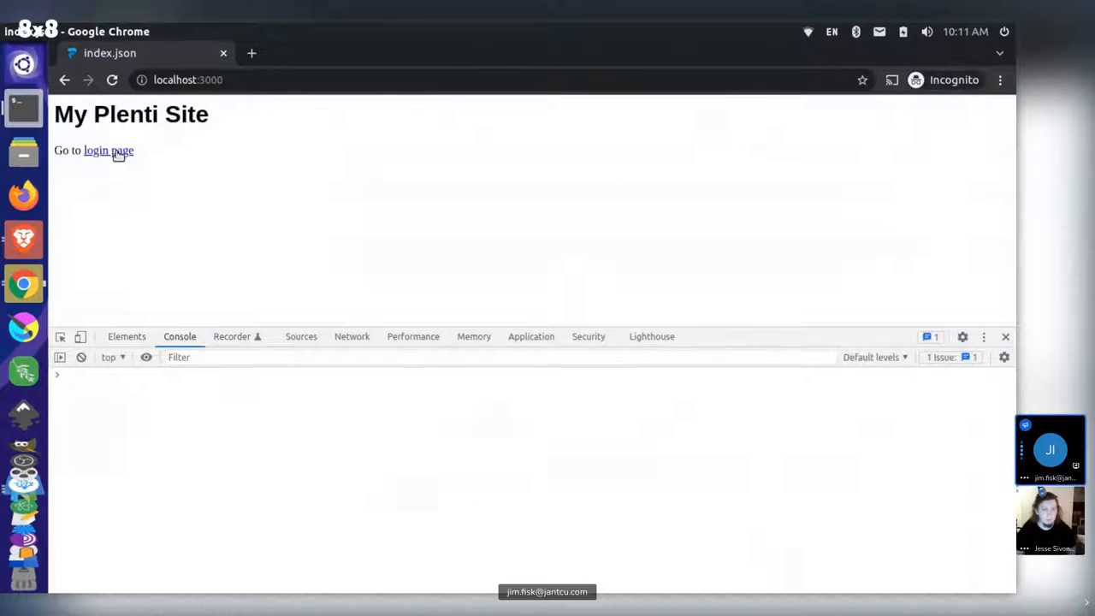
{"action": "left_click", "coordinate": [108, 151]}
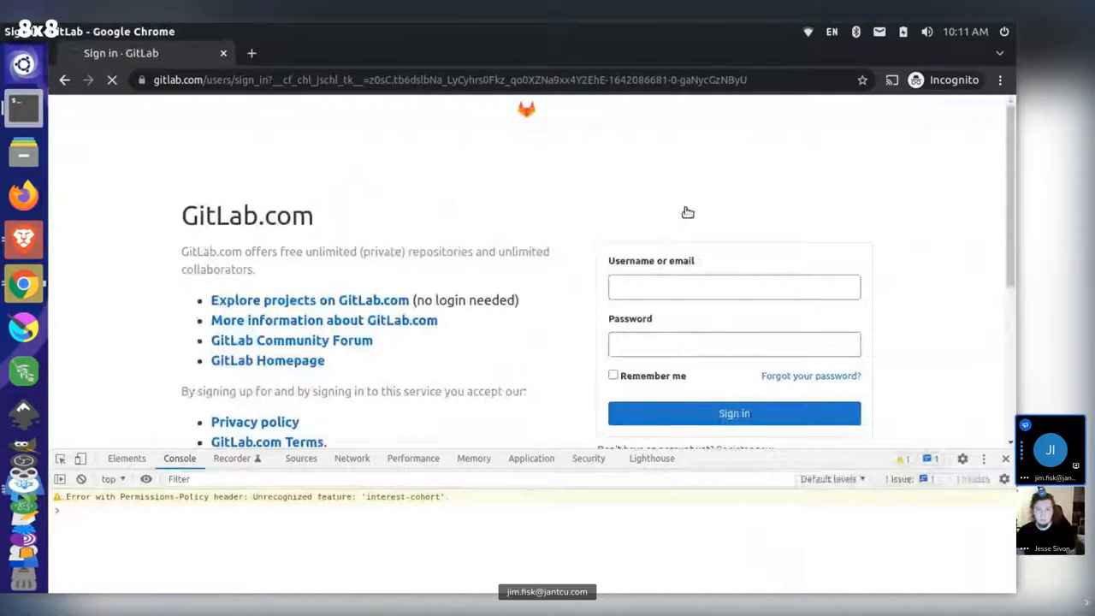
- Sign in to GitLab as jimafisk and enlarge the DevTools panel on the admin page
{"action": "type", "text": "jimafisk"}
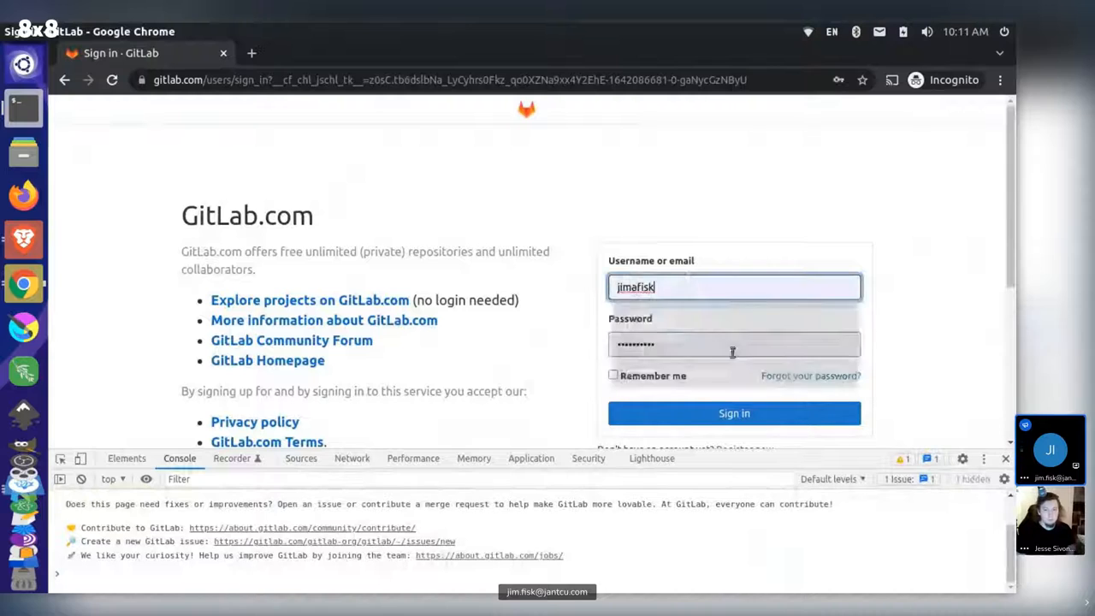
{"action": "left_click", "coordinate": [734, 412]}
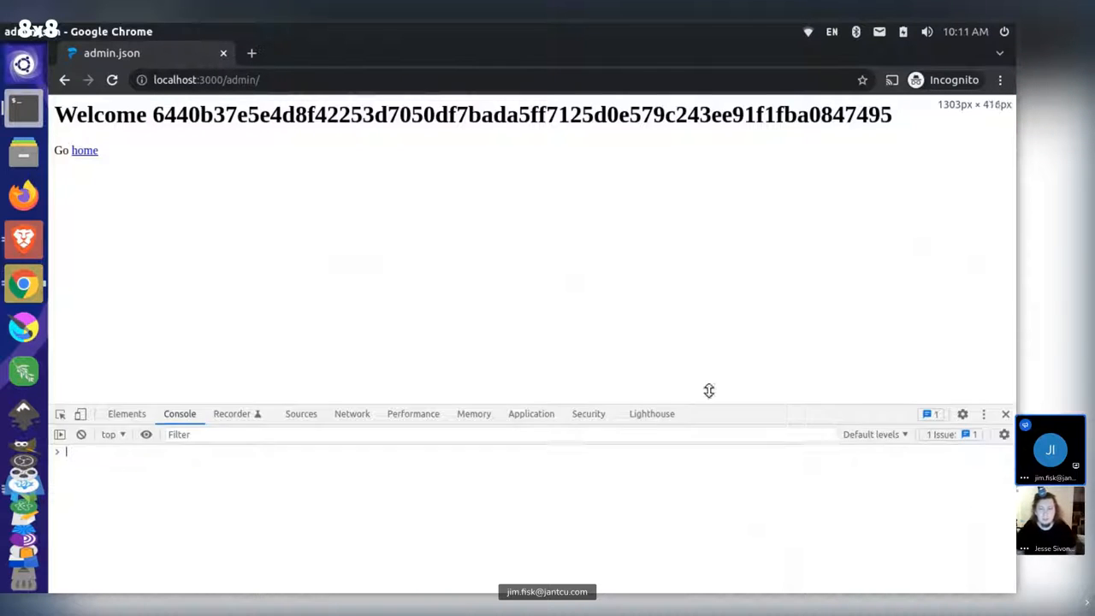
{"action": "left_click_drag", "start_coordinate": [709, 390], "coordinate": [676, 286]}
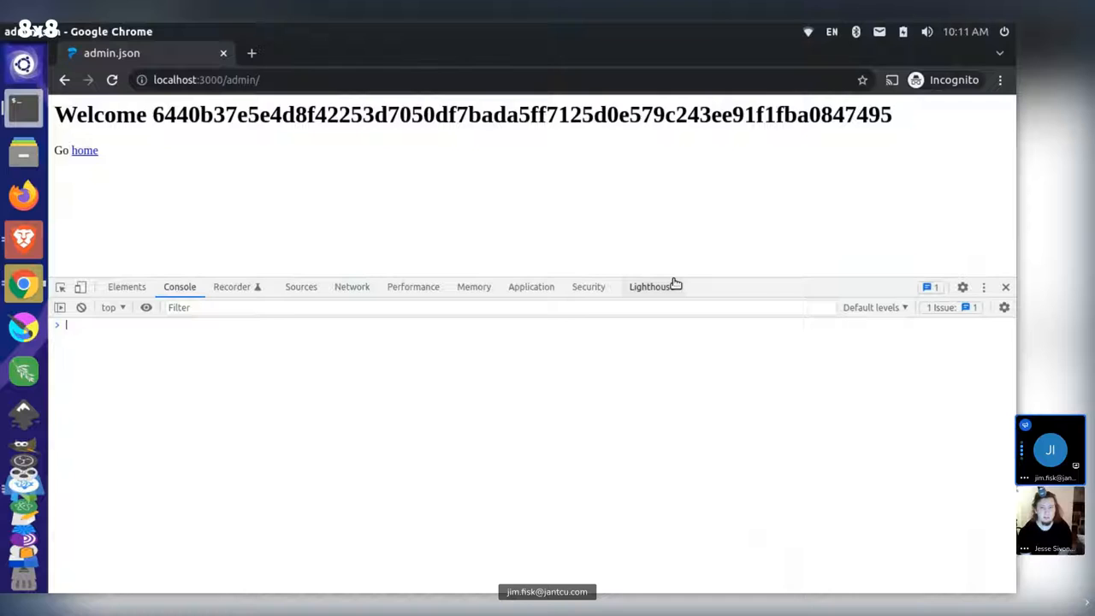
{"action": "mouse_move", "coordinate": [786, 281]}
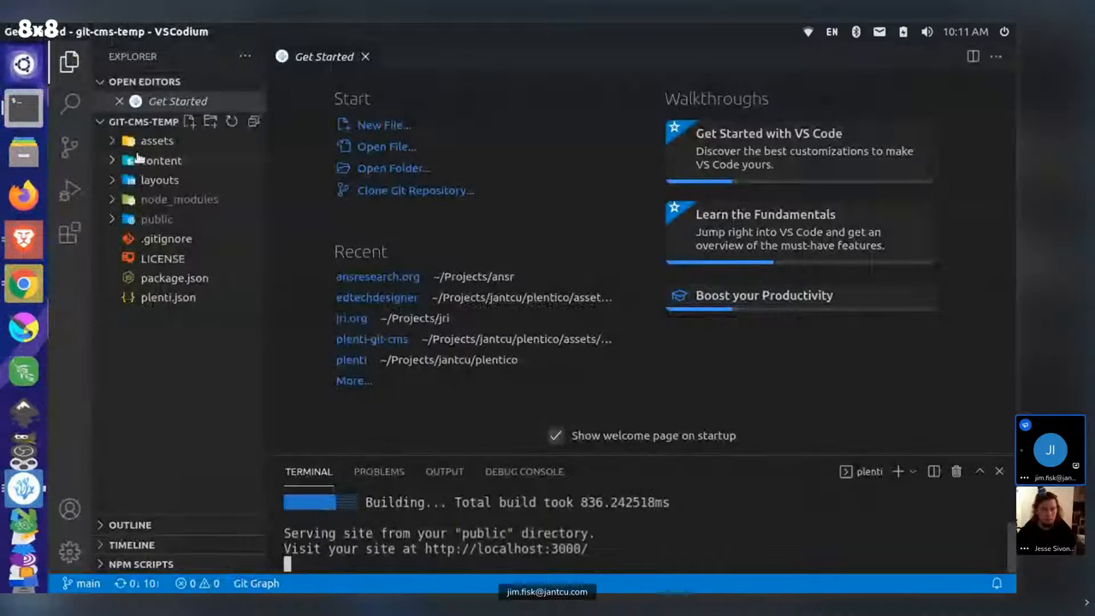
- Open layouts/content/admin.svelte and dismiss the Svelte plugin notification
{"action": "left_click", "coordinate": [159, 180]}
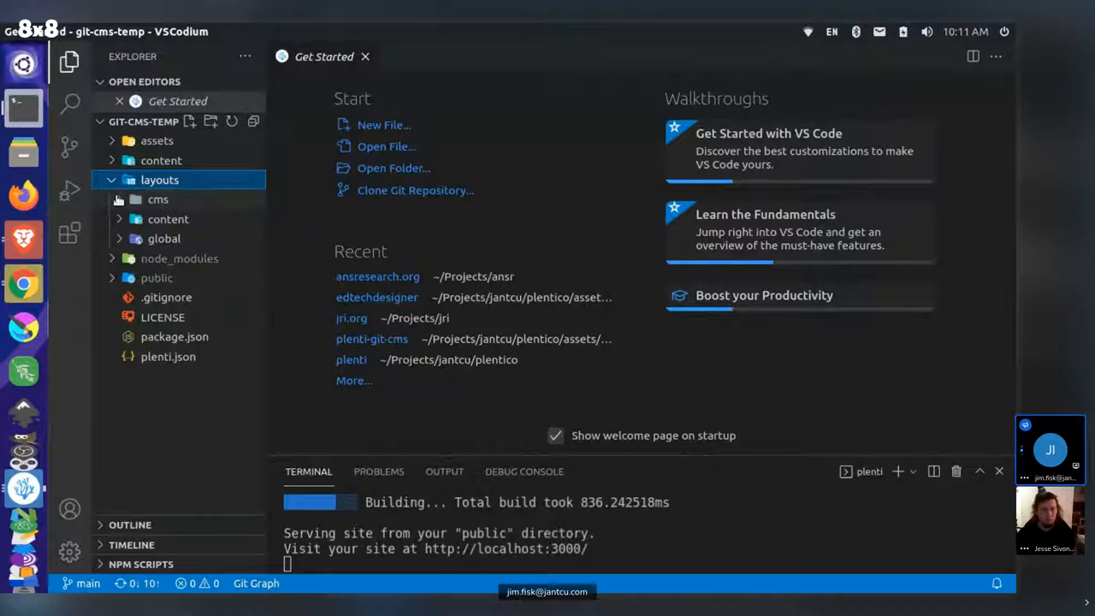
{"action": "left_click", "coordinate": [158, 199]}
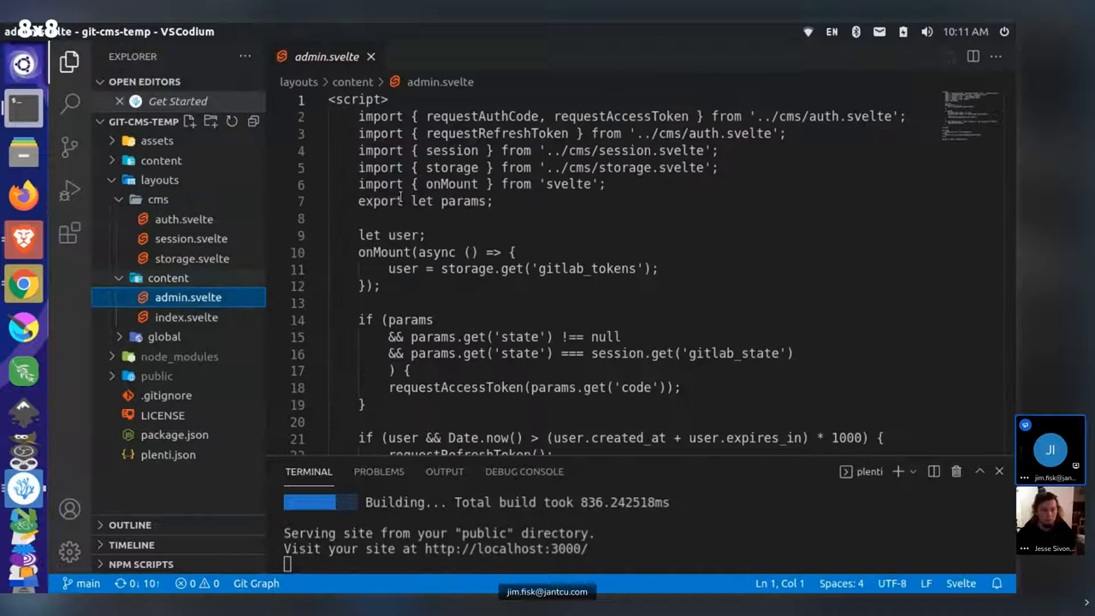
{"action": "right_click", "coordinate": [330, 57]}
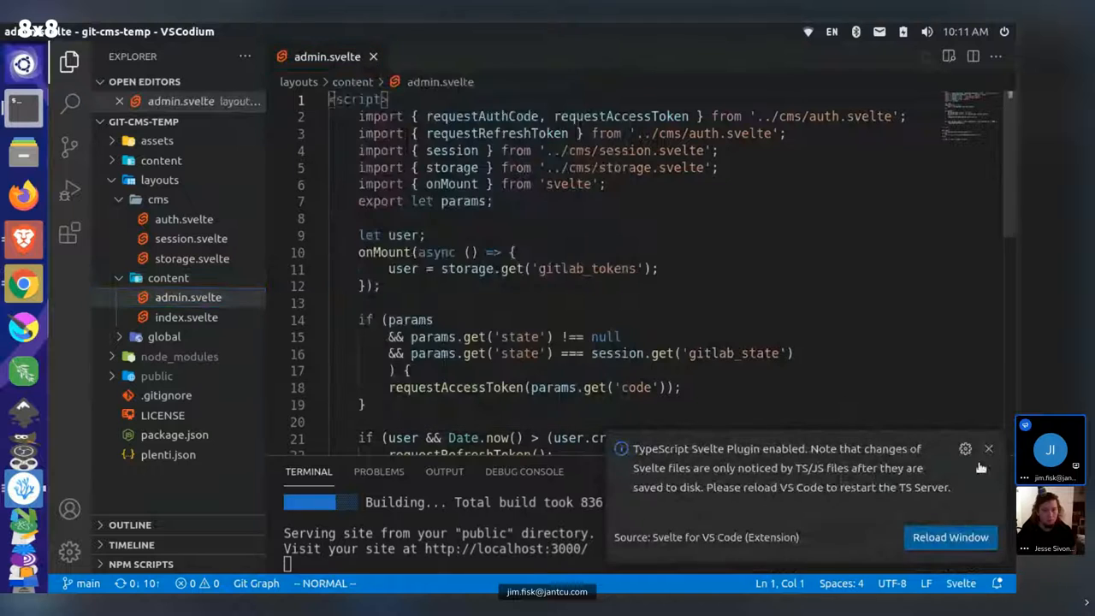
{"action": "left_click", "coordinate": [989, 449]}
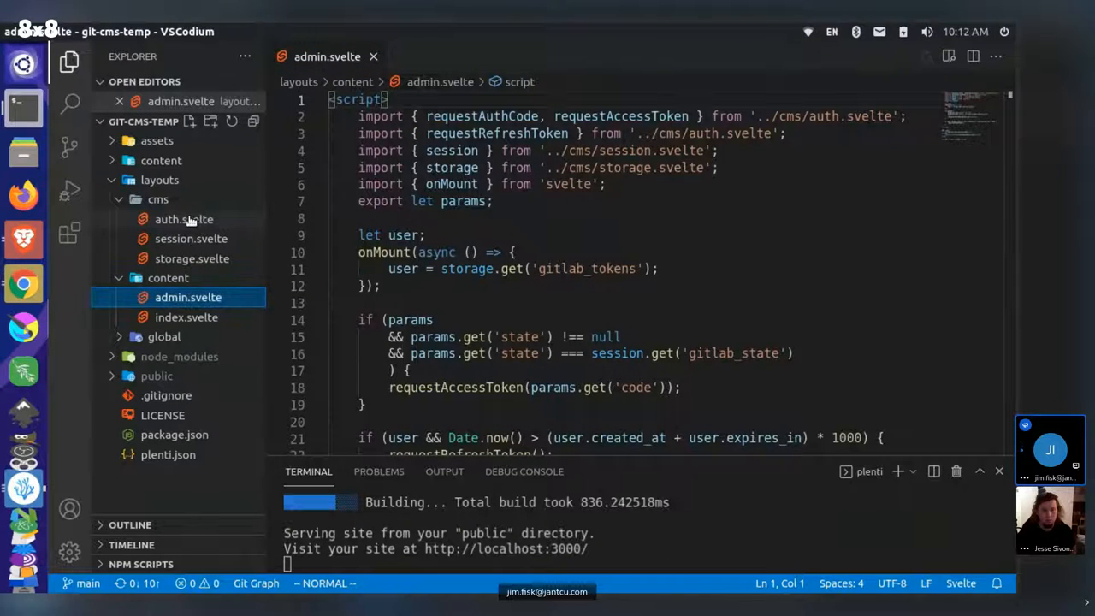
- Open cms/auth.svelte and scroll to its GitLab settings and hash function
{"action": "left_click", "coordinate": [181, 219]}
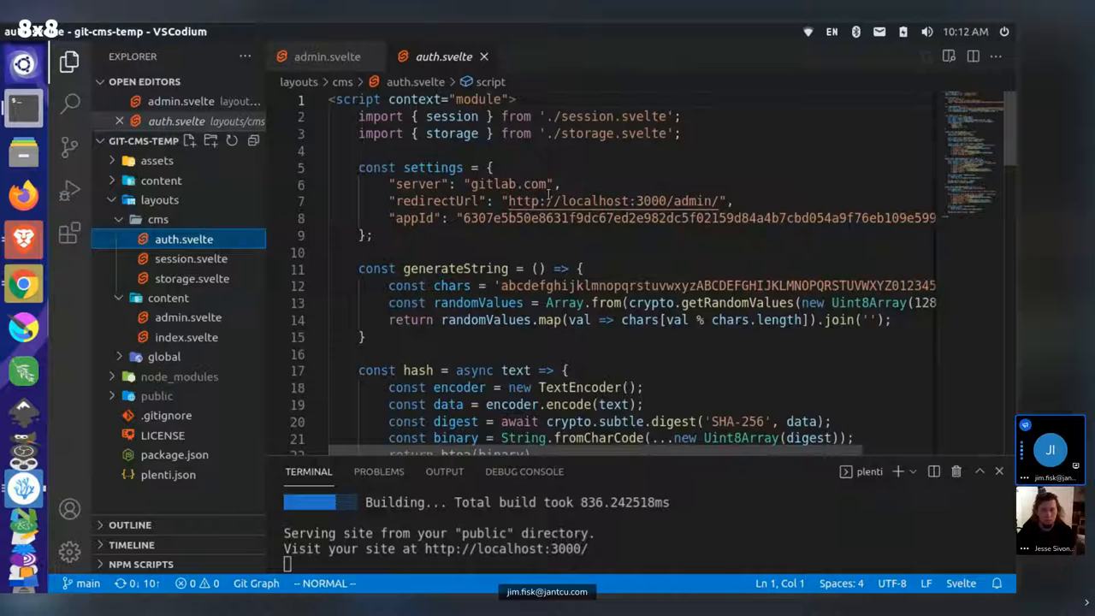
{"action": "scroll", "scroll_direction": "down", "scroll_amount": 3}
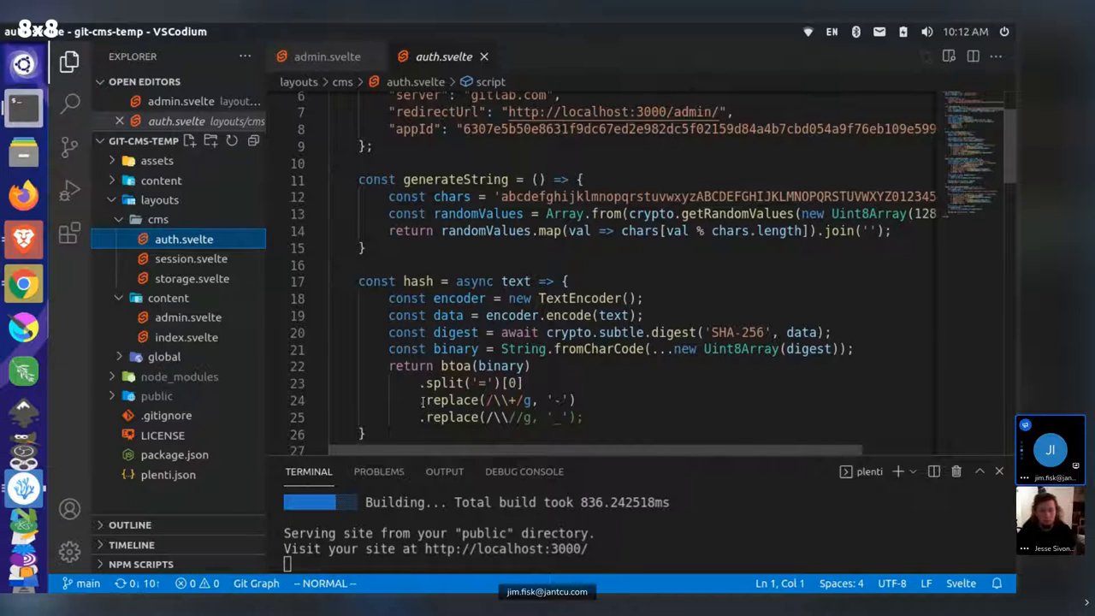
{"action": "left_click_drag", "start_coordinate": [419, 401], "coordinate": [583, 417]}
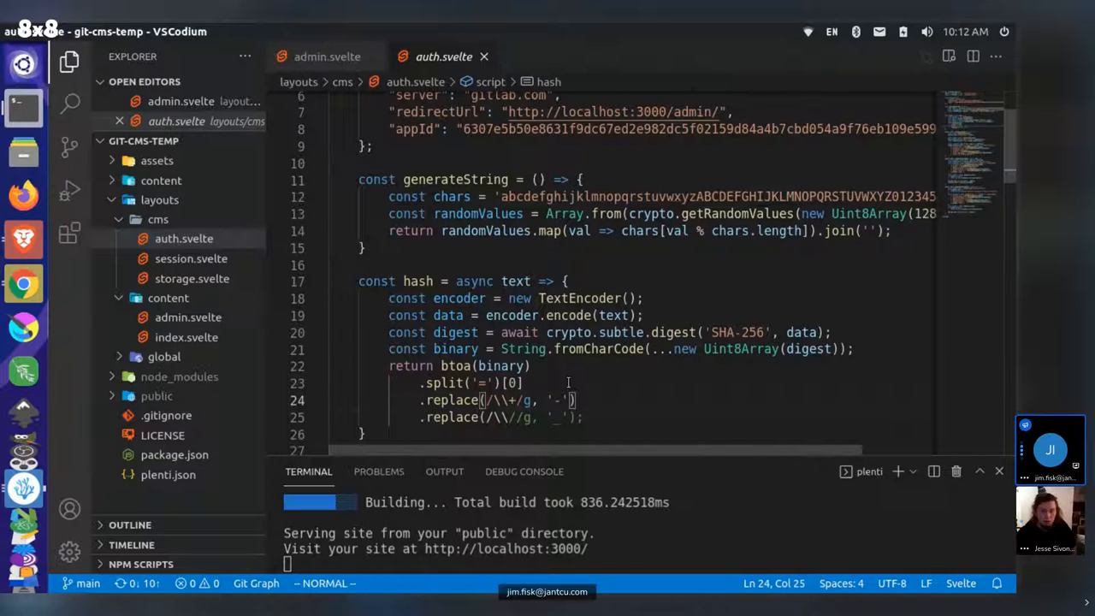
- Read the invalid regex compile error and correct the escapes in auth.svelte's replace regexes
{"action": "key", "text": "BackSpace"}
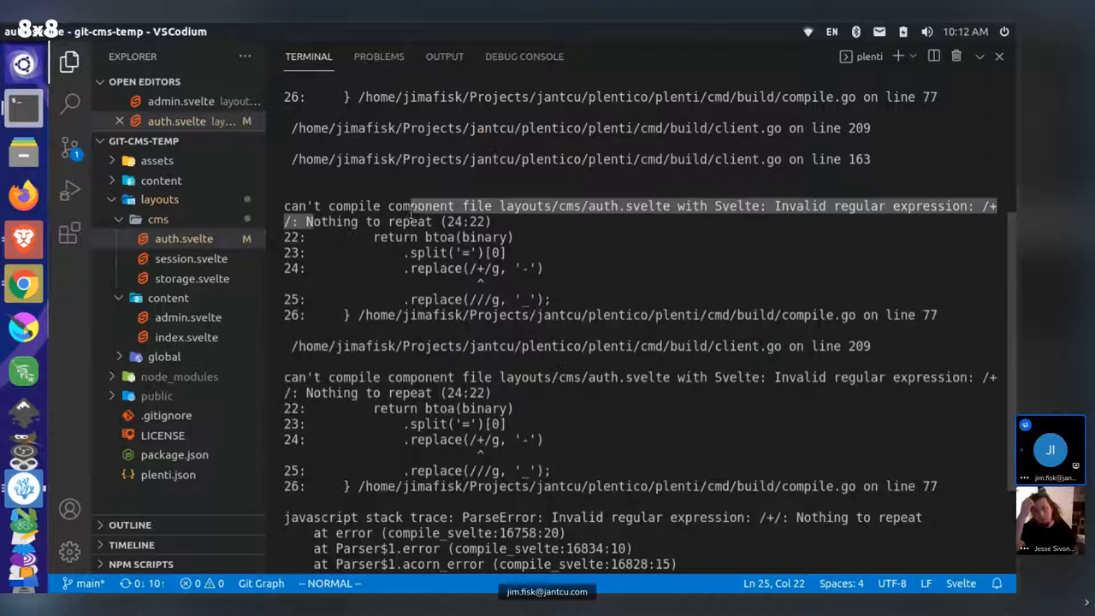
{"action": "key", "text": "ctrl+b"}
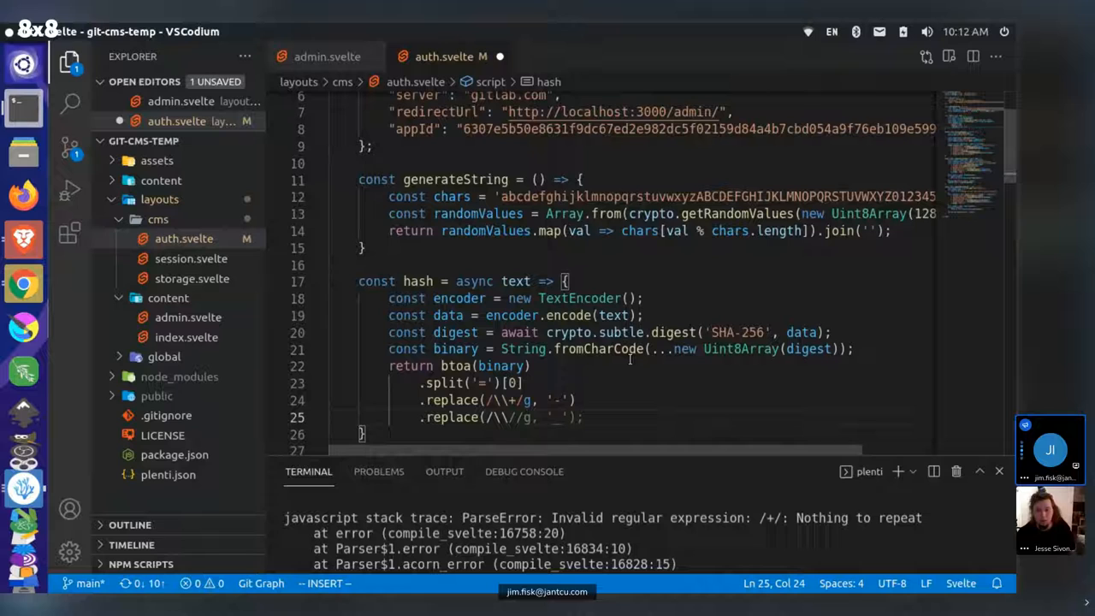
{"action": "key", "text": "Escape"}
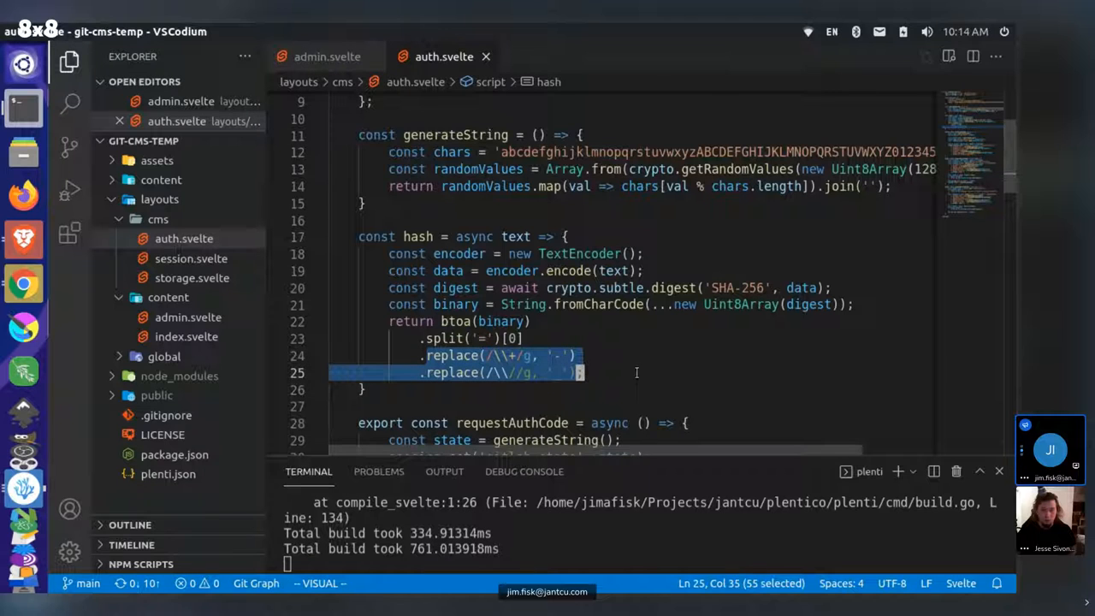
{"action": "mouse_move", "coordinate": [646, 346]}
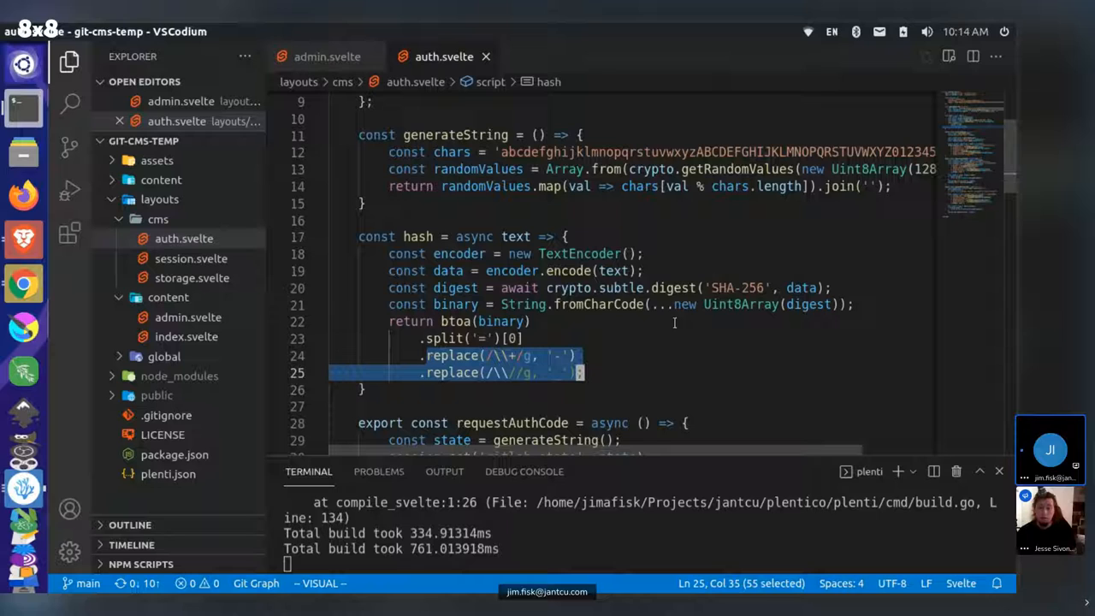
{"action": "mouse_move", "coordinate": [660, 332]}
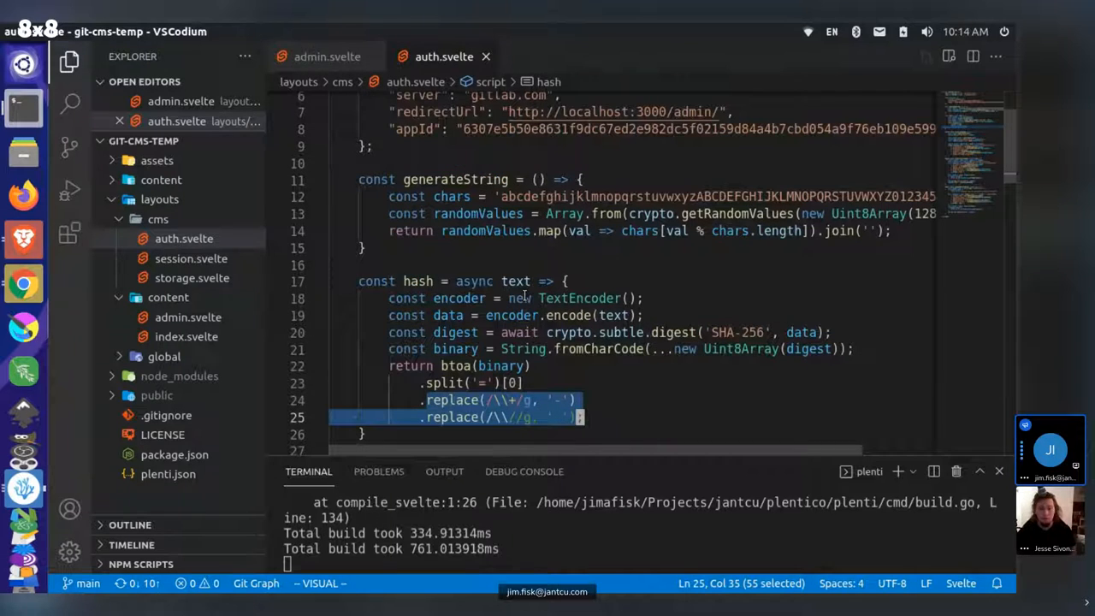
{"action": "scroll", "scroll_direction": "down", "scroll_amount": 3}
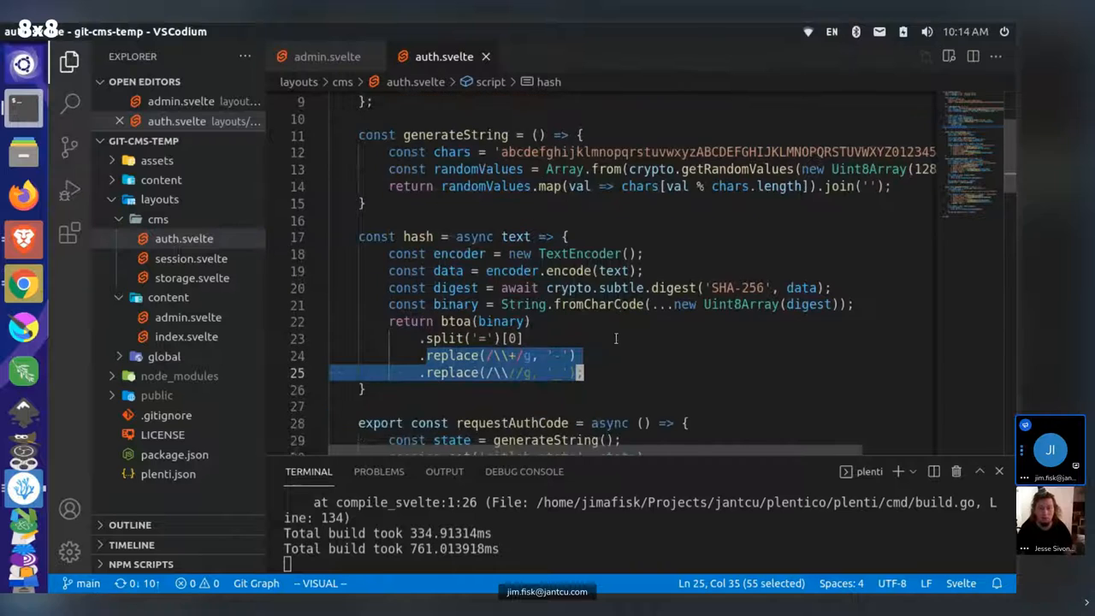
{"action": "scroll", "scroll_direction": "down", "scroll_amount": 3}
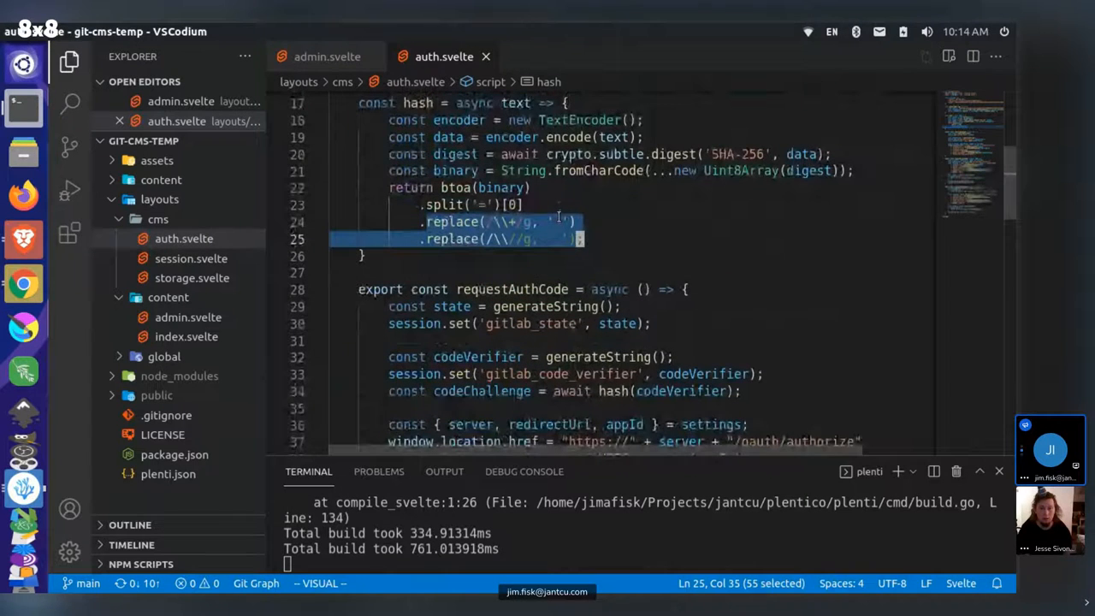
{"action": "scroll", "scroll_direction": "down", "scroll_amount": 3}
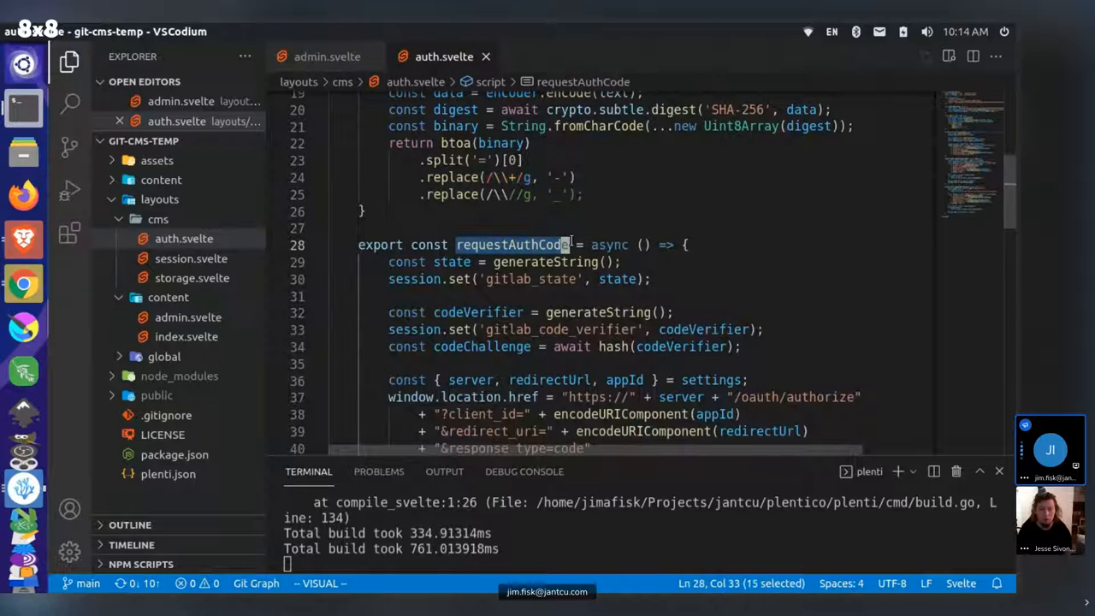
{"action": "scroll", "scroll_direction": "down", "scroll_amount": 3}
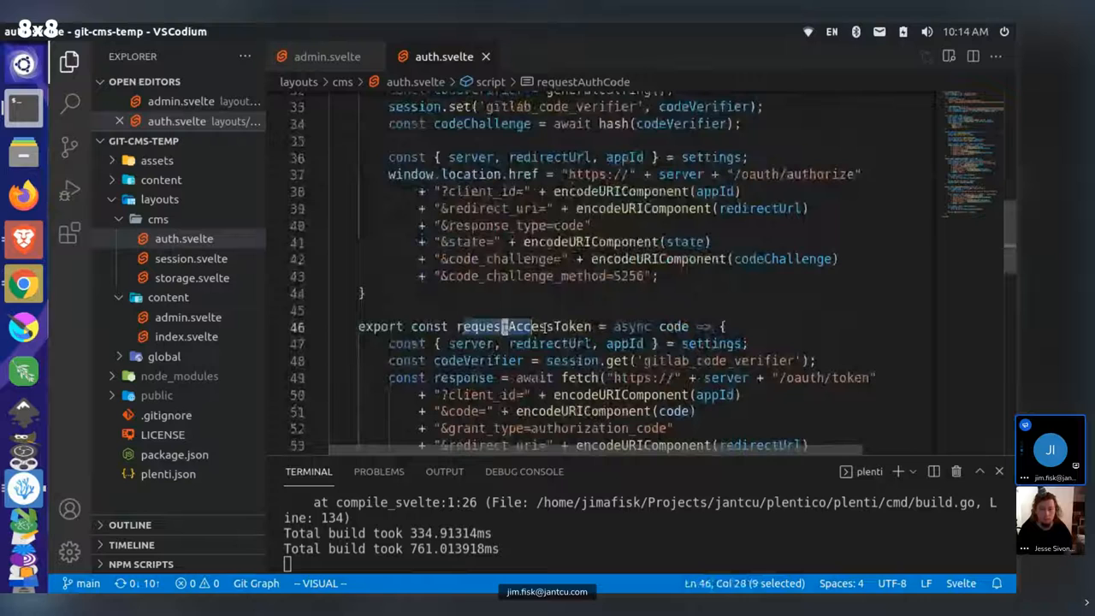
{"action": "scroll", "scroll_direction": "down", "scroll_amount": 3}
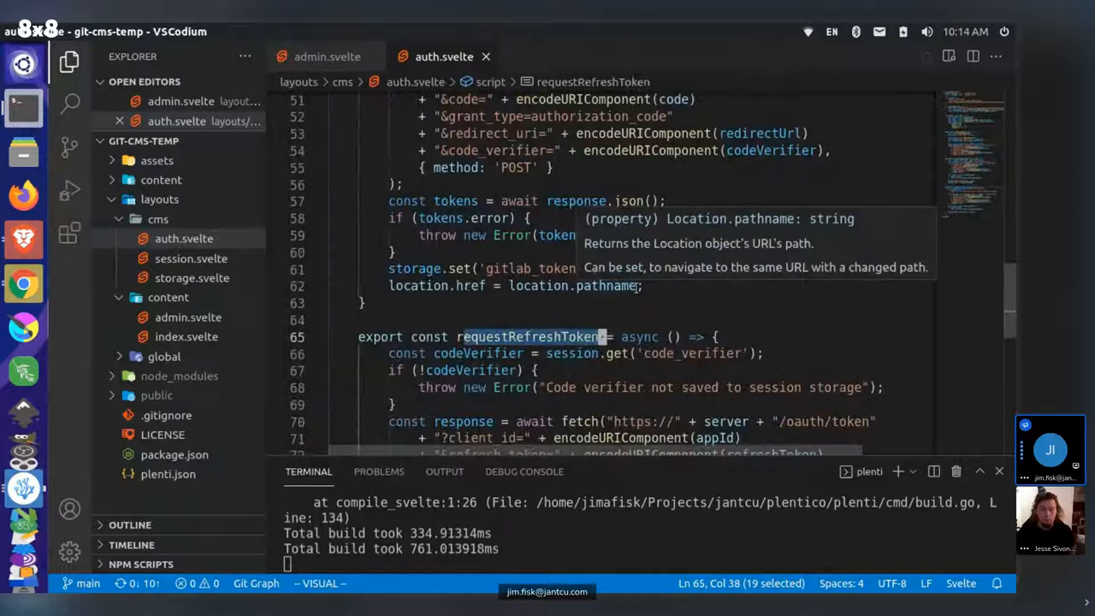
{"action": "scroll", "scroll_direction": "down", "scroll_amount": 3}
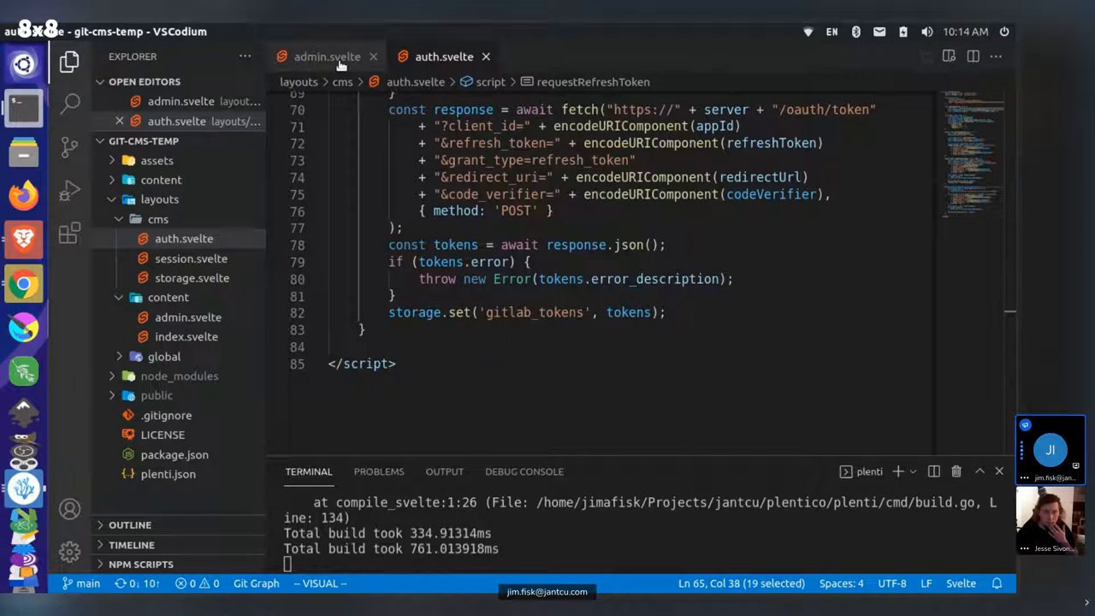
- Review admin.svelte's script and trace requestAuthCode to its definition in auth.svelte
{"action": "left_click", "coordinate": [319, 57]}
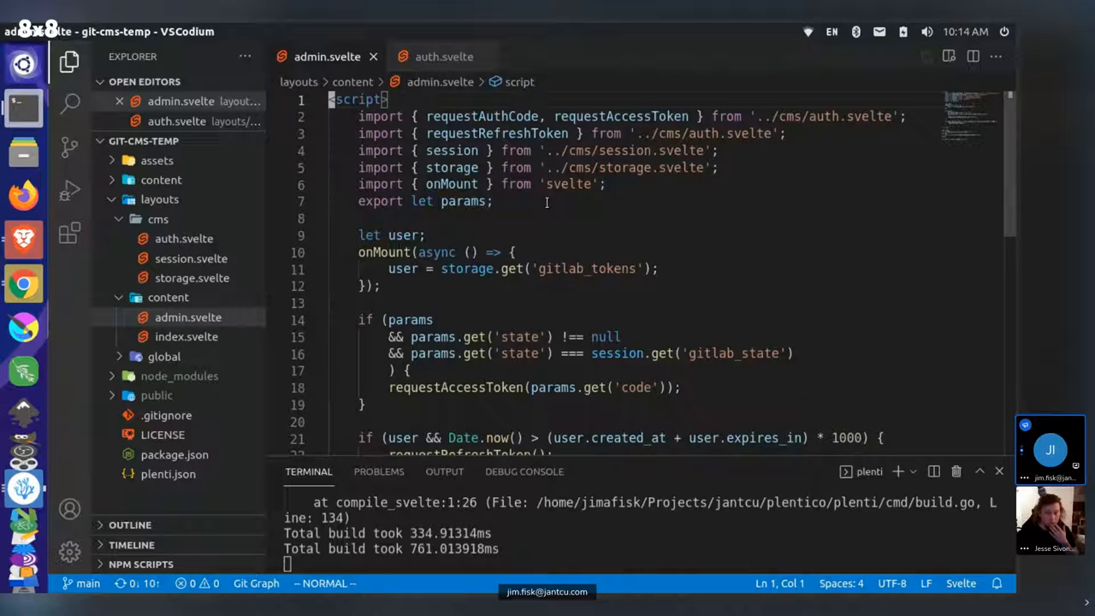
{"action": "scroll", "scroll_direction": "down", "scroll_amount": 3}
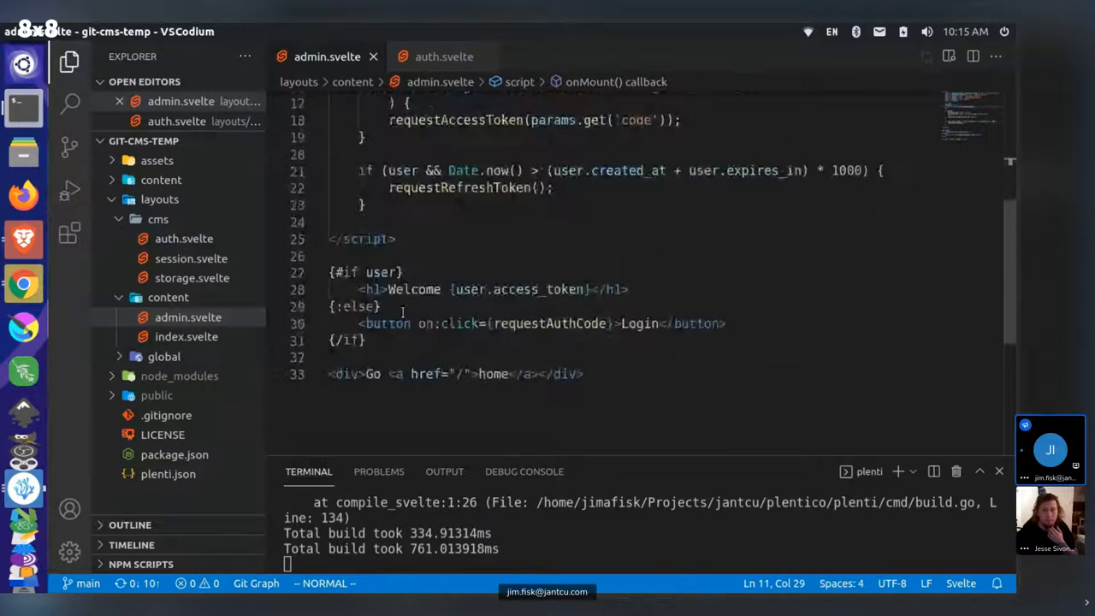
{"action": "mouse_move", "coordinate": [383, 272]}
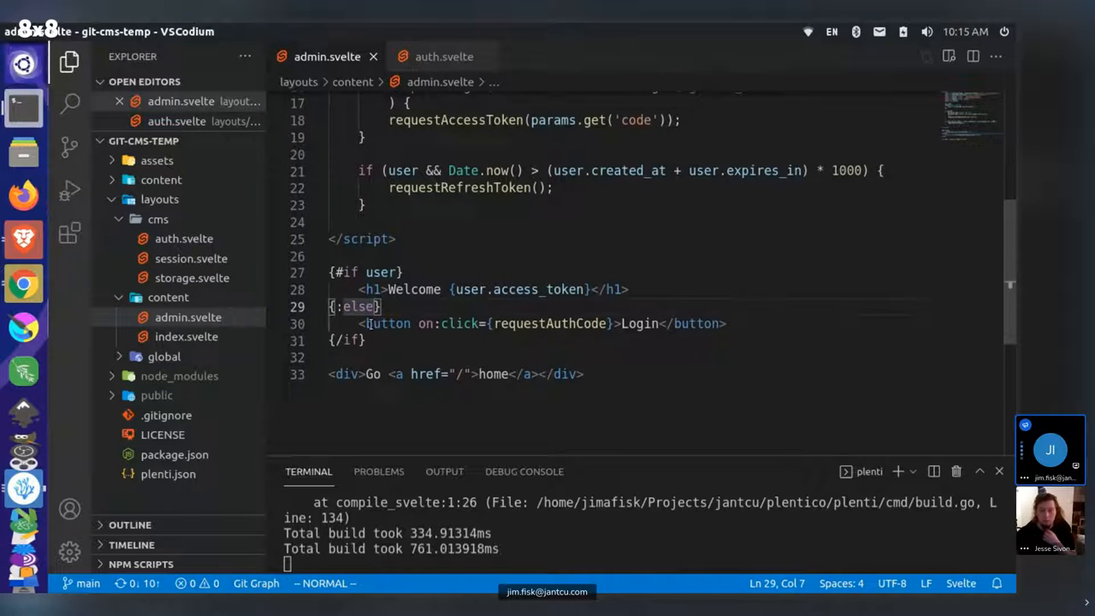
{"action": "left_click", "coordinate": [516, 323]}
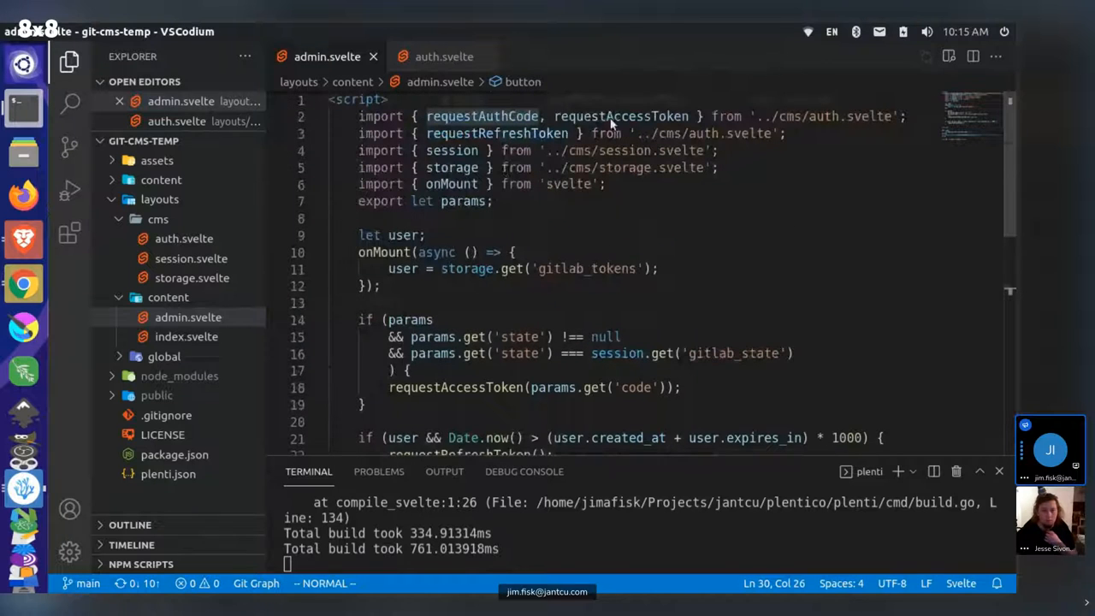
{"action": "left_click", "coordinate": [438, 55]}
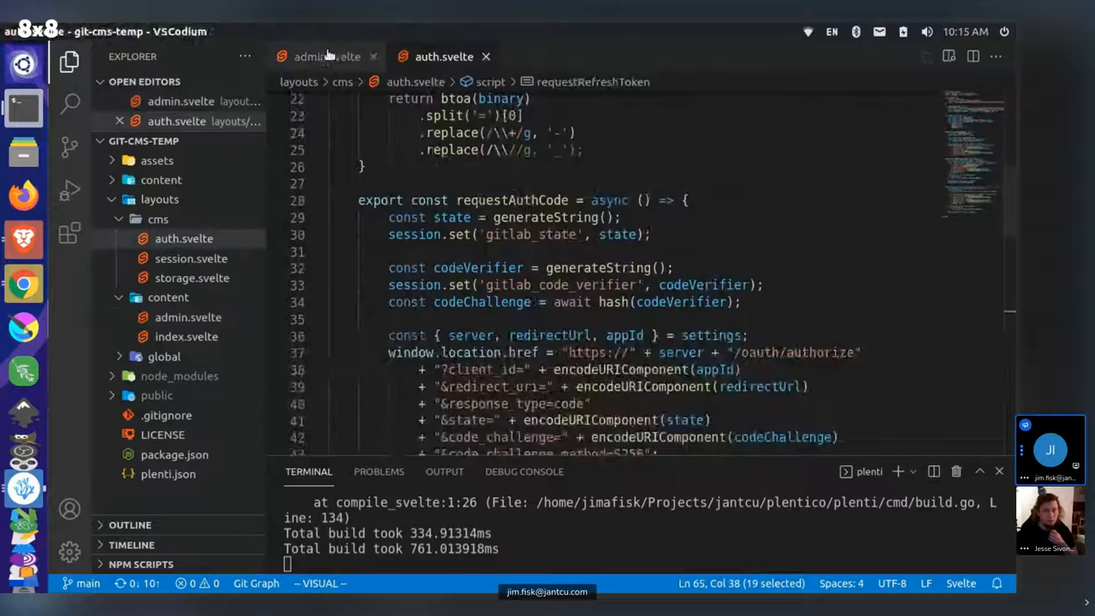
{"action": "left_click", "coordinate": [321, 55]}
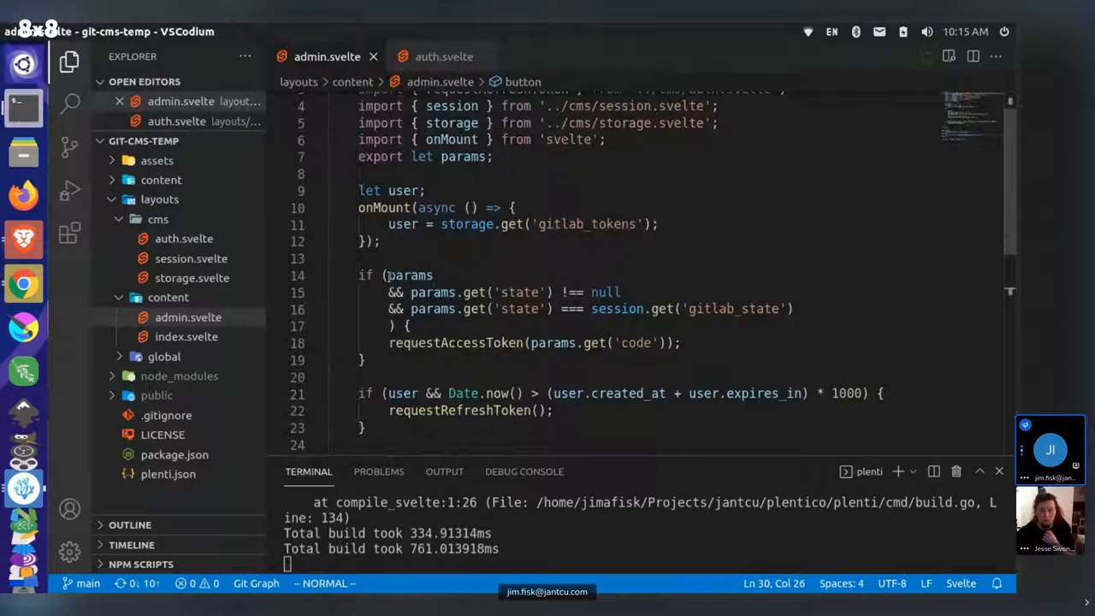
- Highlight every use of params in admin.svelte and review the token-handling conditions
{"action": "double_click", "coordinate": [411, 274]}
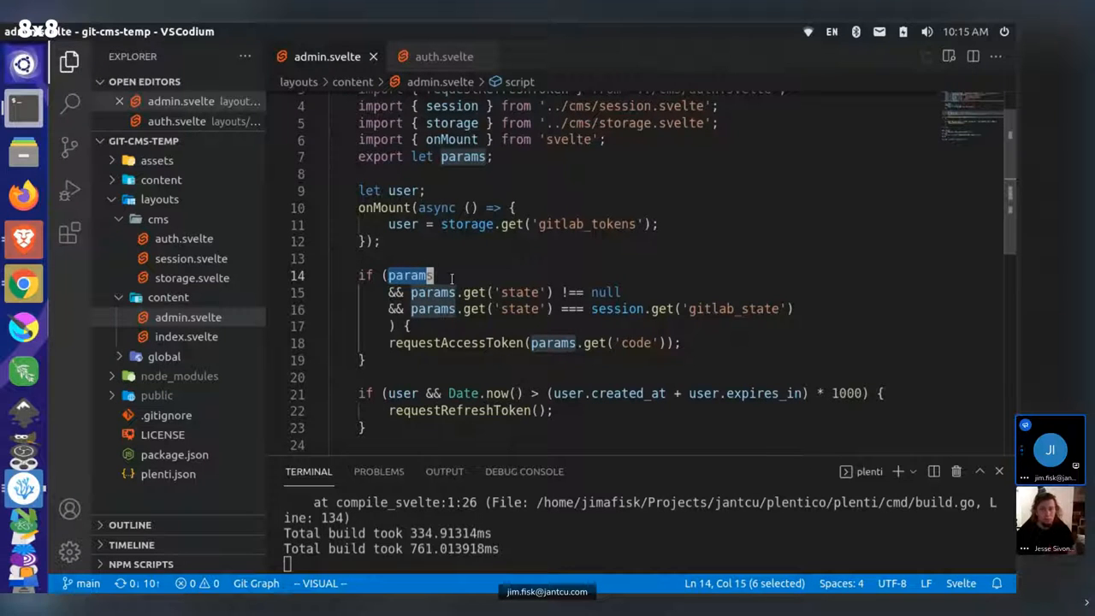
{"action": "mouse_move", "coordinate": [411, 274]}
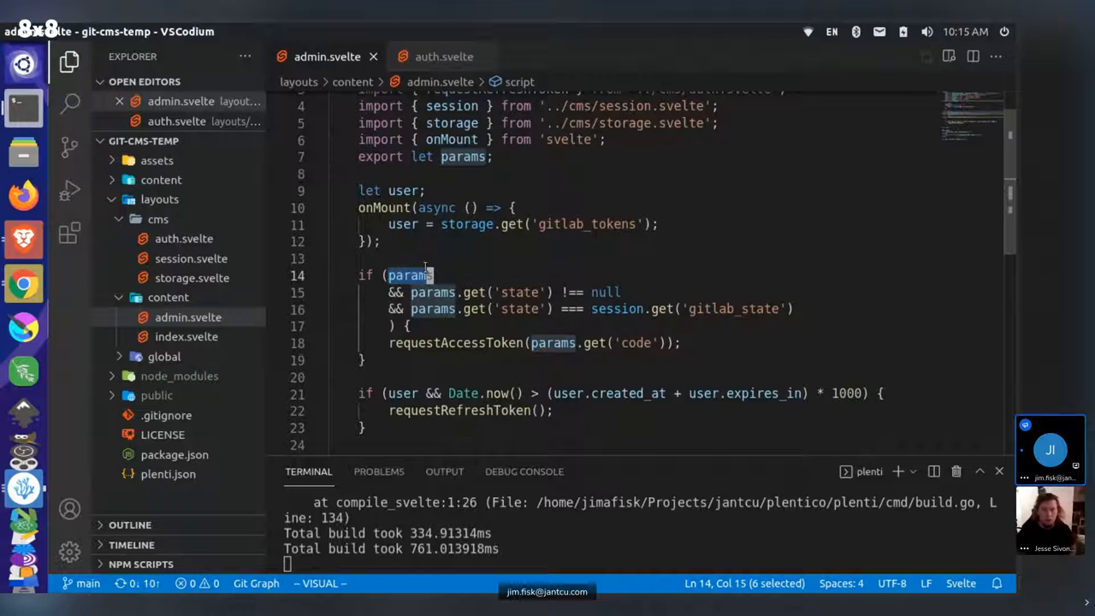
{"action": "mouse_move", "coordinate": [409, 274]}
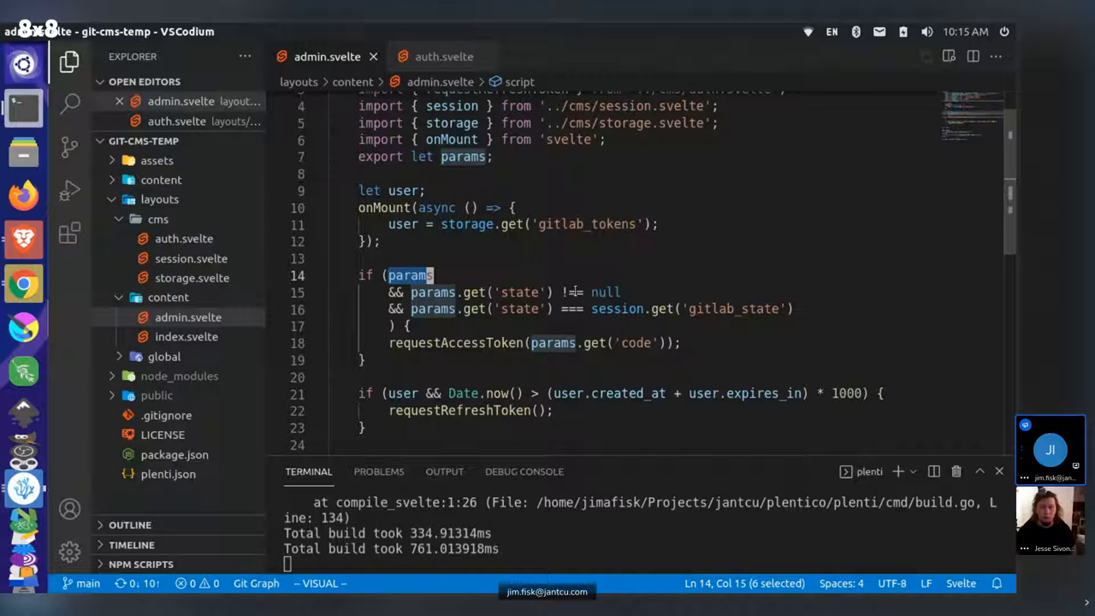
{"action": "mouse_move", "coordinate": [409, 274]}
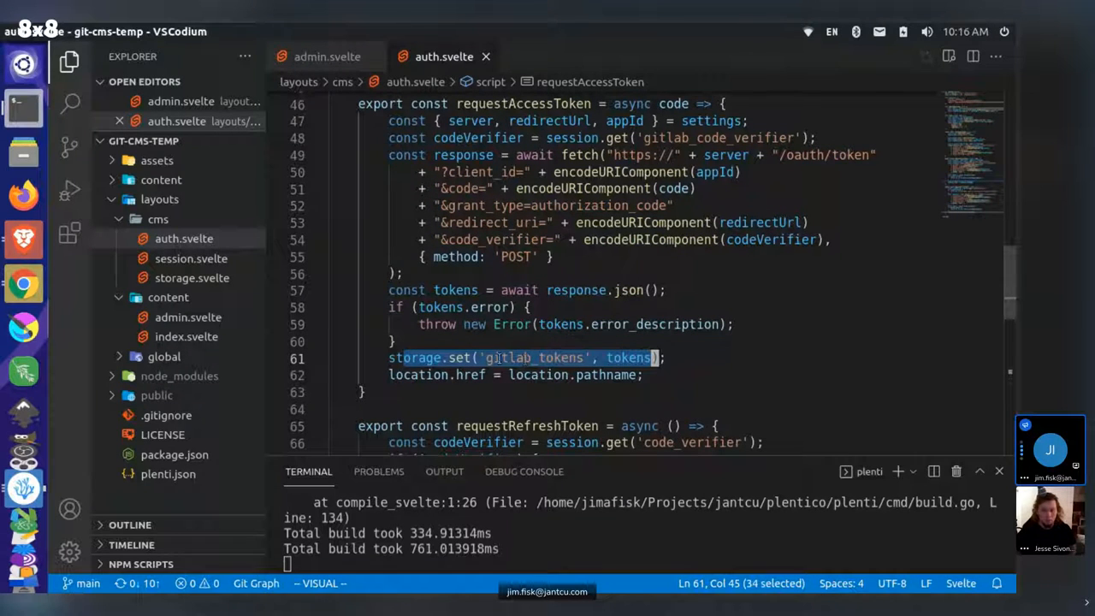
{"action": "key", "text": "Escape"}
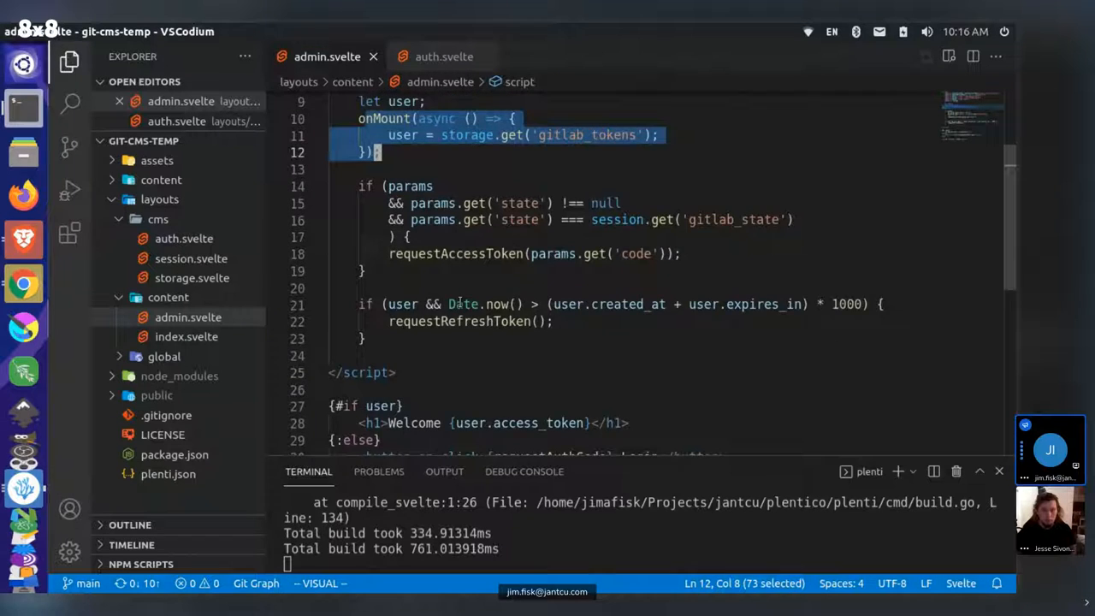
{"action": "scroll", "scroll_direction": "down", "scroll_amount": 3}
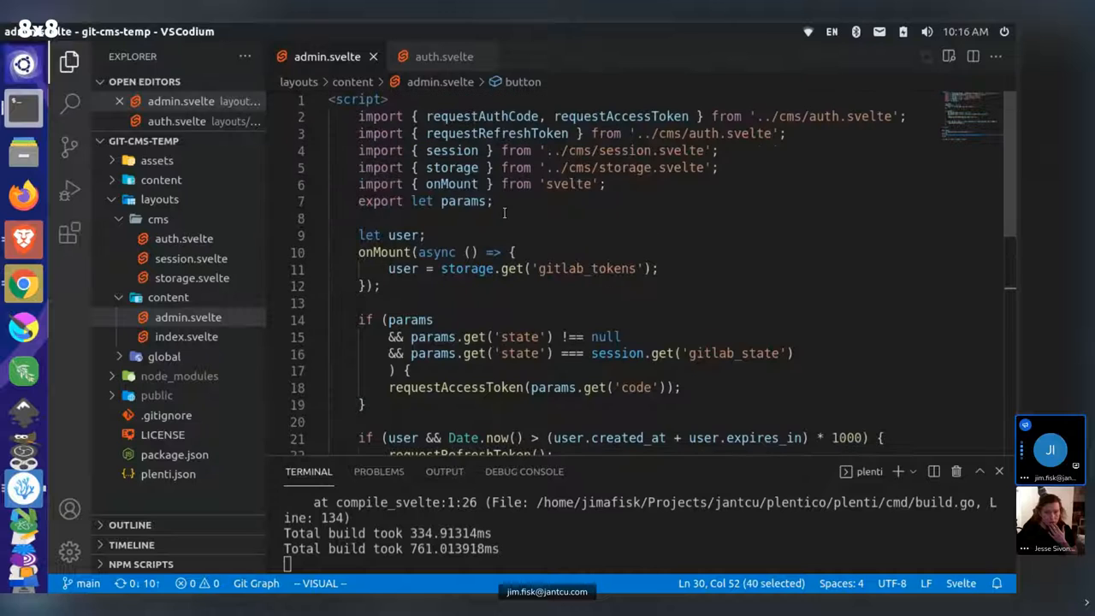
- View session.svelte and storage.svelte under layouts/cms, then switch to the browser
{"action": "left_click", "coordinate": [192, 257]}
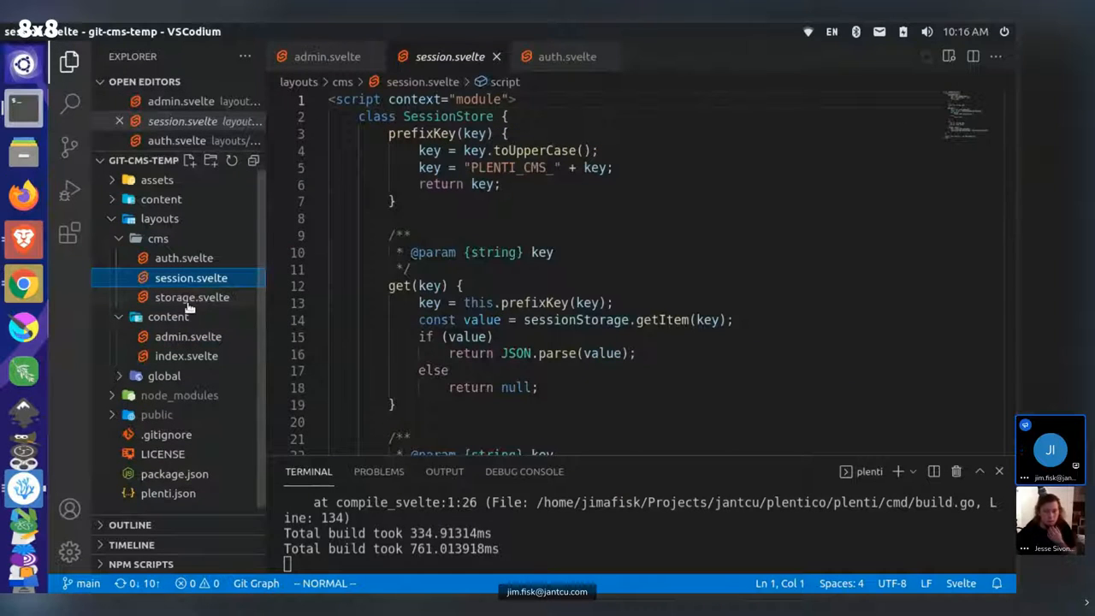
{"action": "left_click", "coordinate": [191, 298]}
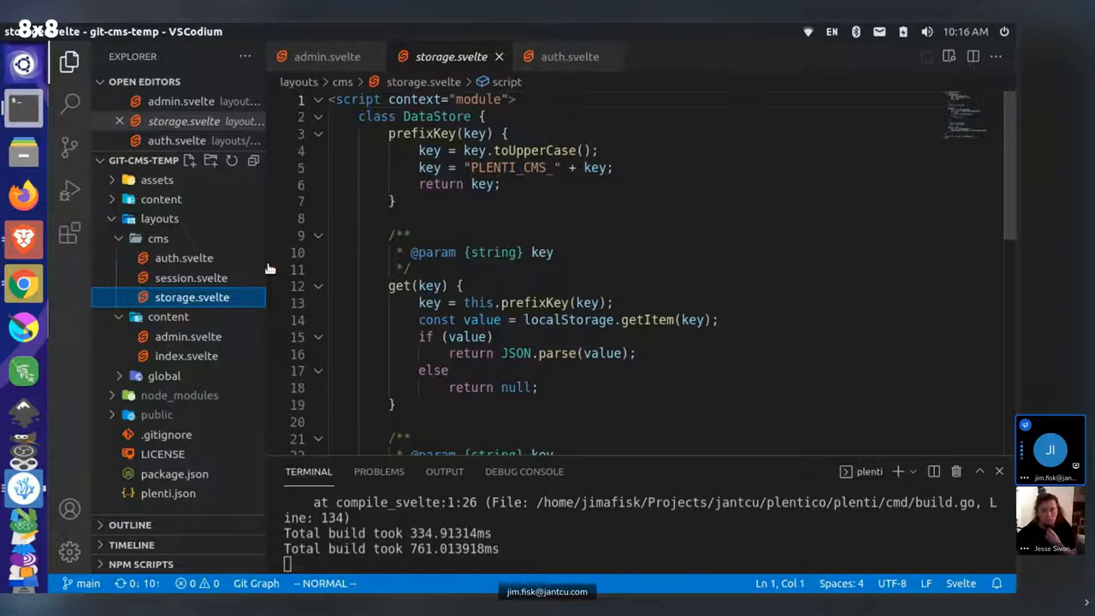
{"action": "left_click", "coordinate": [191, 277]}
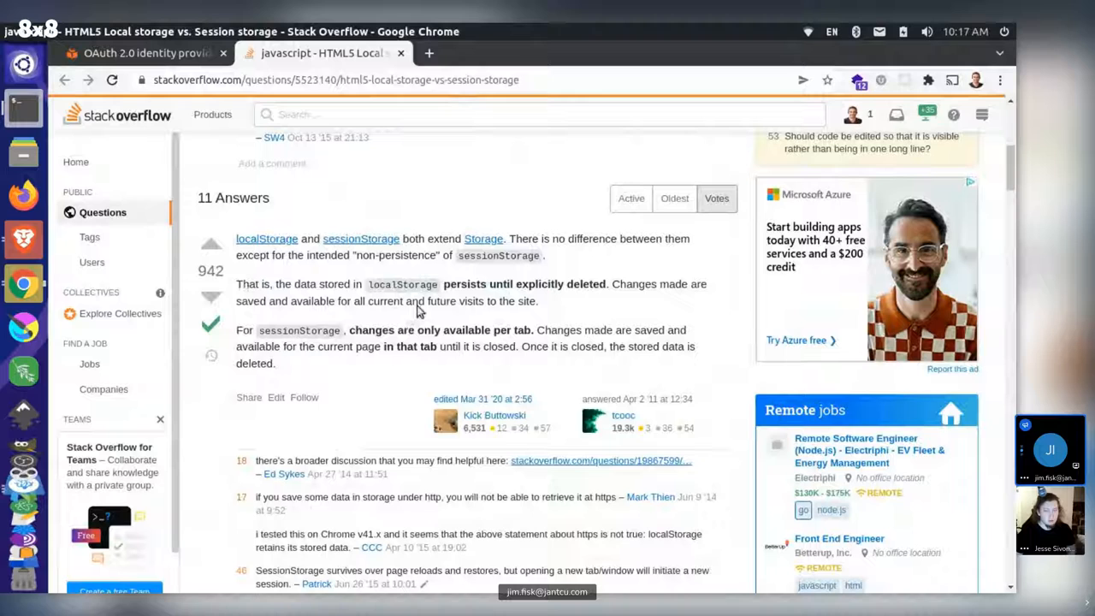
{"action": "left_click_drag", "start_coordinate": [436, 284], "coordinate": [538, 302]}
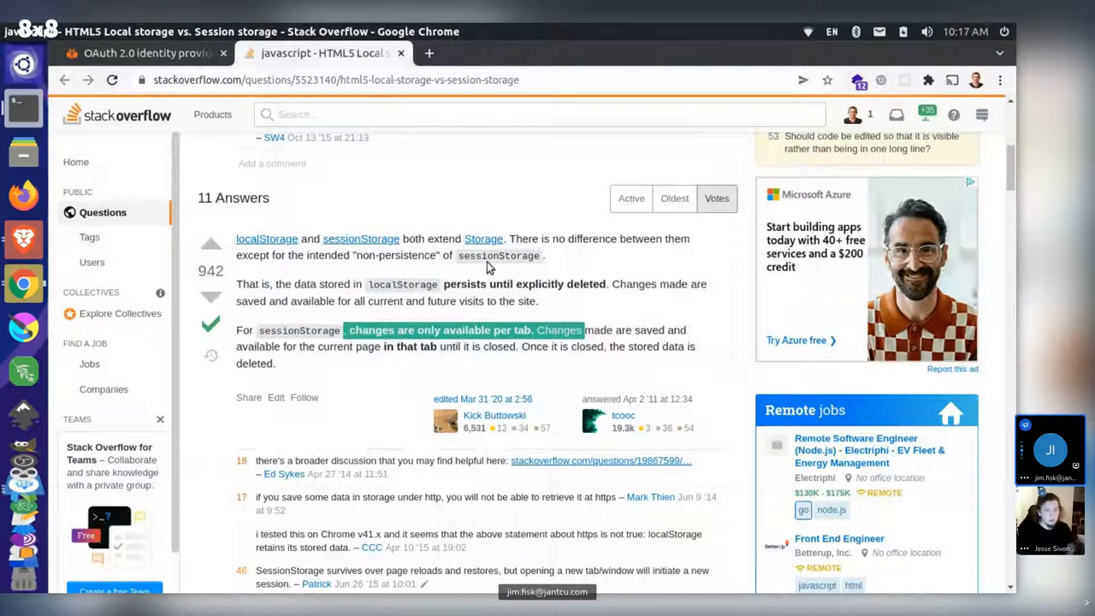
{"action": "mouse_move", "coordinate": [380, 201]}
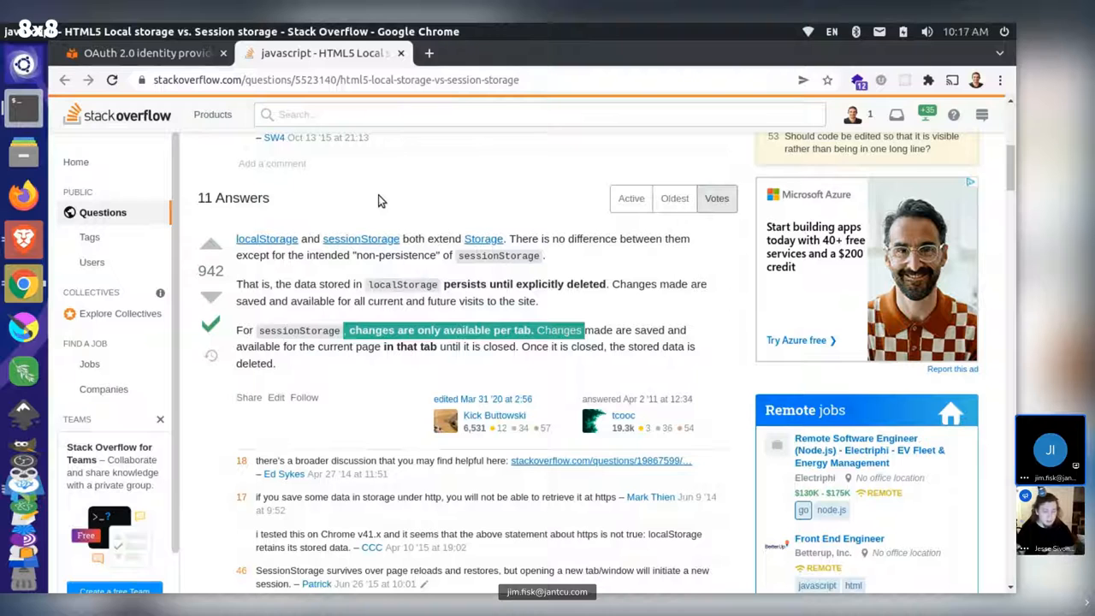
{"action": "mouse_move", "coordinate": [24, 239]}
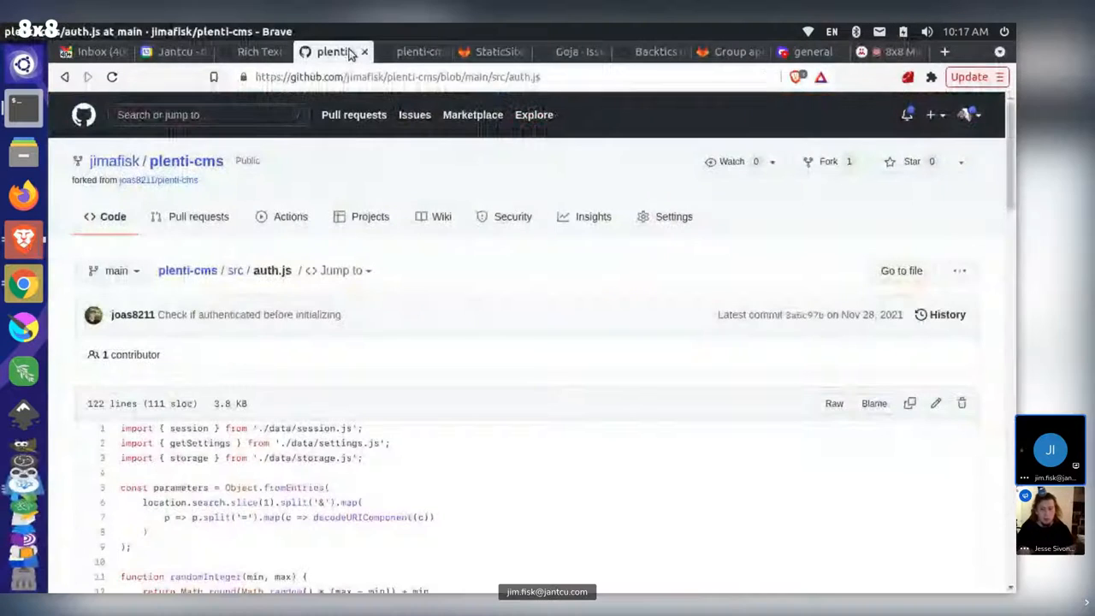
{"action": "mouse_move", "coordinate": [380, 94]}
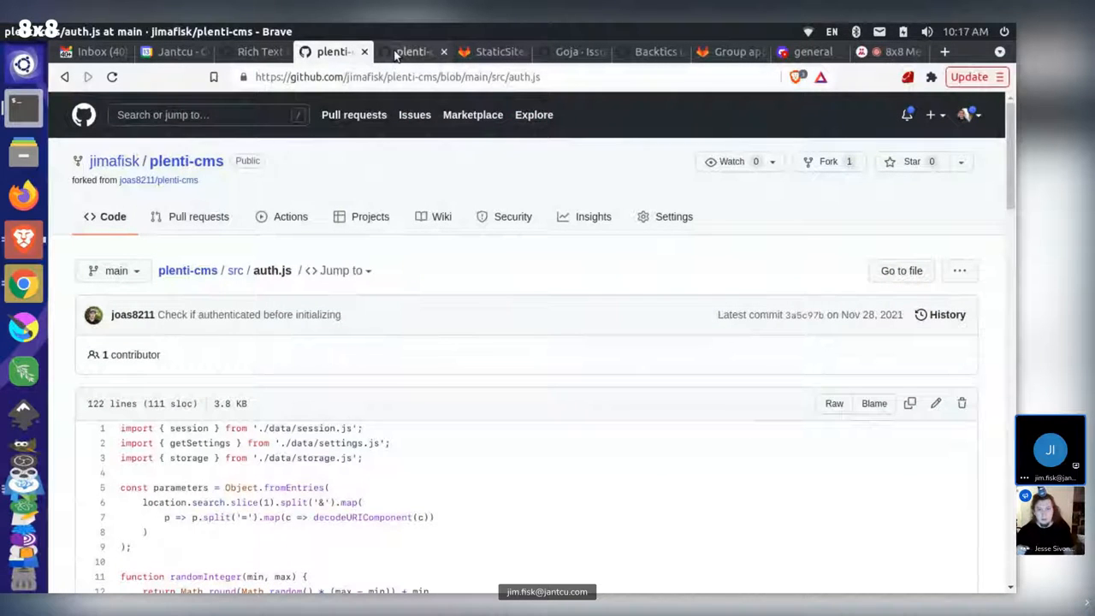
- View plenti-cms auth.ts on the deno branch and mark the null fallback in authenticate()
{"action": "left_click", "coordinate": [411, 52]}
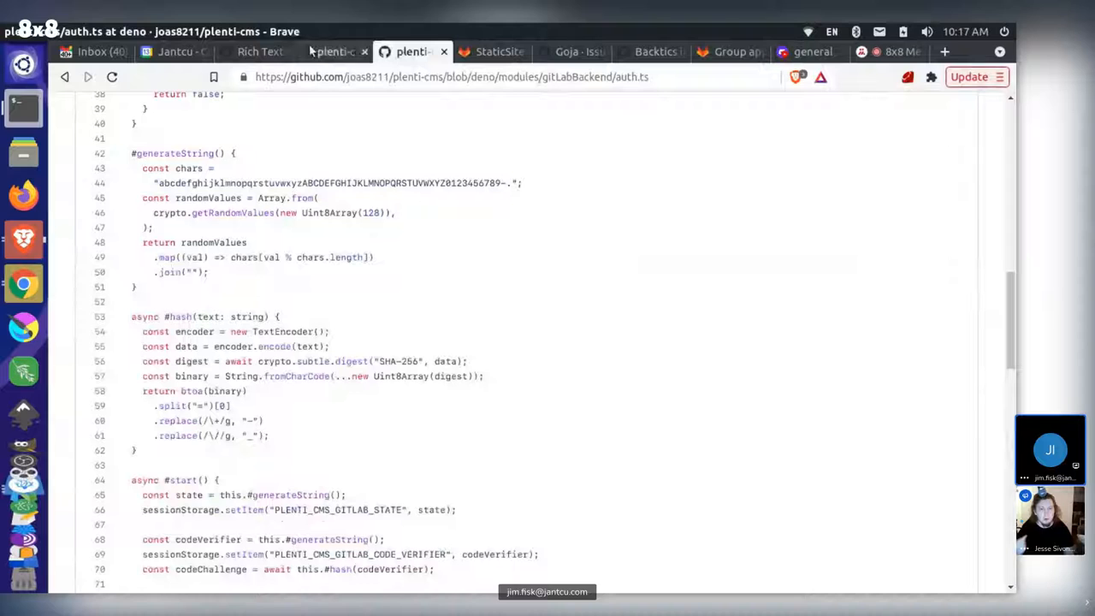
{"action": "scroll", "scroll_direction": "down", "scroll_amount": 3}
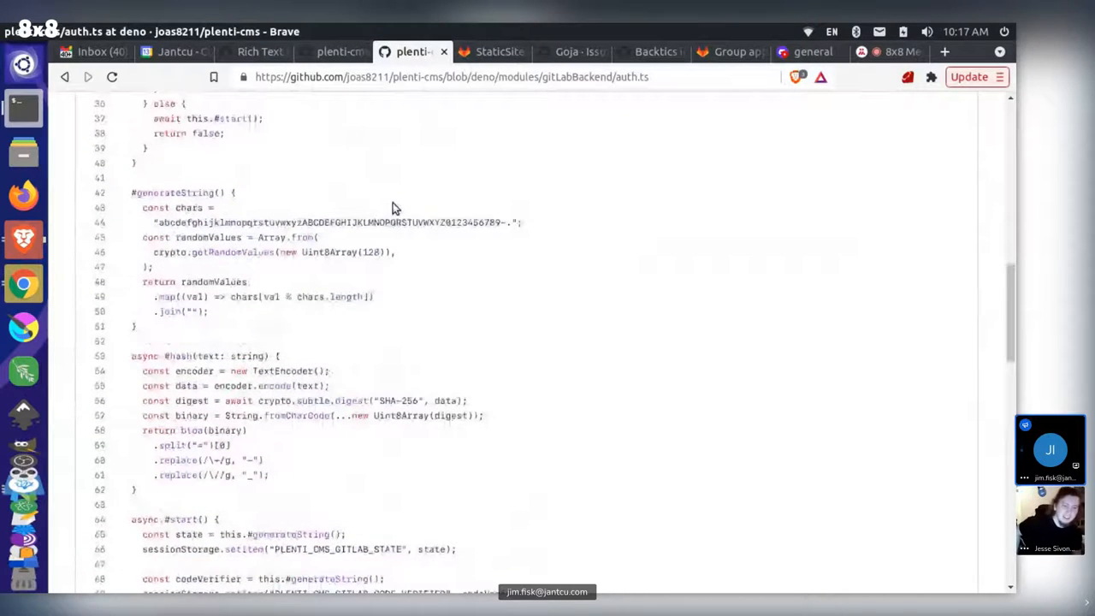
{"action": "scroll", "scroll_direction": "up", "scroll_amount": 3}
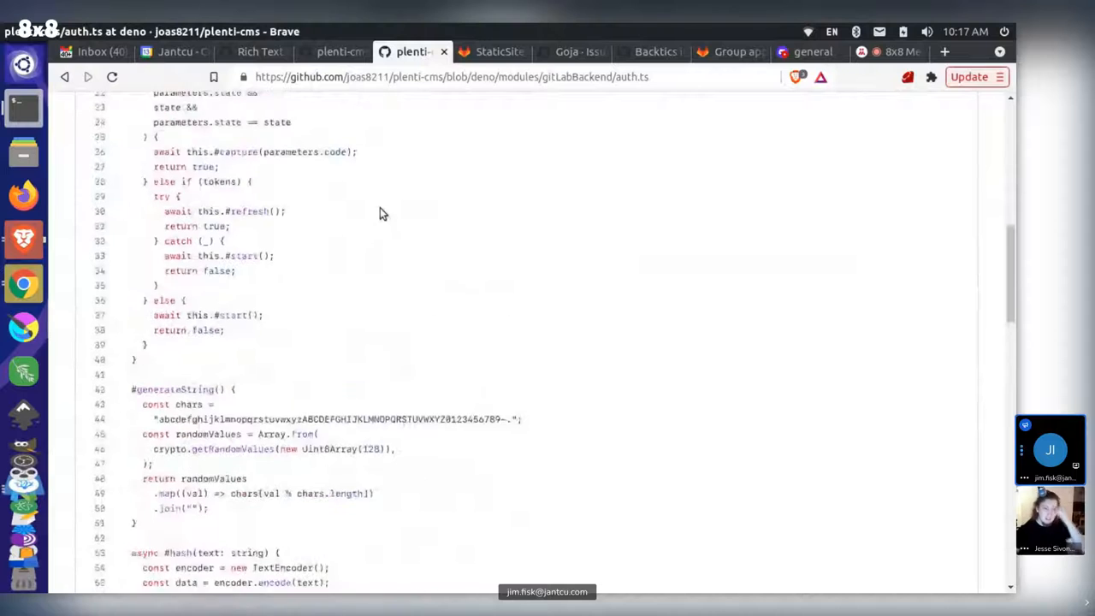
{"action": "scroll", "scroll_direction": "up", "scroll_amount": 3}
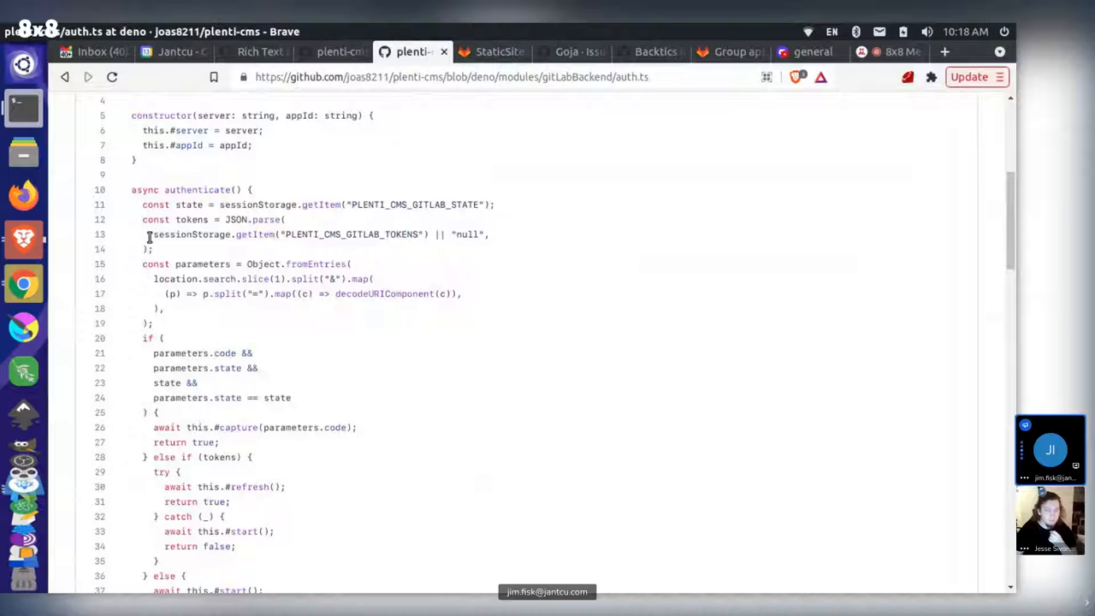
{"action": "double_click", "coordinate": [191, 232]}
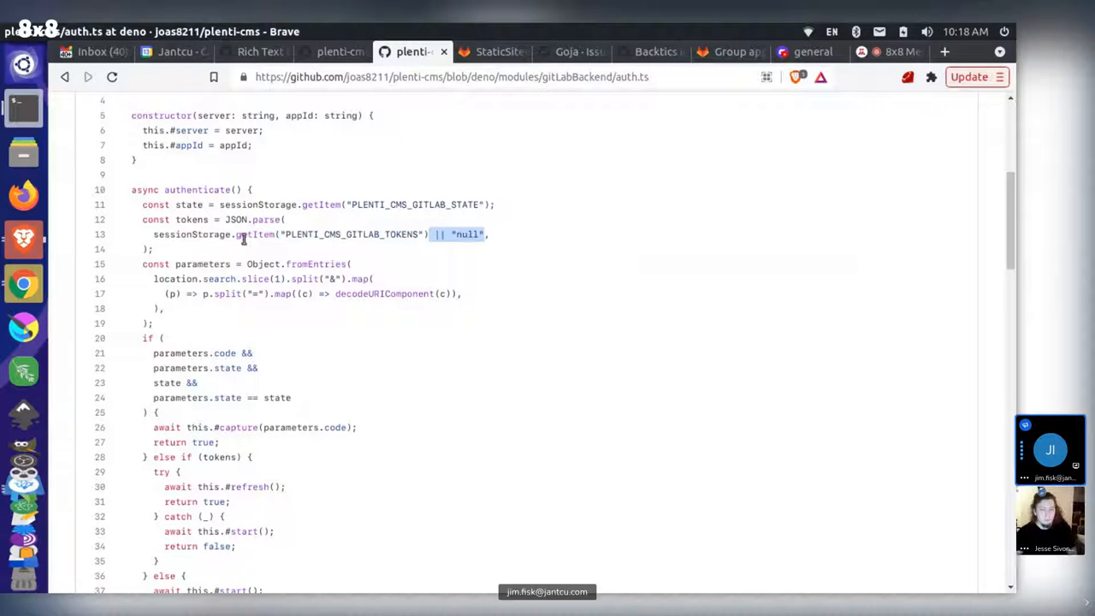
{"action": "mouse_move", "coordinate": [336, 264]}
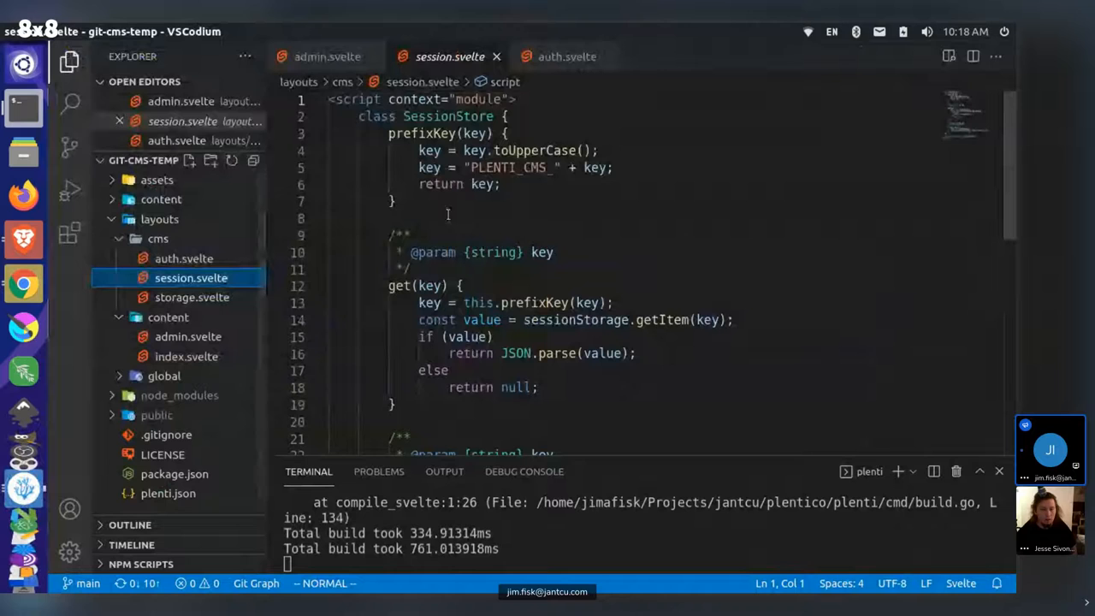
- Review session.svelte's set method and switch to the Chrome admin page
{"action": "scroll", "scroll_direction": "down", "scroll_amount": 3}
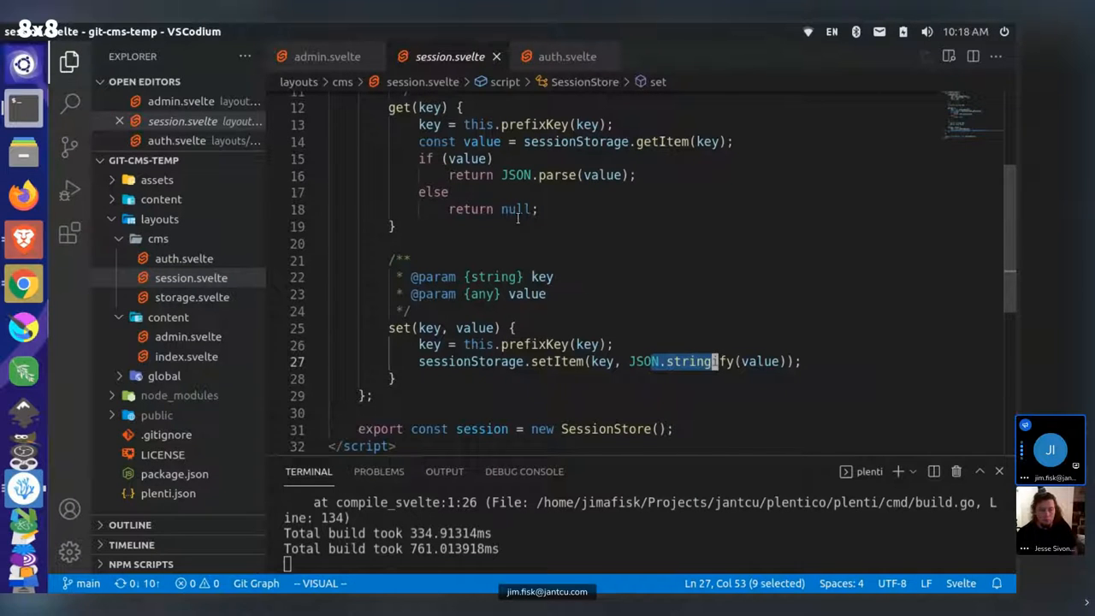
{"action": "key", "text": "Alt+Tab"}
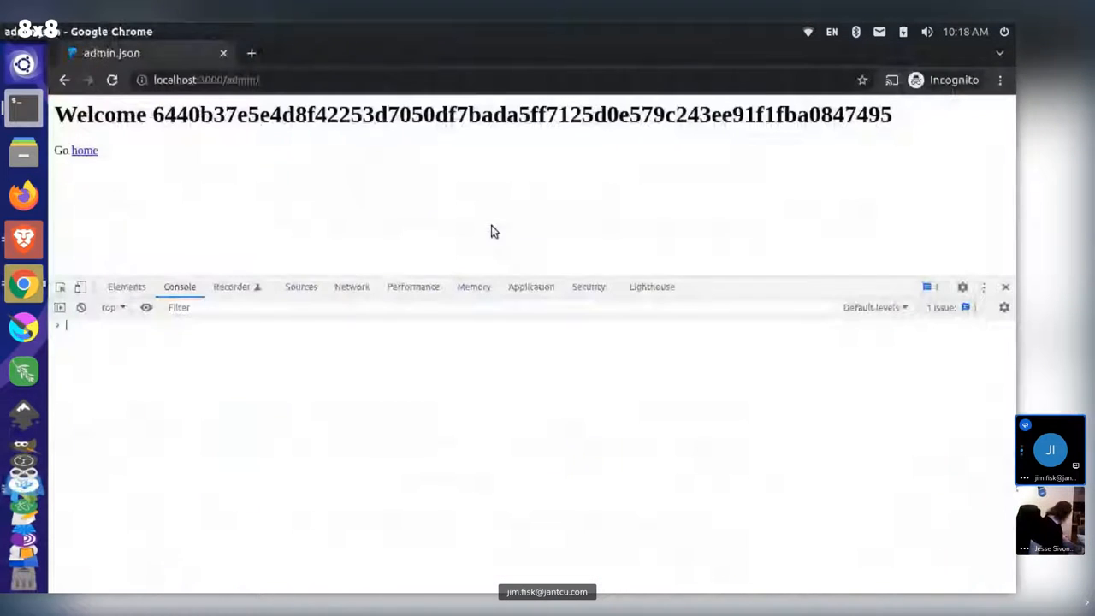
- Inspect the GitLab tokens in Local Storage and the state and code verifier in Session Storage
{"action": "left_click", "coordinate": [531, 288]}
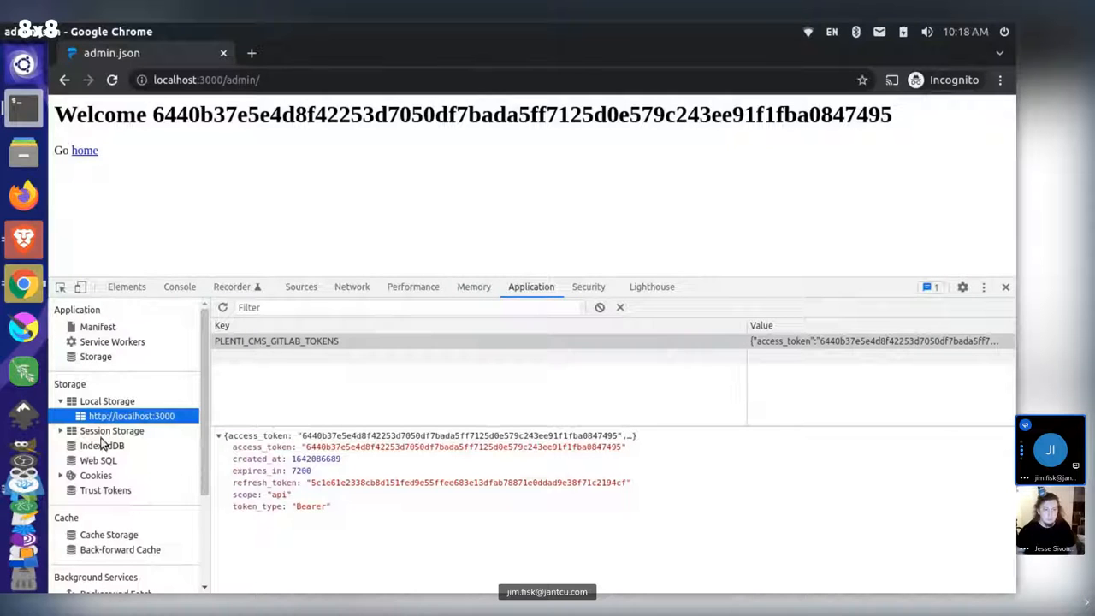
{"action": "left_click", "coordinate": [130, 445]}
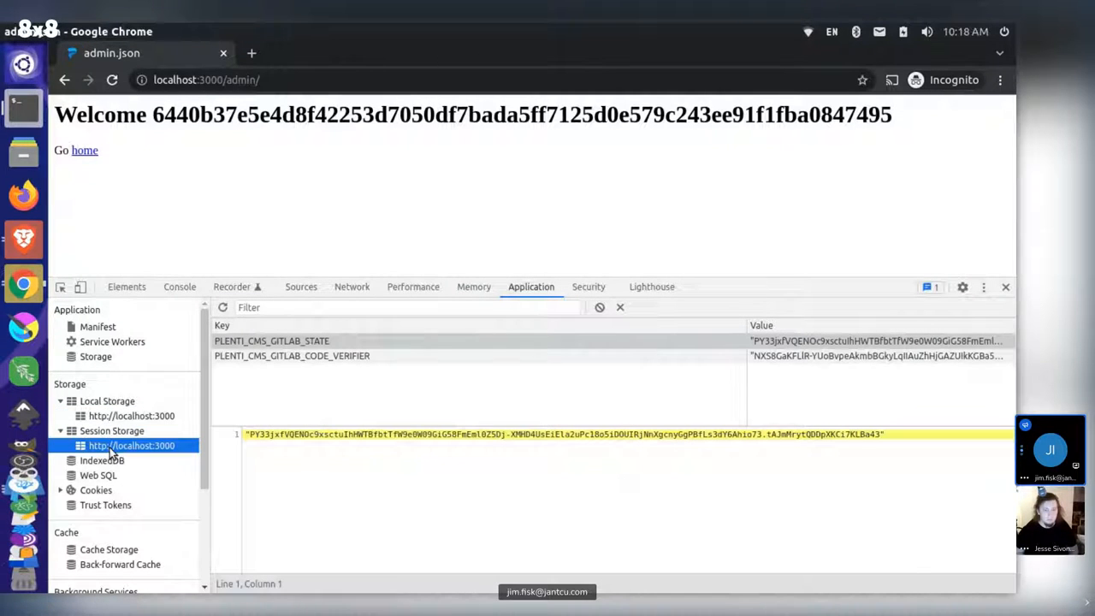
{"action": "left_click", "coordinate": [290, 356]}
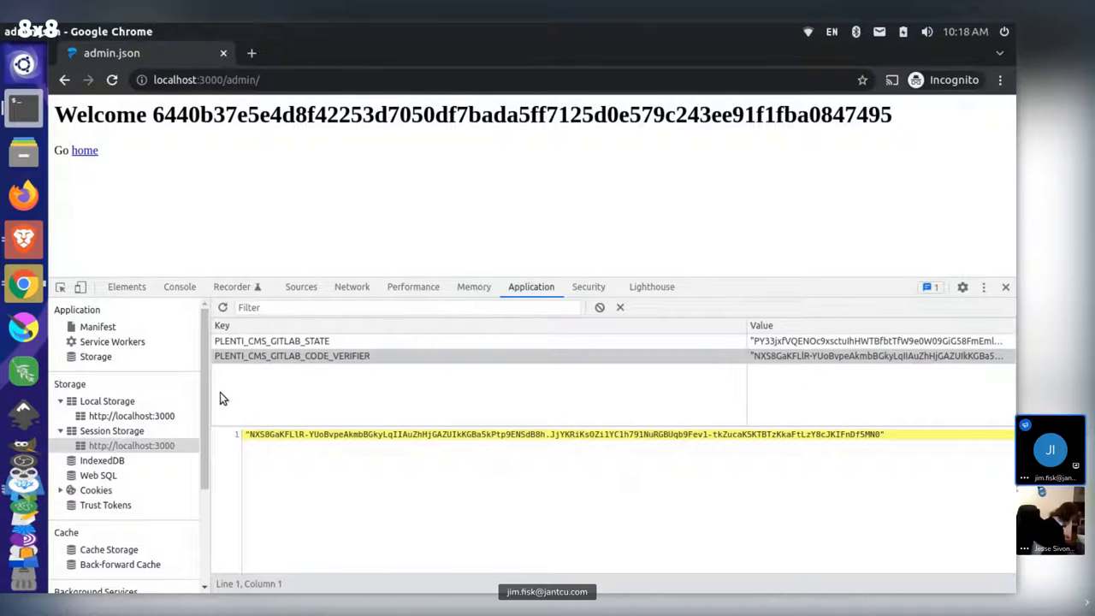
{"action": "mouse_move", "coordinate": [678, 404]}
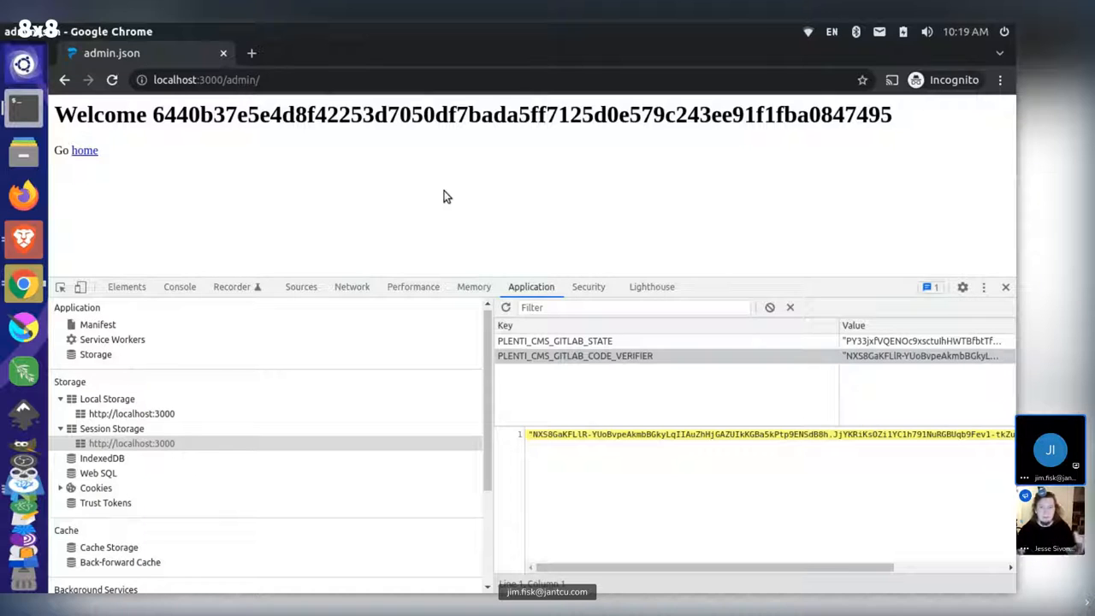
{"action": "mouse_move", "coordinate": [441, 226]}
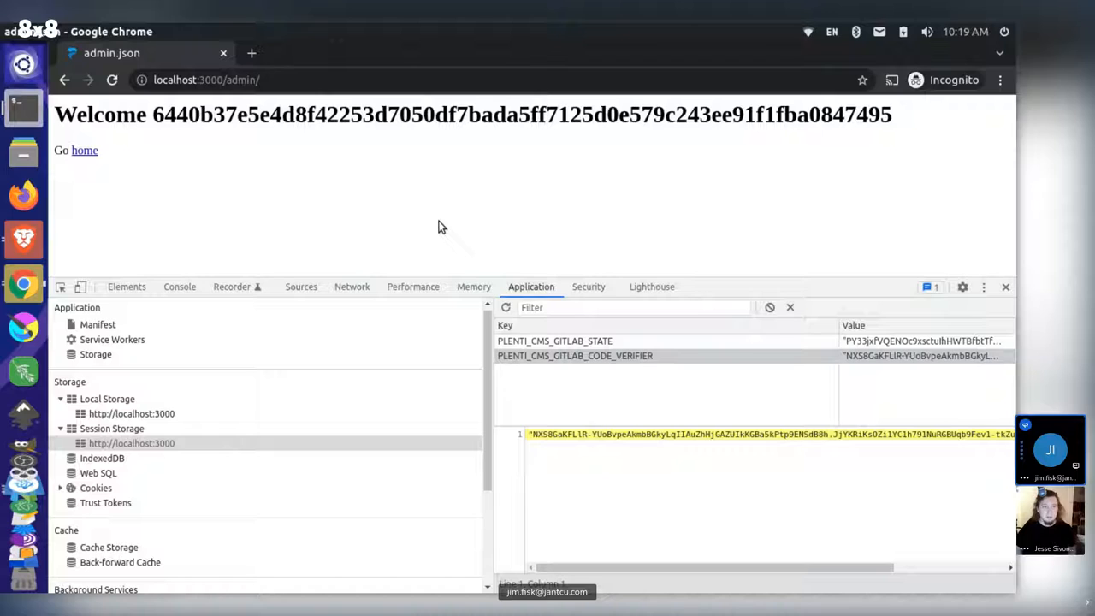
{"action": "double_click", "coordinate": [84, 151]}
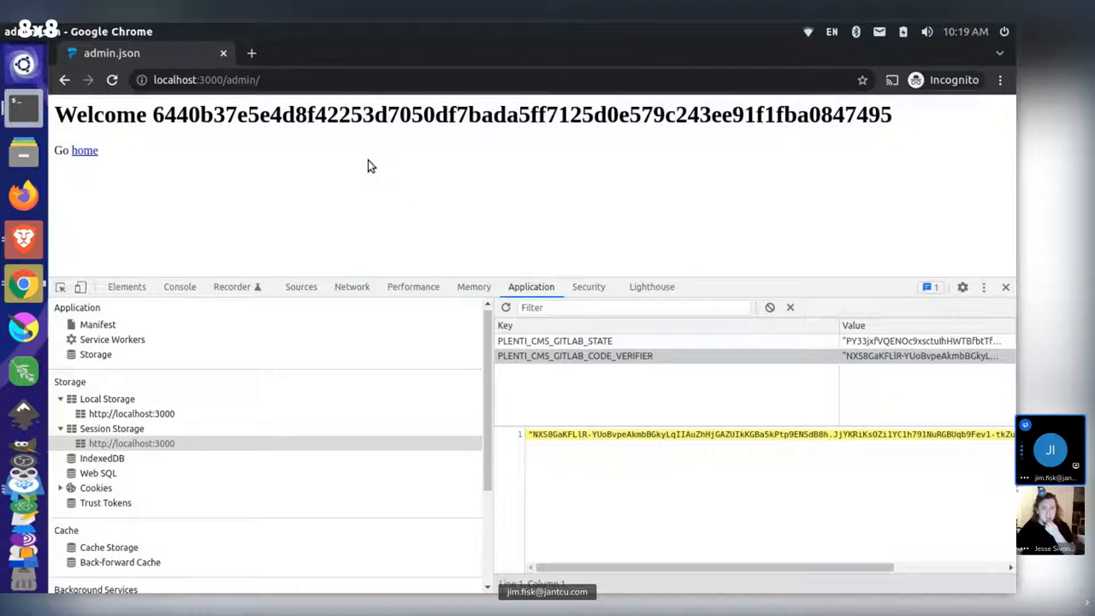
{"action": "mouse_move", "coordinate": [359, 183]}
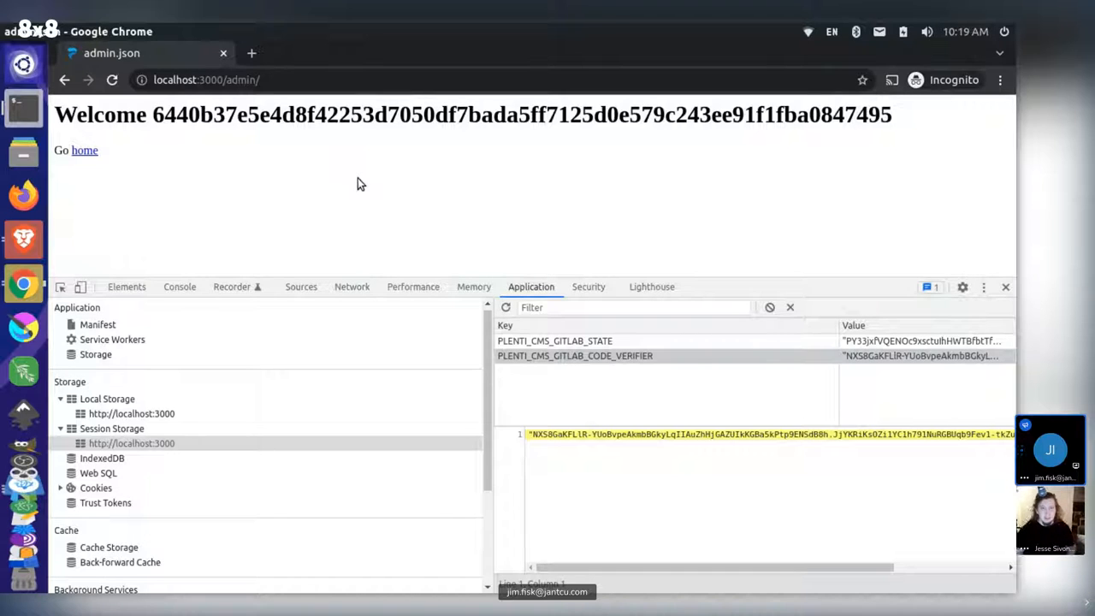
{"action": "mouse_move", "coordinate": [417, 177]}
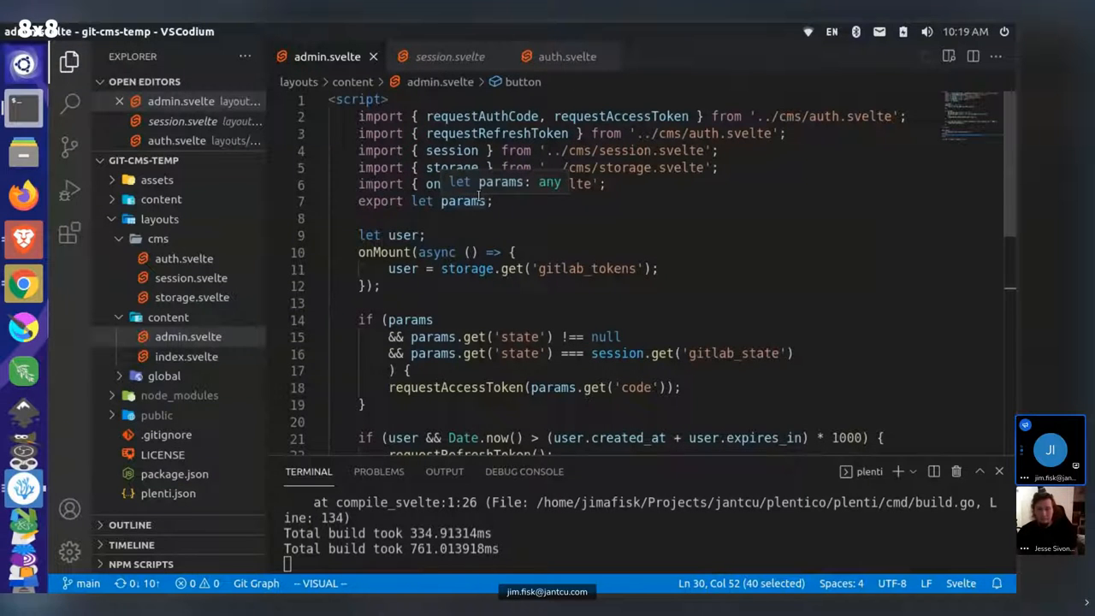
{"action": "scroll", "scroll_direction": "down", "scroll_amount": 3}
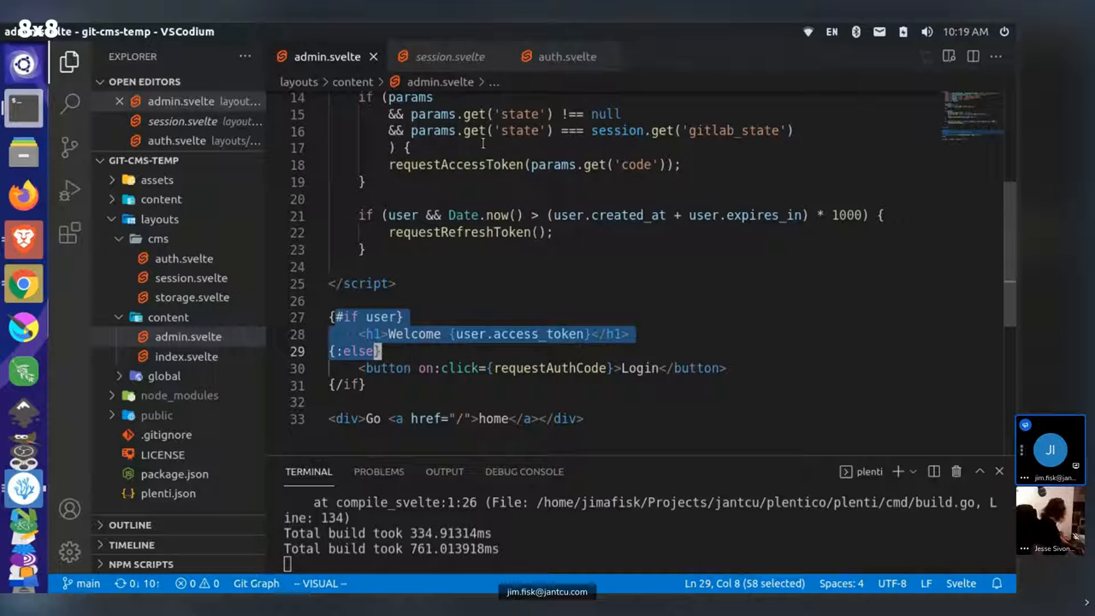
{"action": "mouse_move", "coordinate": [450, 57]}
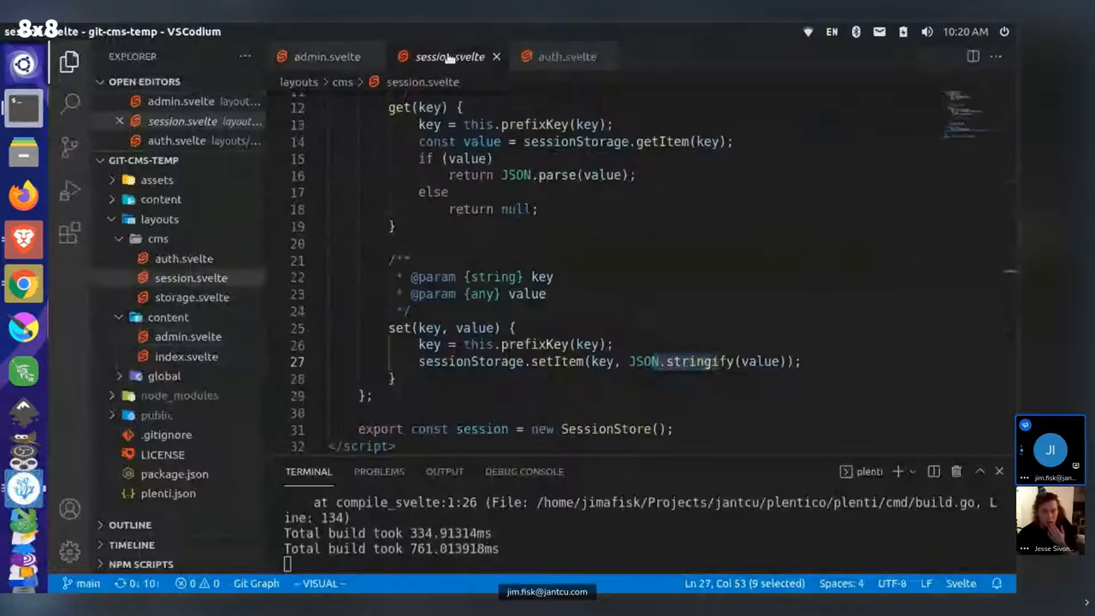
{"action": "left_click", "coordinate": [562, 57]}
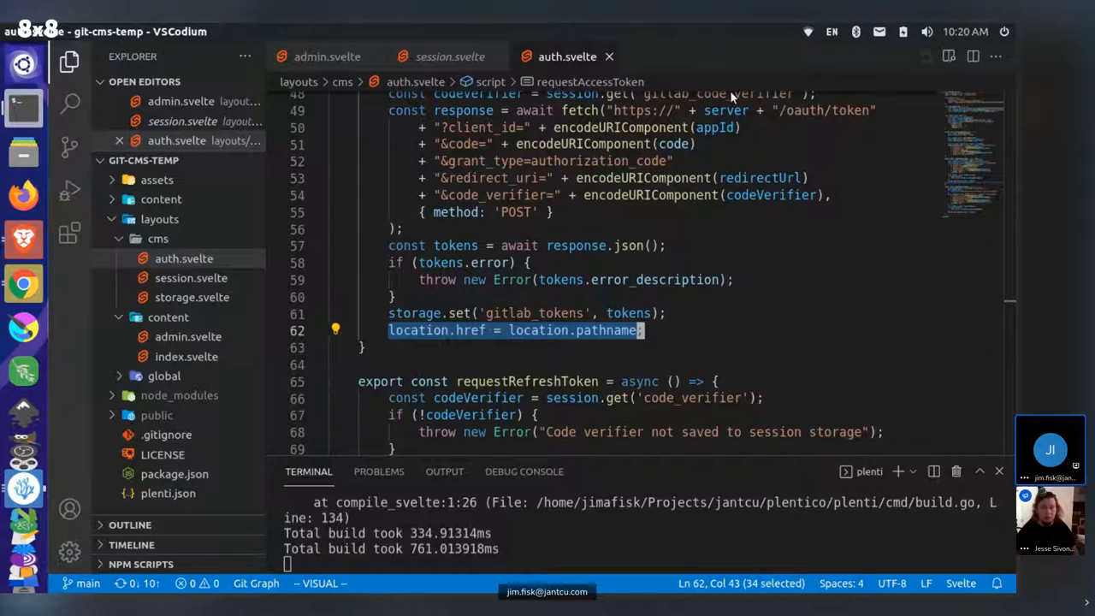
{"action": "mouse_move", "coordinate": [760, 140]}
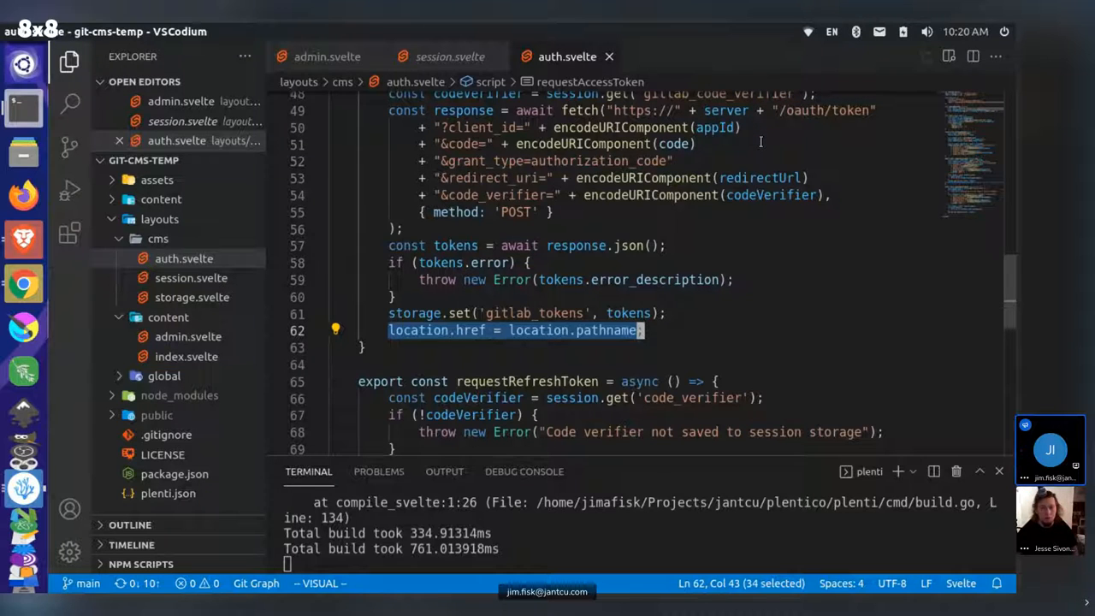
{"action": "mouse_move", "coordinate": [774, 171]}
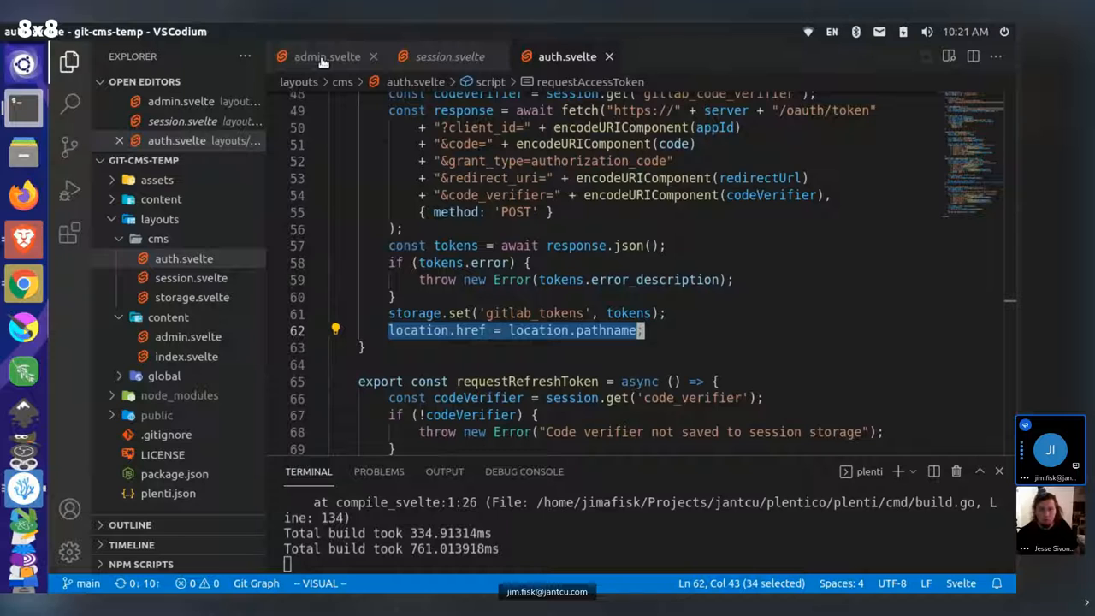
{"action": "left_click", "coordinate": [325, 57]}
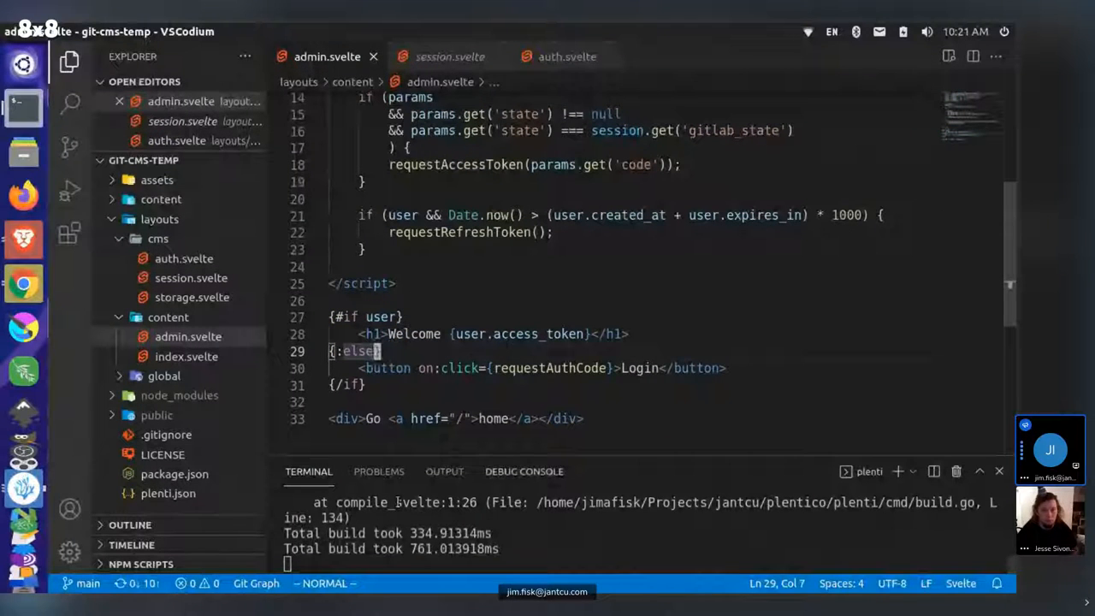
{"action": "mouse_move", "coordinate": [476, 233]}
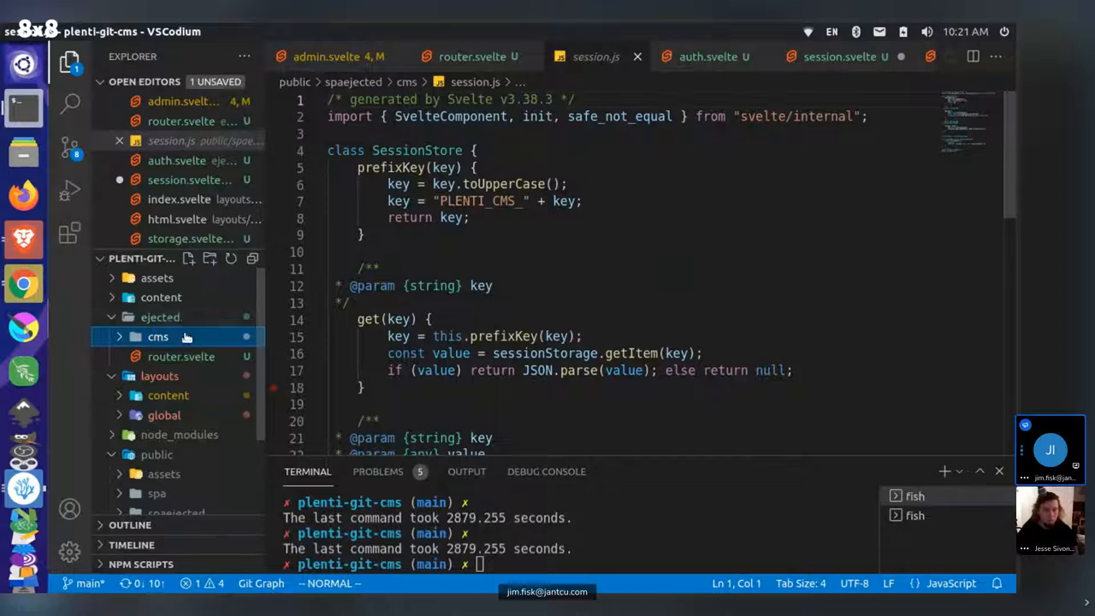
{"action": "mouse_move", "coordinate": [171, 377]}
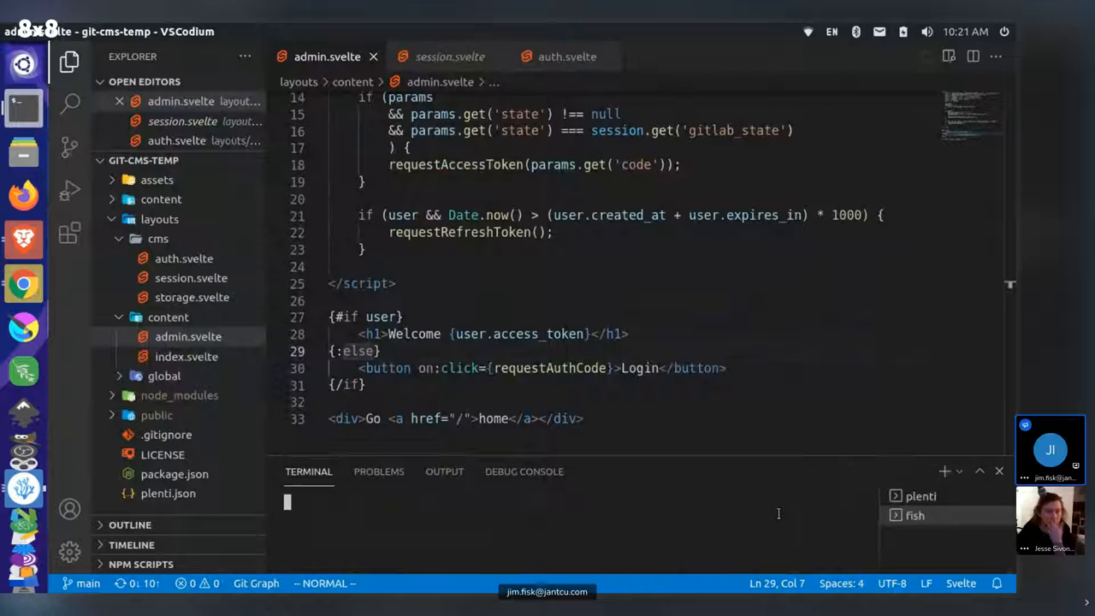
- Run plenti eject and select ejected/router.svelte from the list of ejectable files
{"action": "type", "text": "plenti serve"}
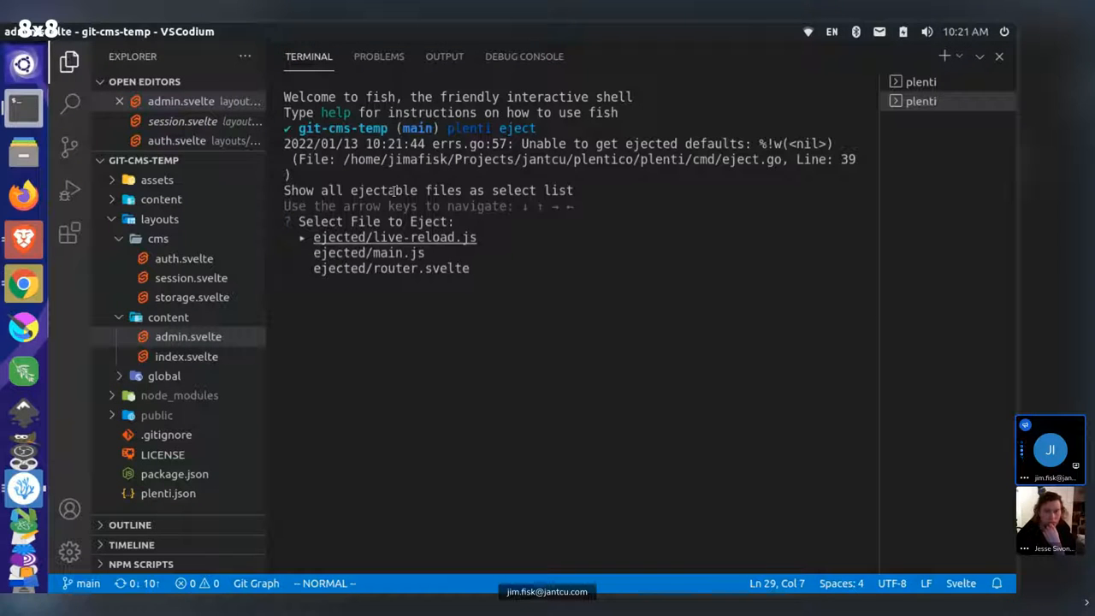
{"action": "key", "text": "Down"}
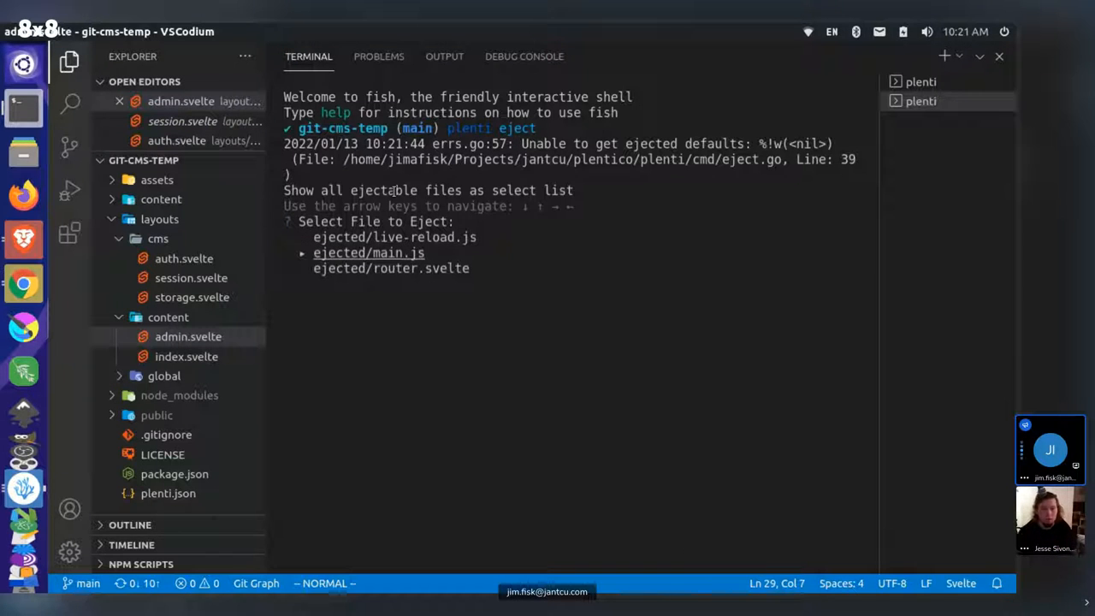
{"action": "key", "text": "Up"}
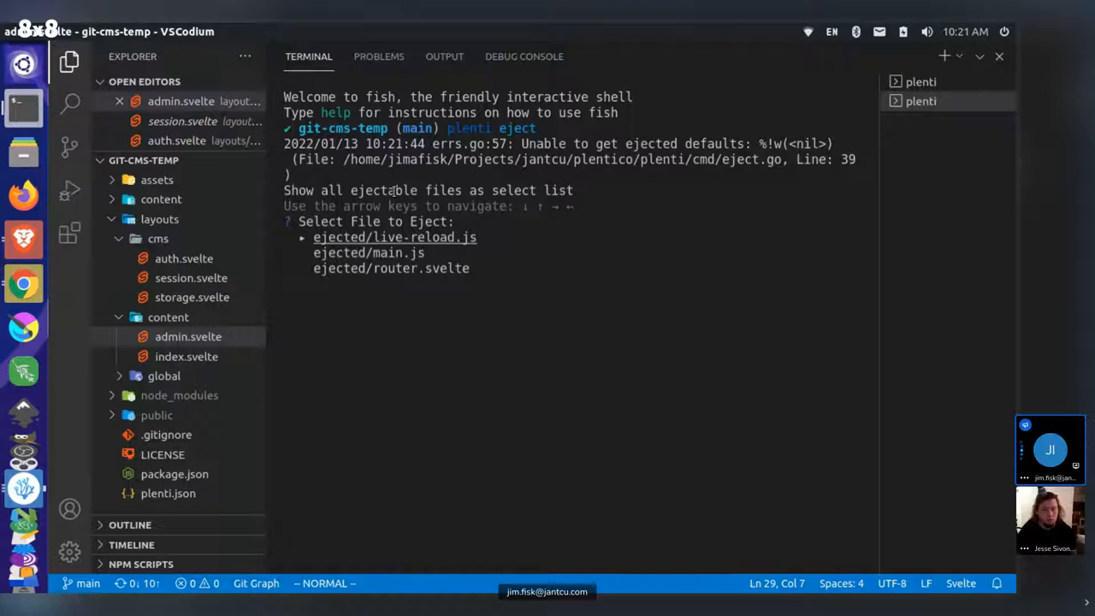
{"action": "key", "text": "Down"}
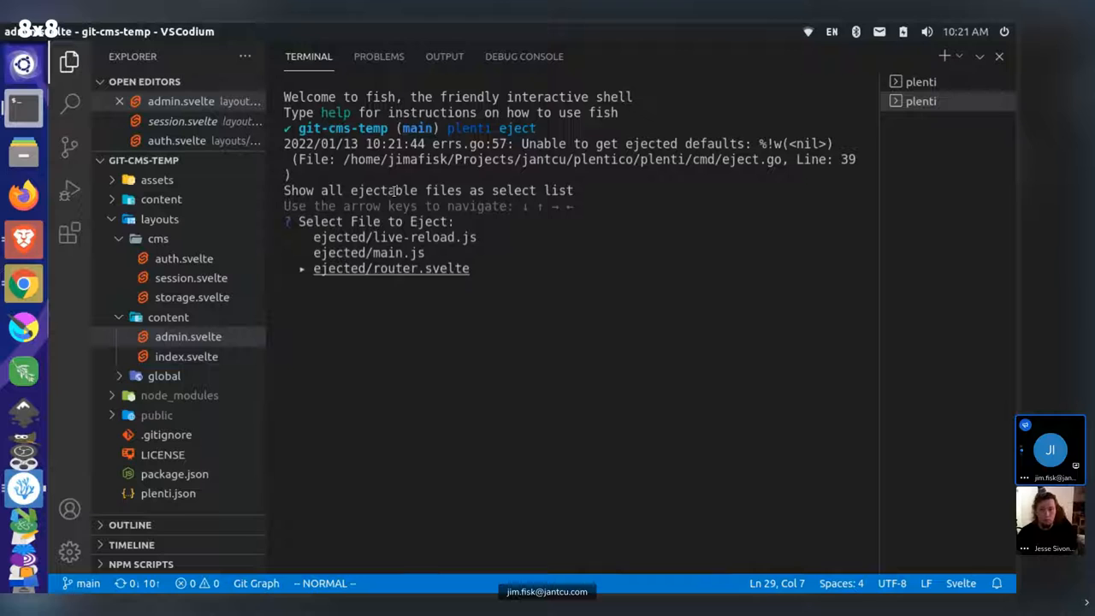
{"action": "mouse_move", "coordinate": [159, 219]}
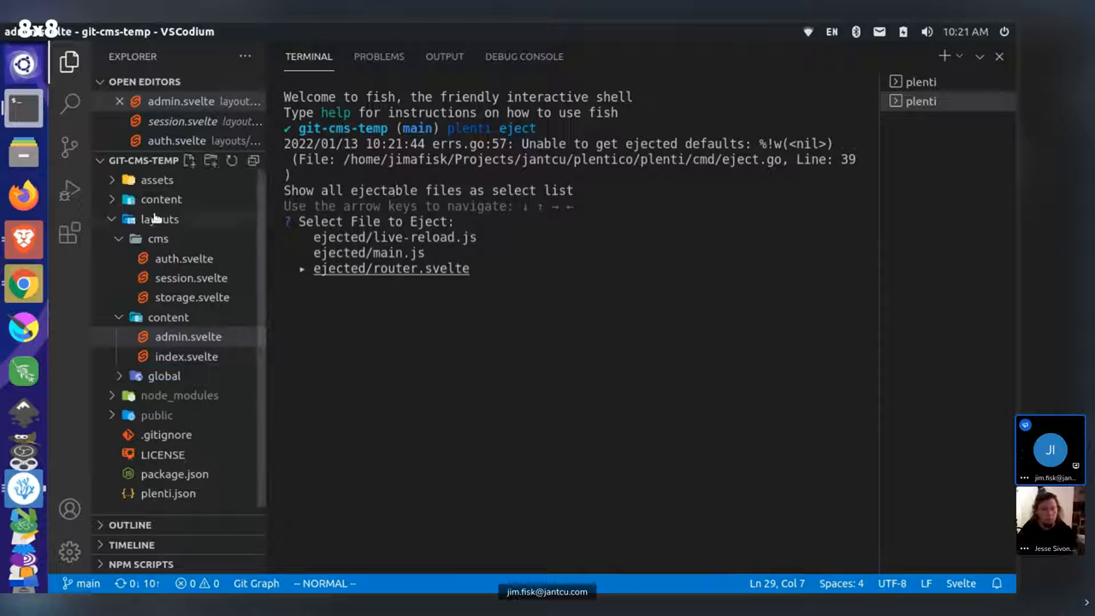
- Confirm ejecting router.svelte and locate it in the new ejected folder
{"action": "left_click", "coordinate": [159, 219]}
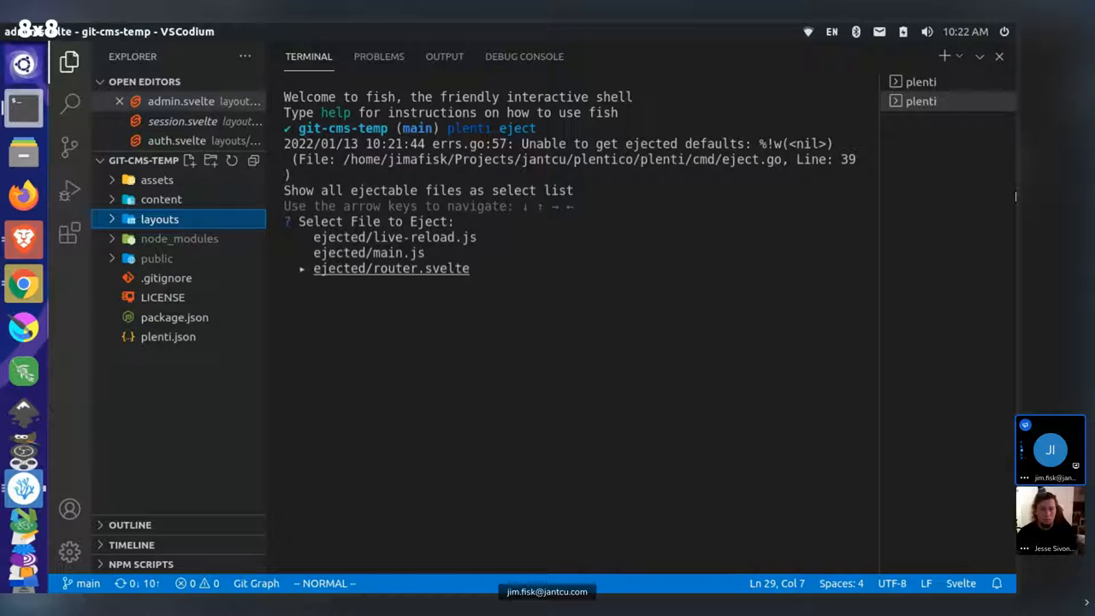
{"action": "left_click", "coordinate": [158, 219]}
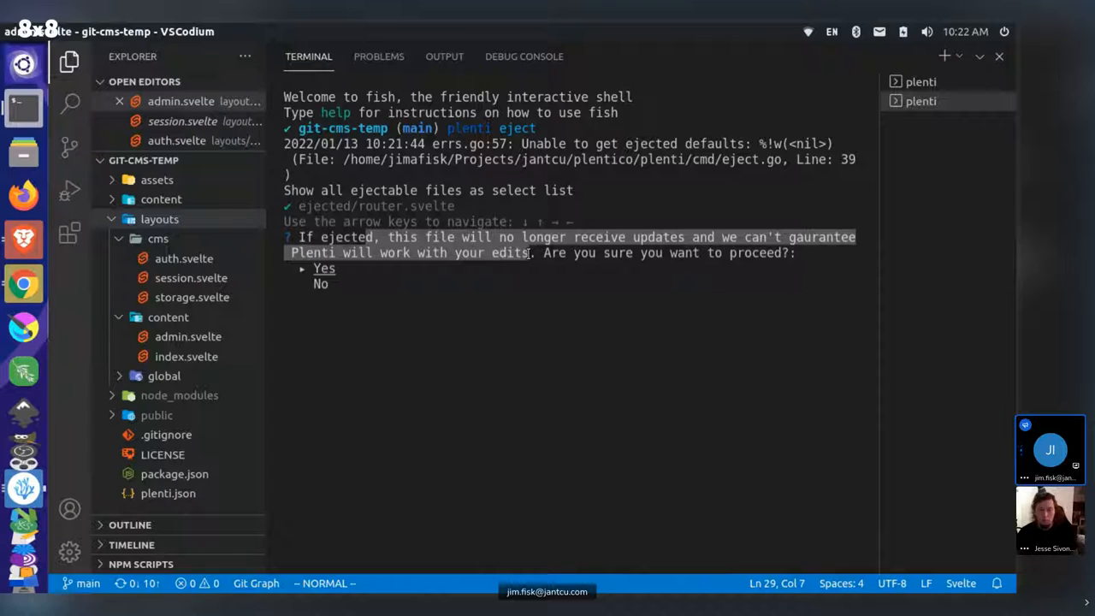
{"action": "key", "text": "Enter"}
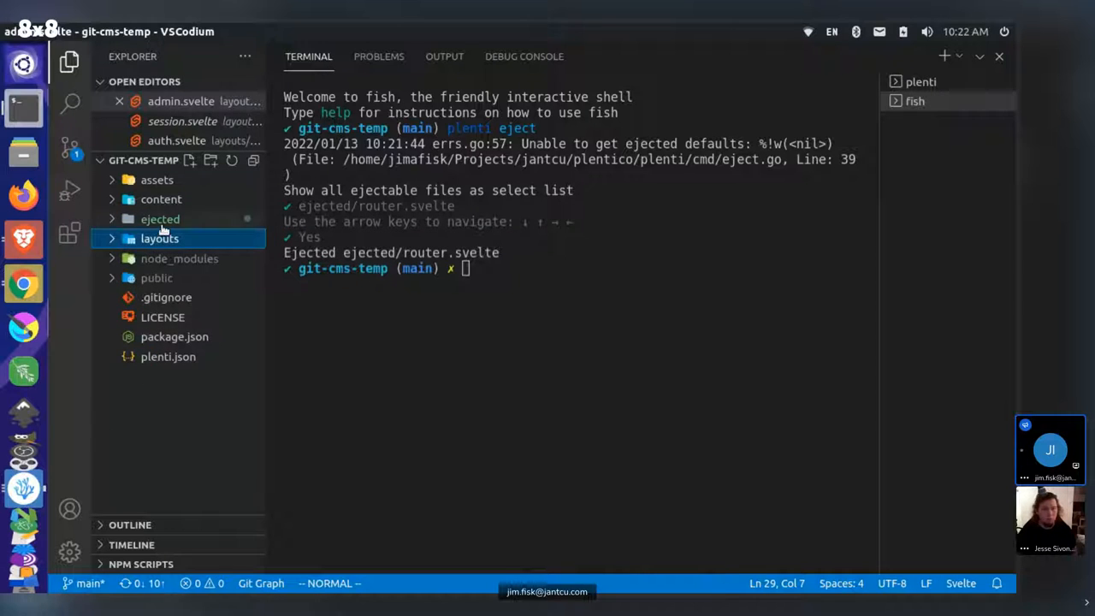
{"action": "left_click", "coordinate": [161, 219]}
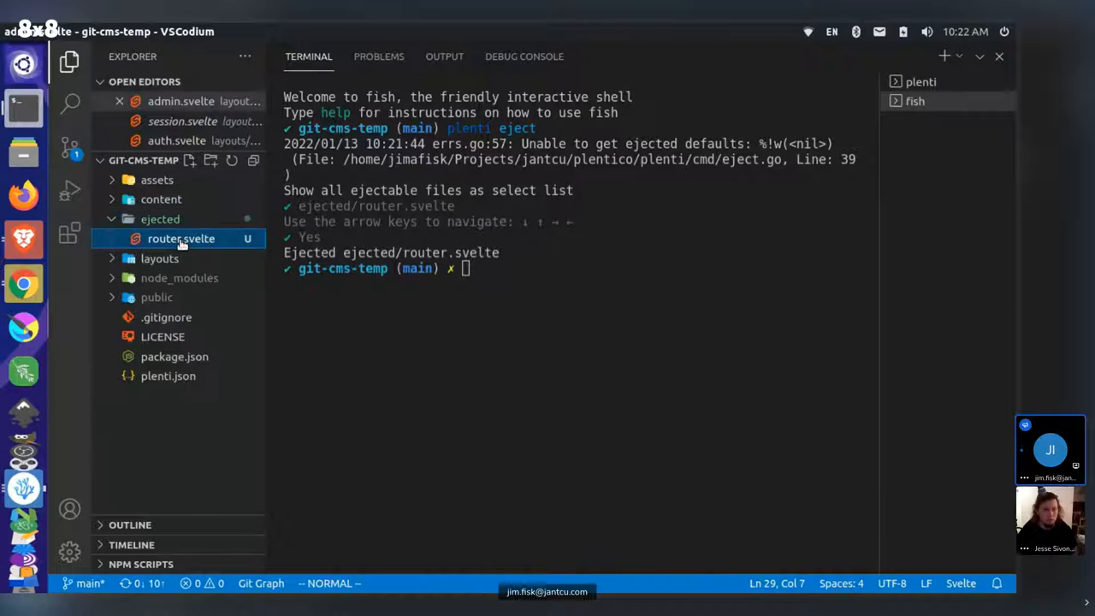
- View the ejected router.svelte with its Html component, imports and draw function
{"action": "left_click", "coordinate": [182, 240]}
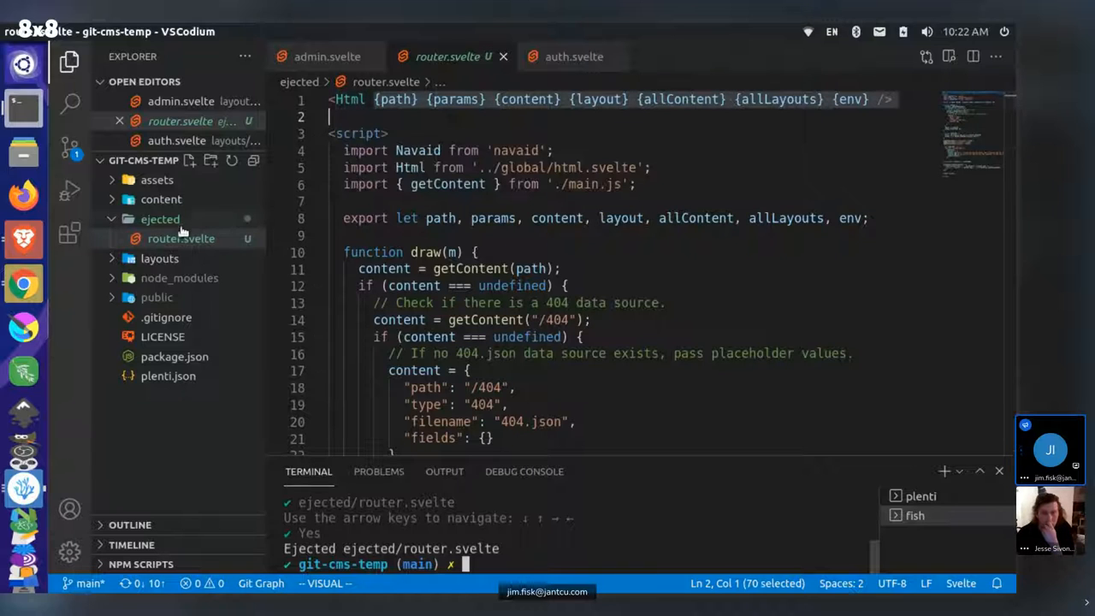
{"action": "mouse_move", "coordinate": [227, 232]}
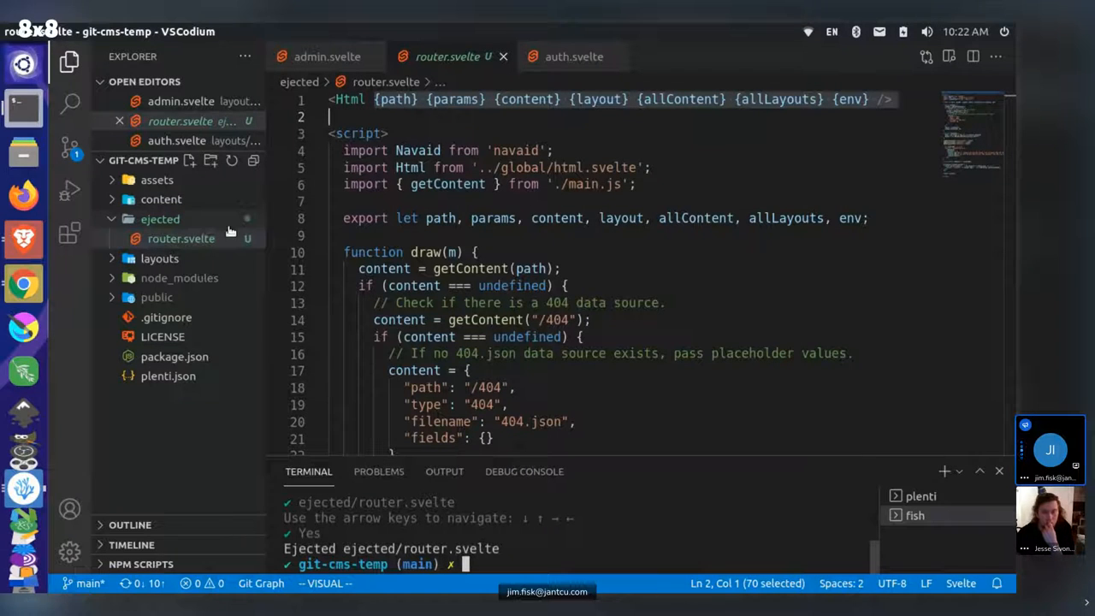
{"action": "mouse_move", "coordinate": [197, 238]}
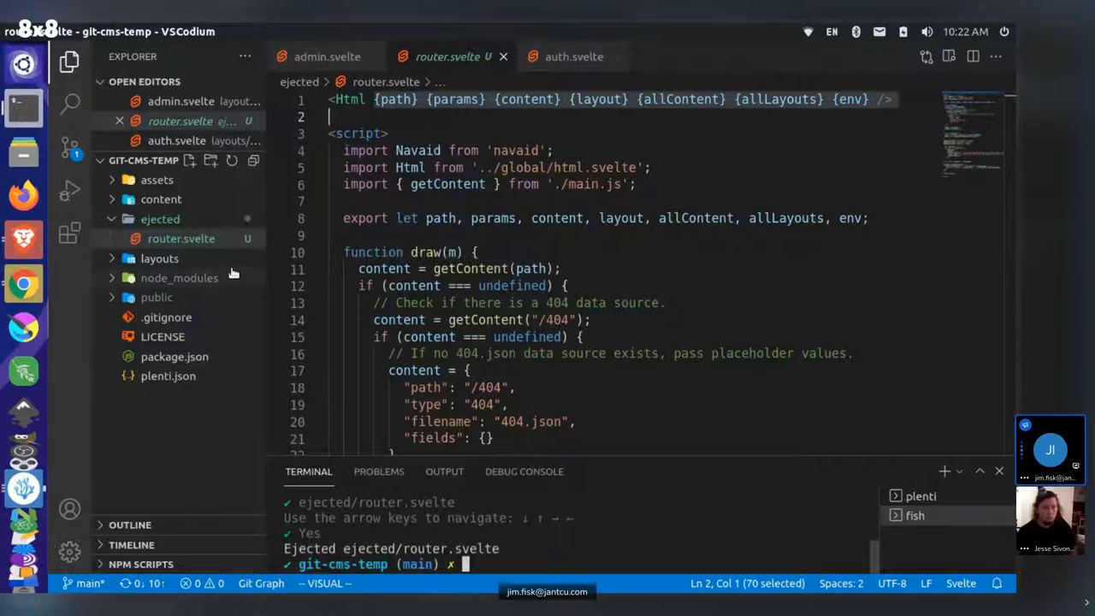
{"action": "mouse_move", "coordinate": [181, 238]}
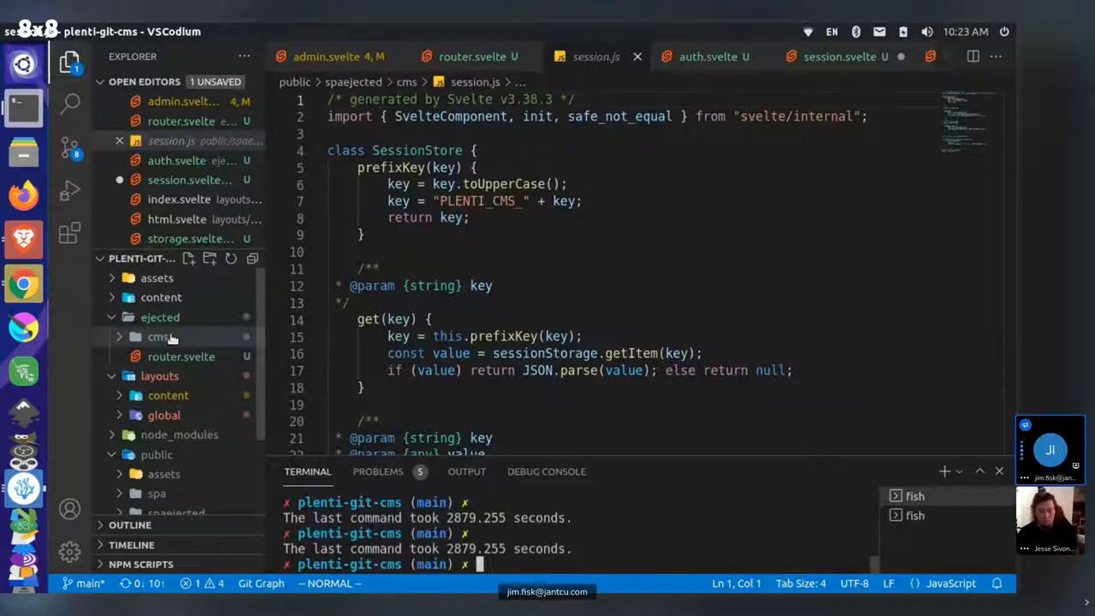
- Browse the plenti-git-cms Explorer: collapse ejected and layouts, then look inside public/spa
{"action": "left_click", "coordinate": [161, 337]}
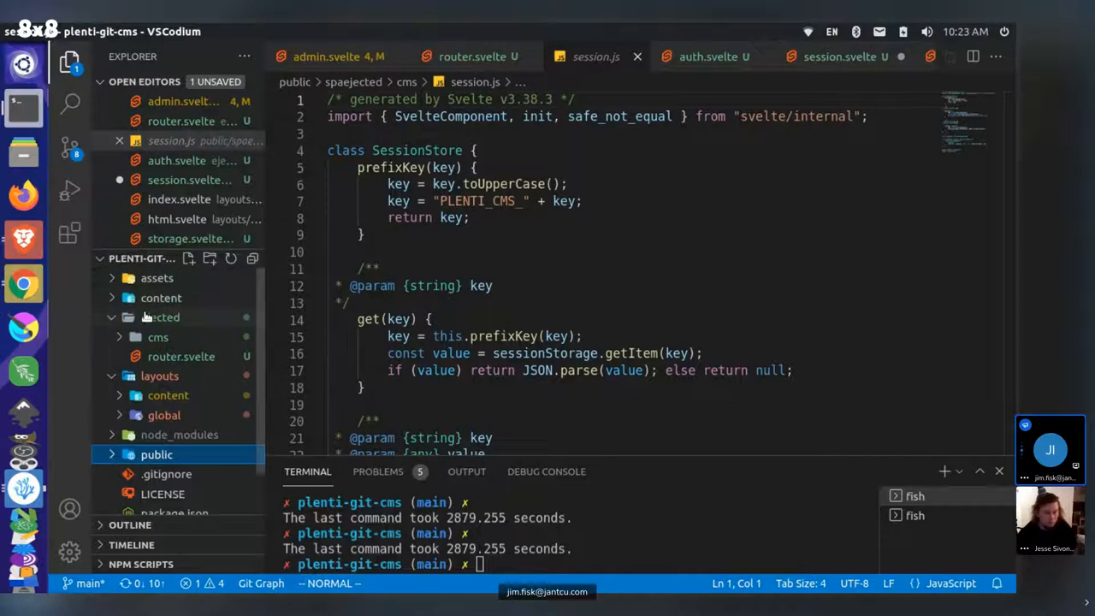
{"action": "left_click", "coordinate": [123, 316]}
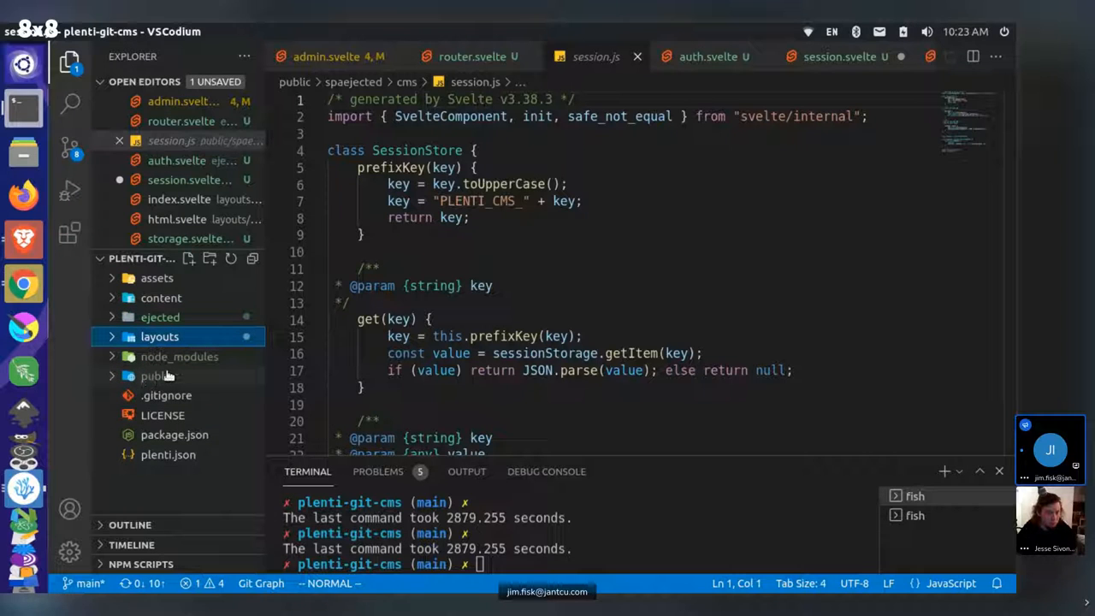
{"action": "left_click", "coordinate": [155, 377]}
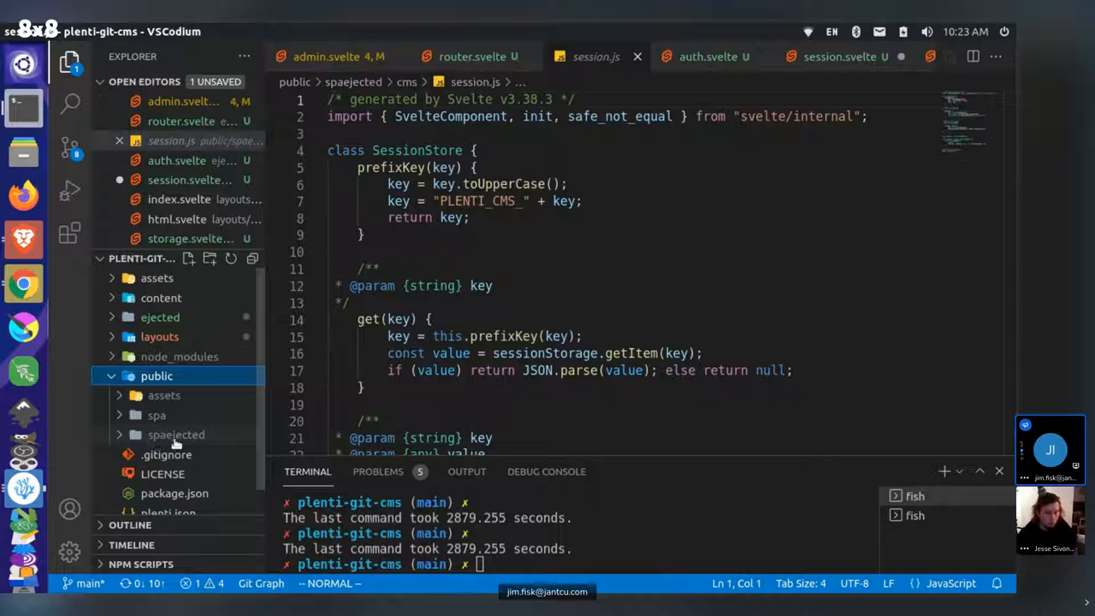
{"action": "left_click", "coordinate": [157, 416]}
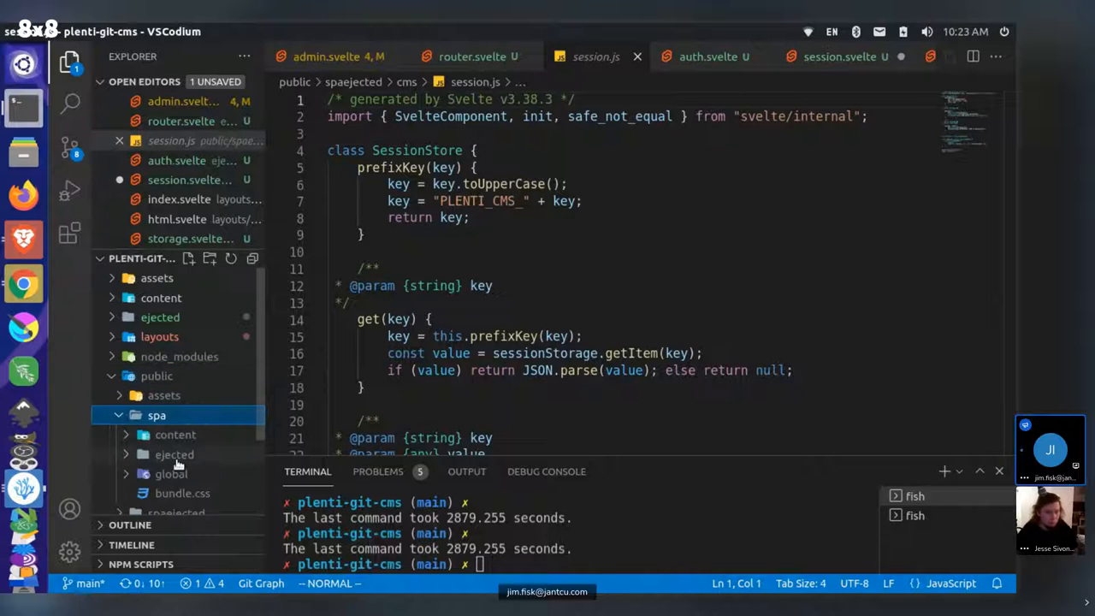
{"action": "left_click", "coordinate": [158, 414]}
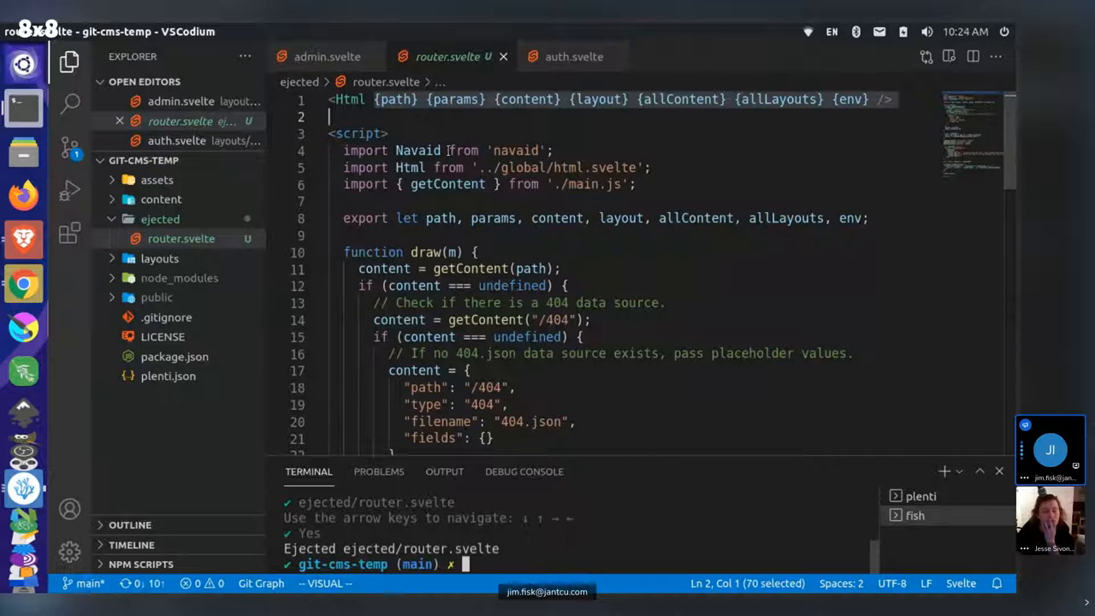
{"action": "mouse_move", "coordinate": [503, 256]}
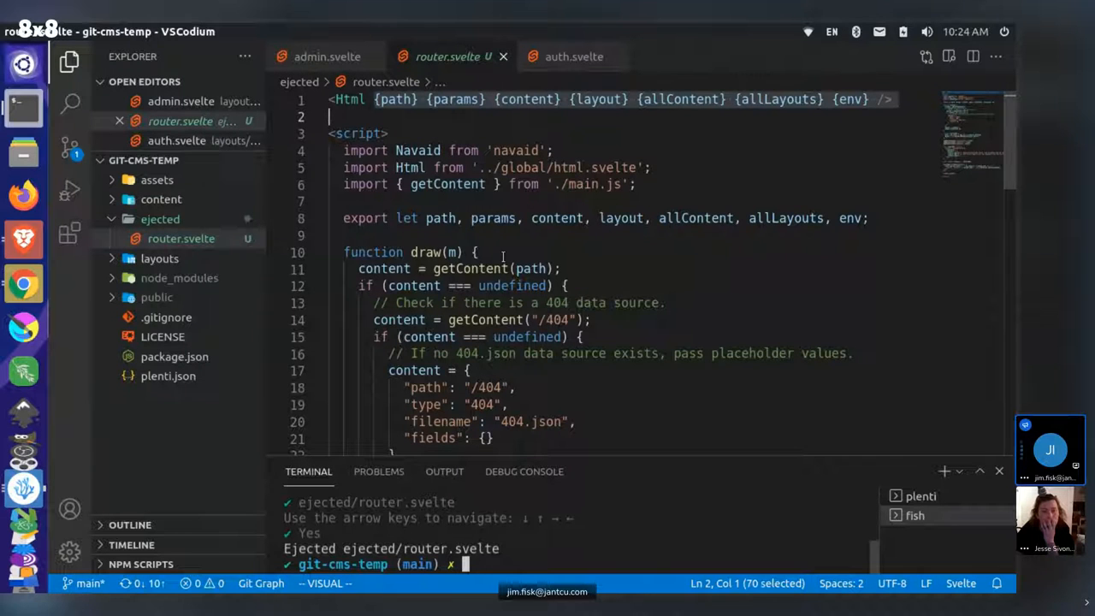
- Read router.svelte's Navaid routing down to router.listen and expand the layouts folder
{"action": "scroll", "scroll_direction": "down", "scroll_amount": 3}
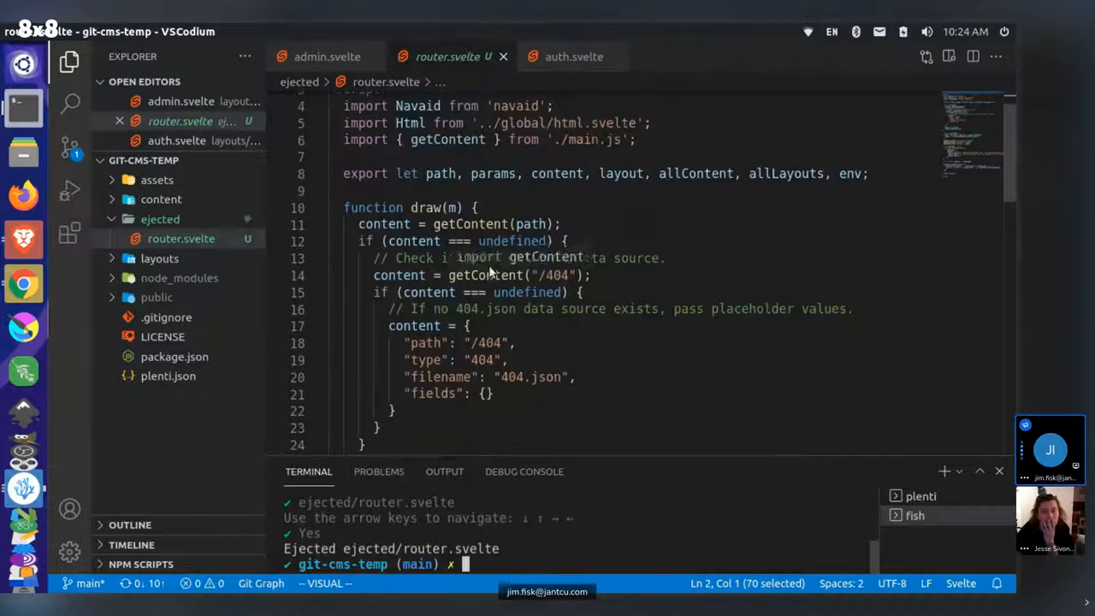
{"action": "scroll", "scroll_direction": "down", "scroll_amount": 3}
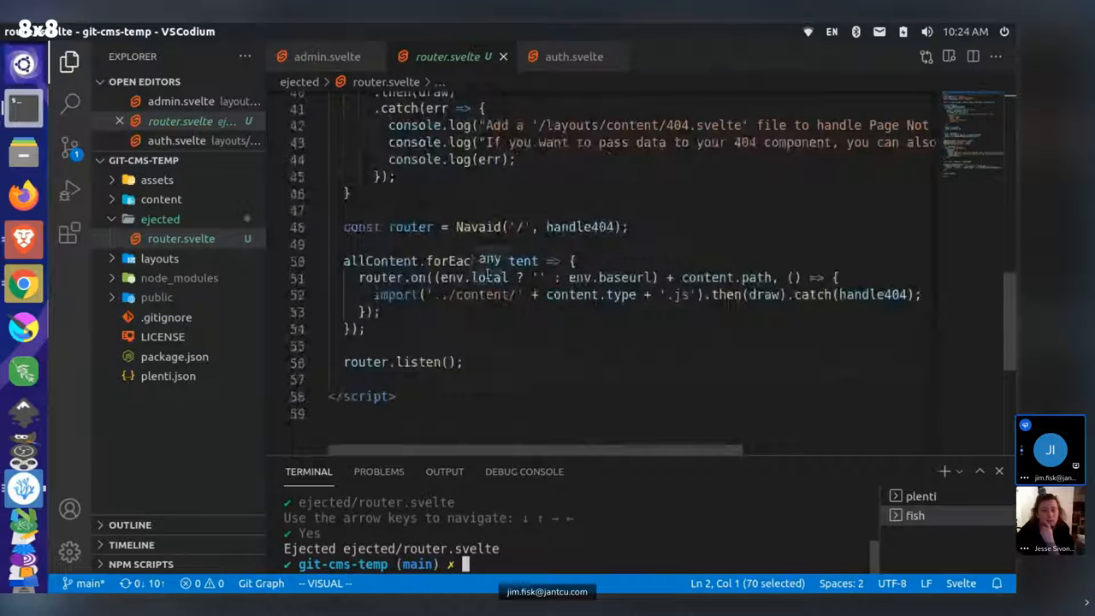
{"action": "mouse_move", "coordinate": [514, 260]}
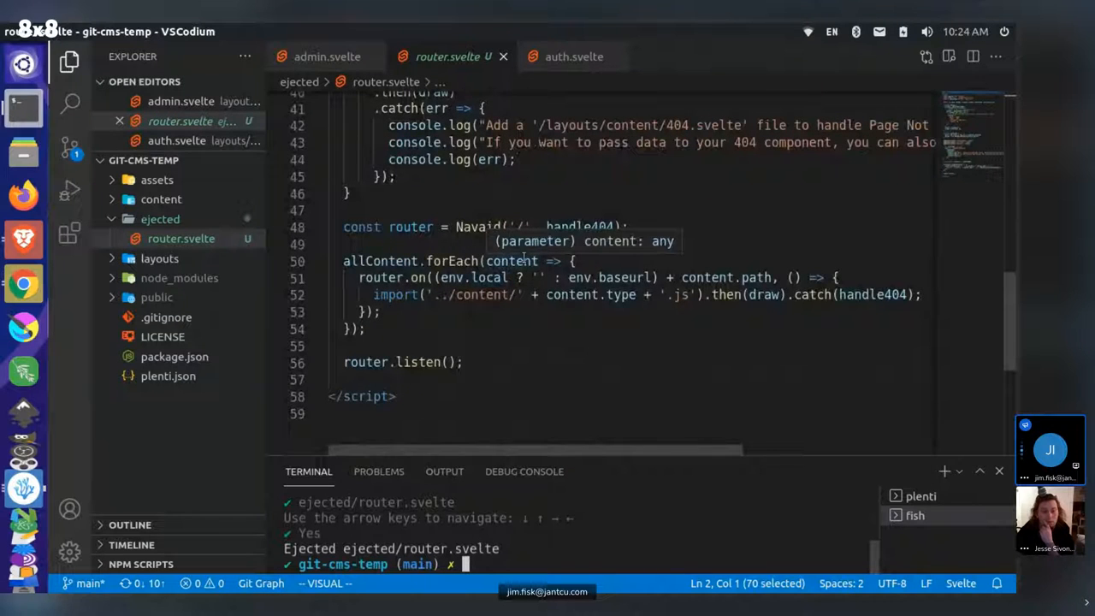
{"action": "mouse_move", "coordinate": [450, 192]}
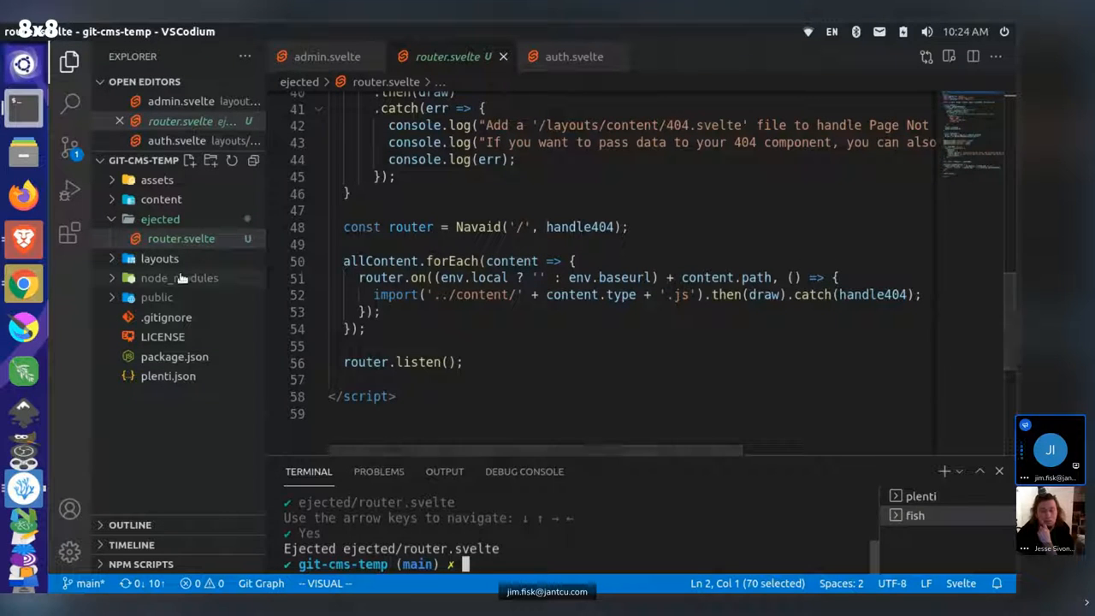
{"action": "left_click", "coordinate": [160, 256]}
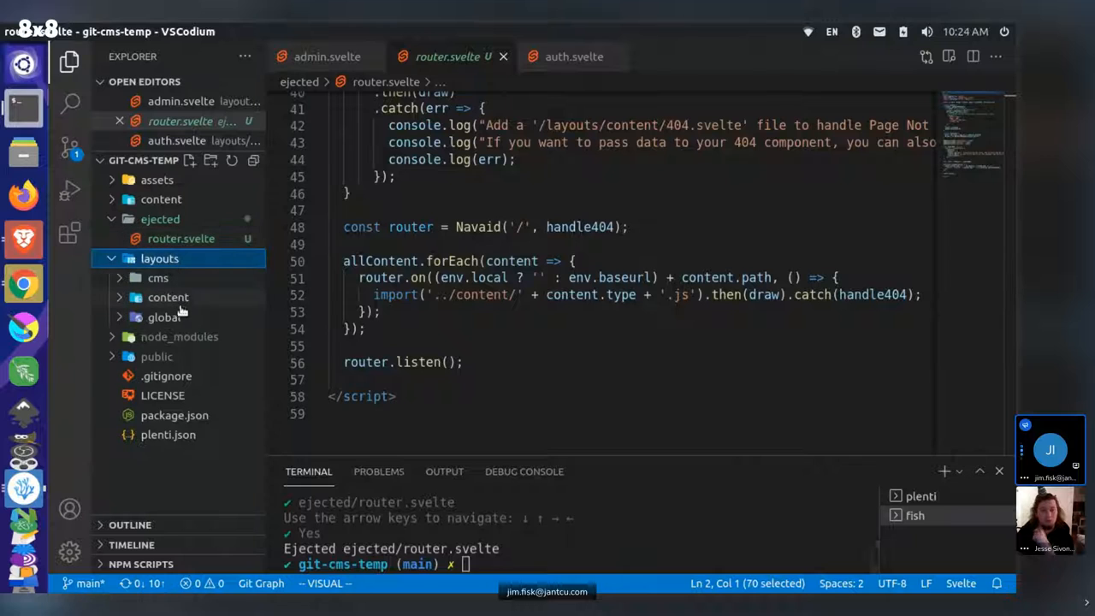
{"action": "left_click", "coordinate": [165, 317]}
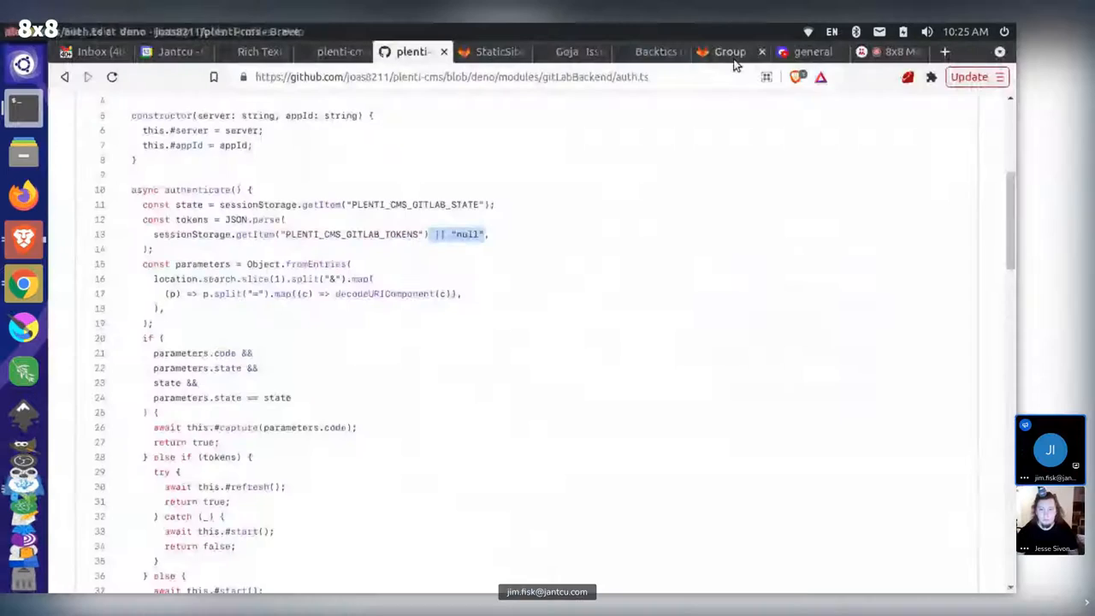
- Review the StaticSites group applications page with the plenti-cms OAuth app in GitLab
{"action": "left_click", "coordinate": [733, 51]}
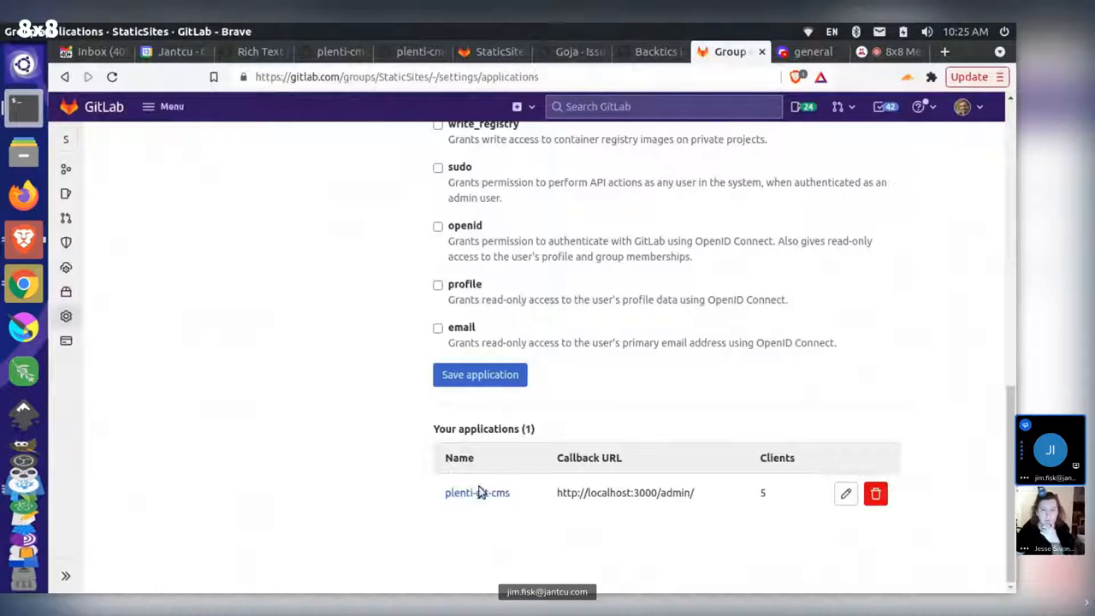
{"action": "scroll", "scroll_direction": "up", "scroll_amount": 3}
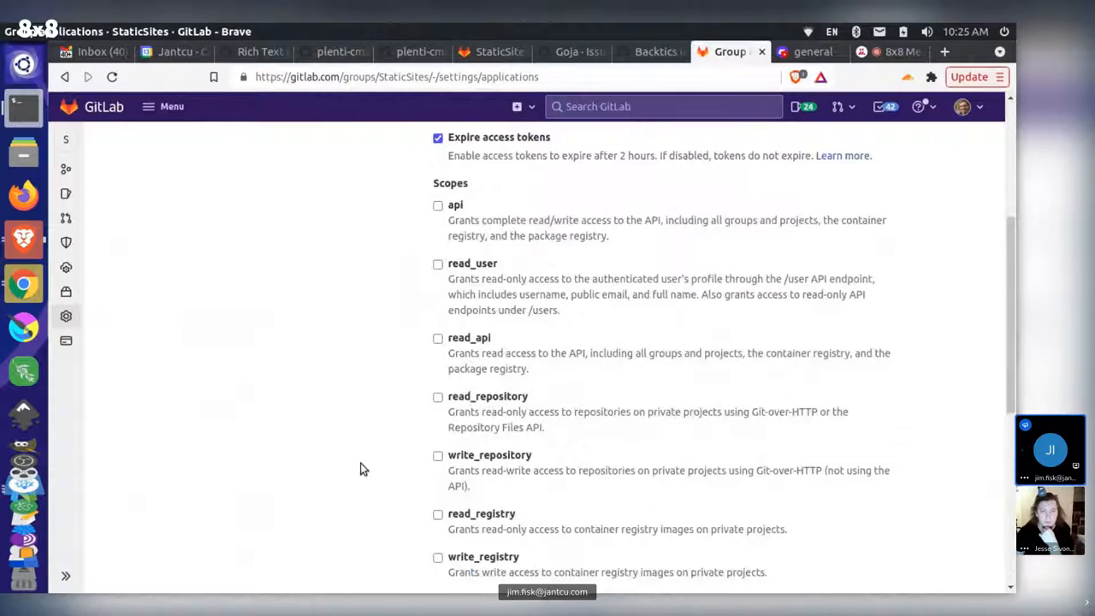
{"action": "scroll", "scroll_direction": "up", "scroll_amount": 3}
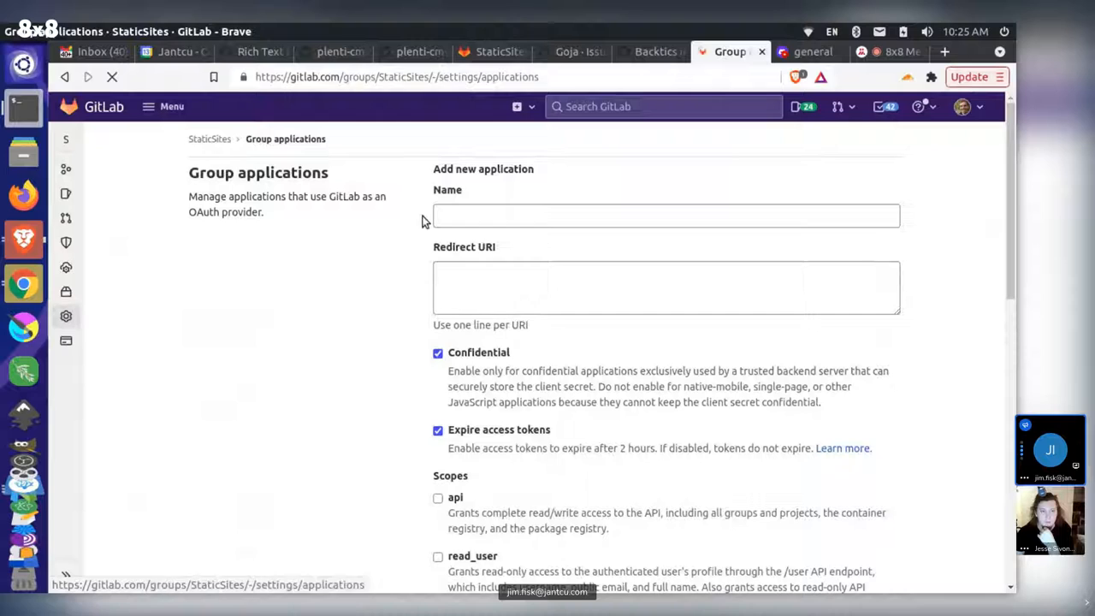
- From the StaticSites group overview open the plenti-git-cms repository, then return to the 8x8 call
{"action": "left_click", "coordinate": [209, 139]}
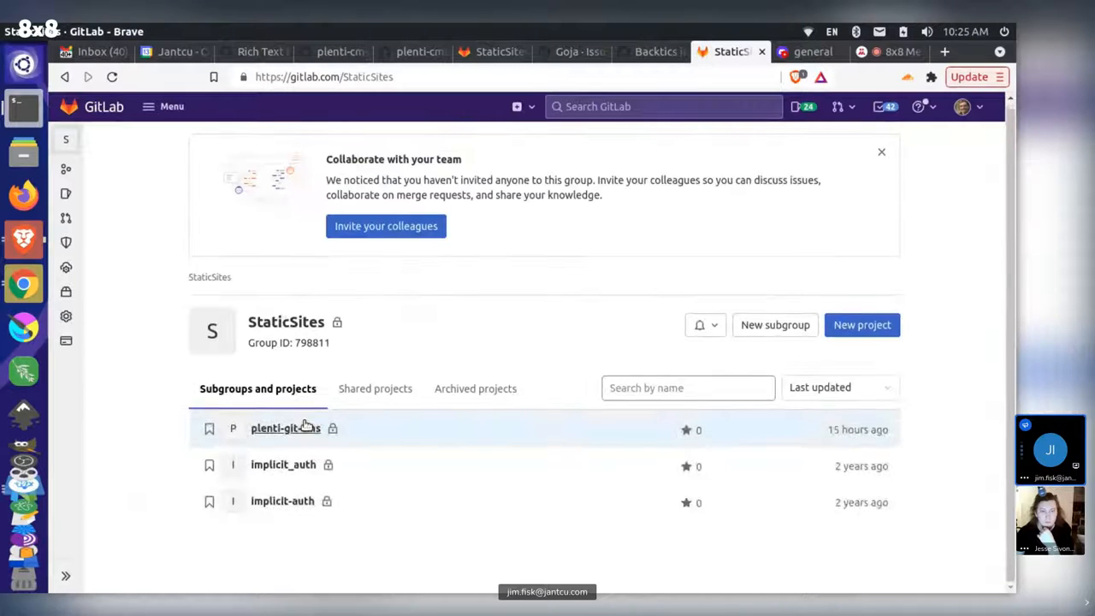
{"action": "mouse_move", "coordinate": [294, 430]}
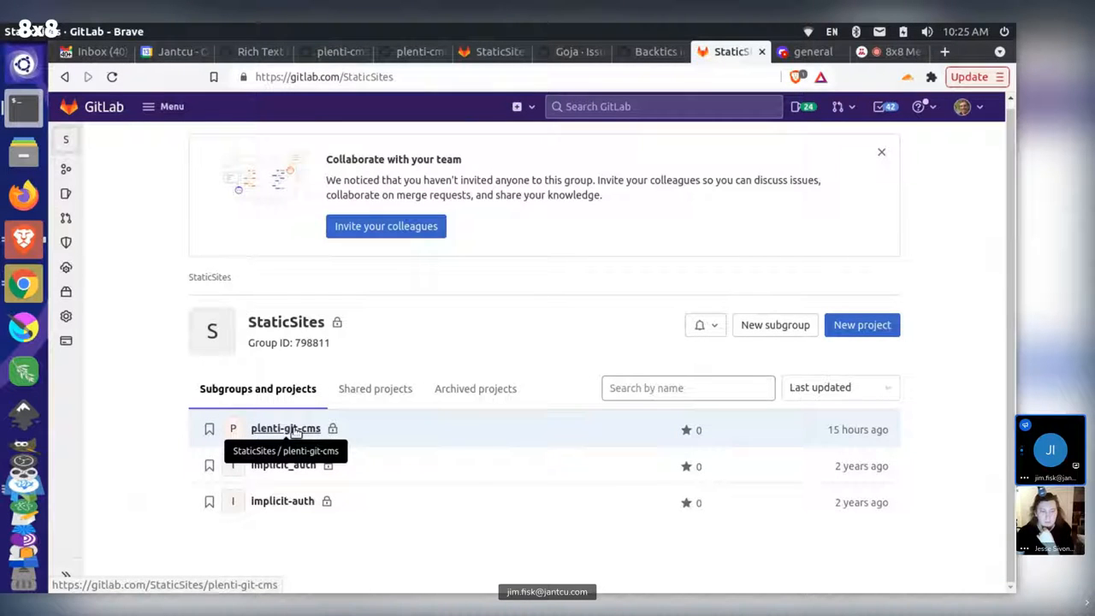
{"action": "left_click", "coordinate": [284, 428]}
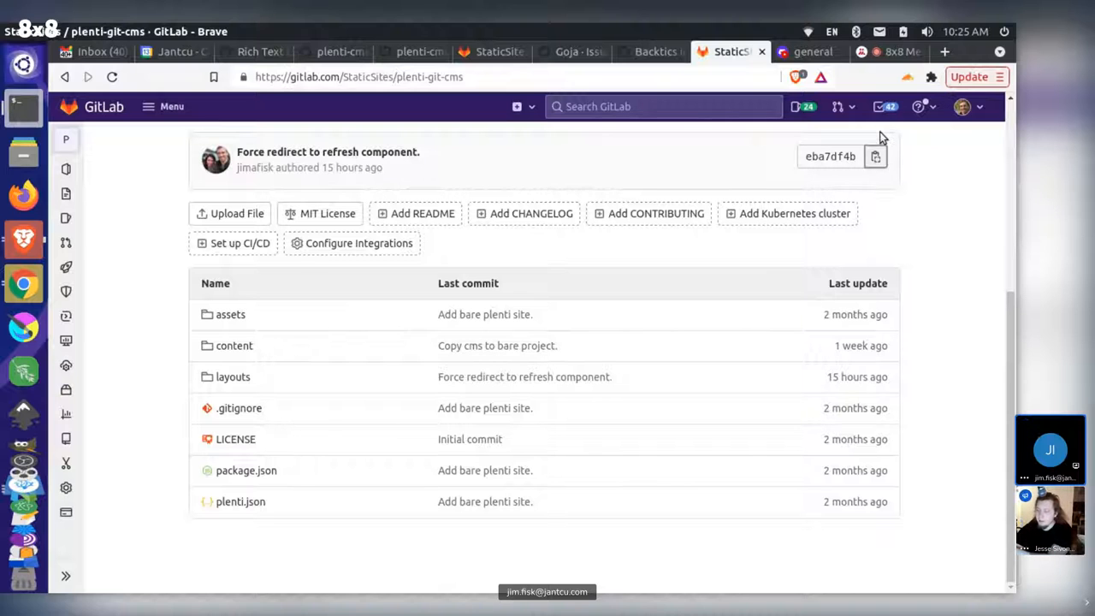
{"action": "left_click", "coordinate": [893, 51]}
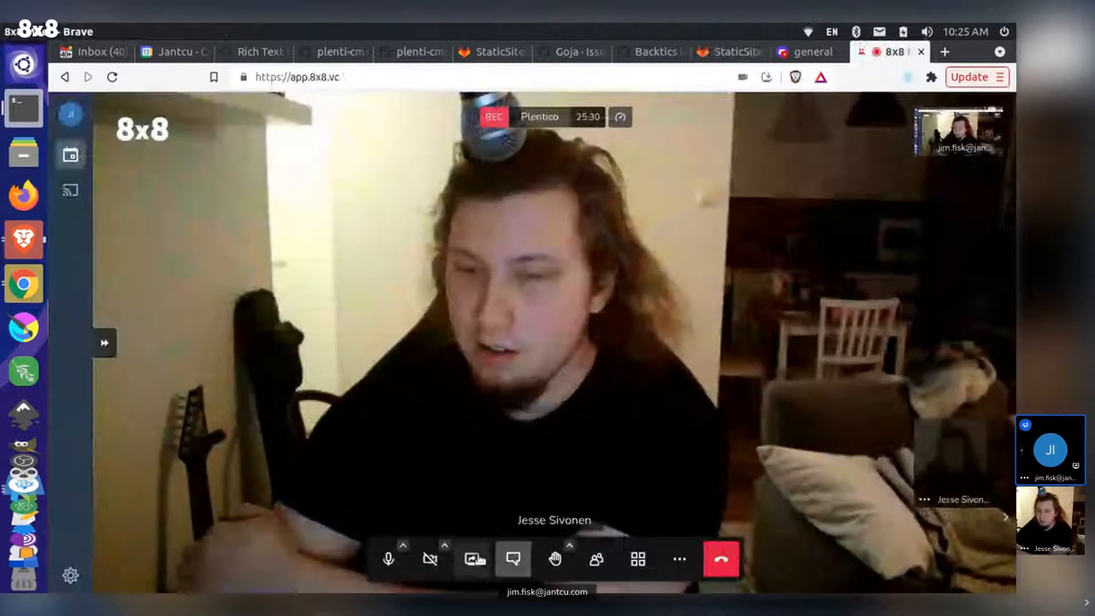